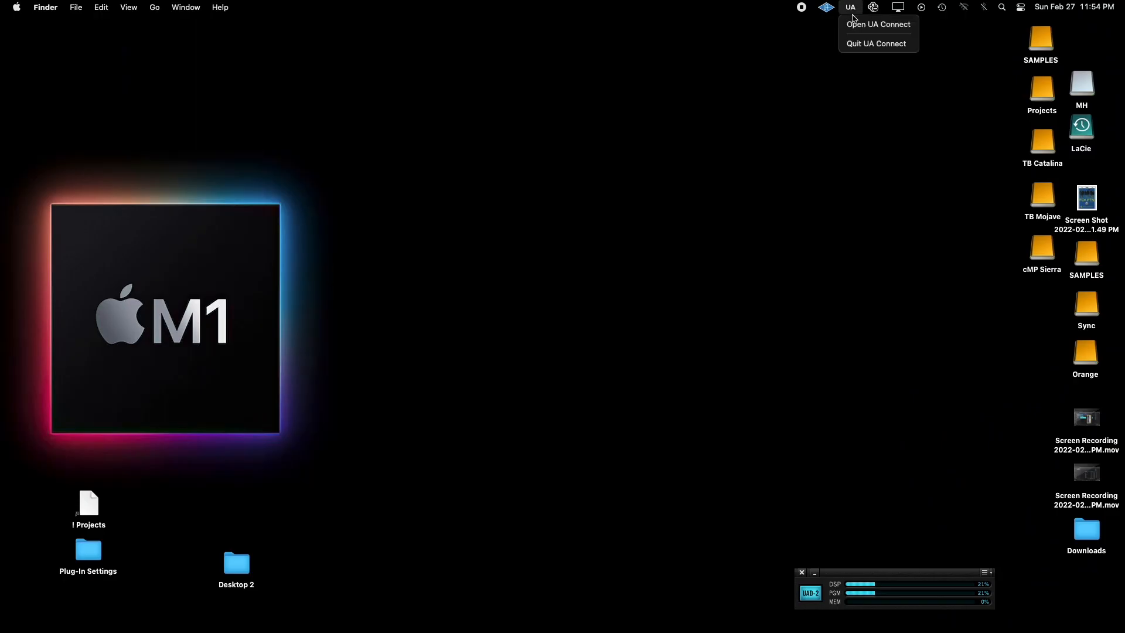
Launch UA Connect from the menu bar and browse the UADx Plug-Ins list of instruments and effects
left_click(877, 23)
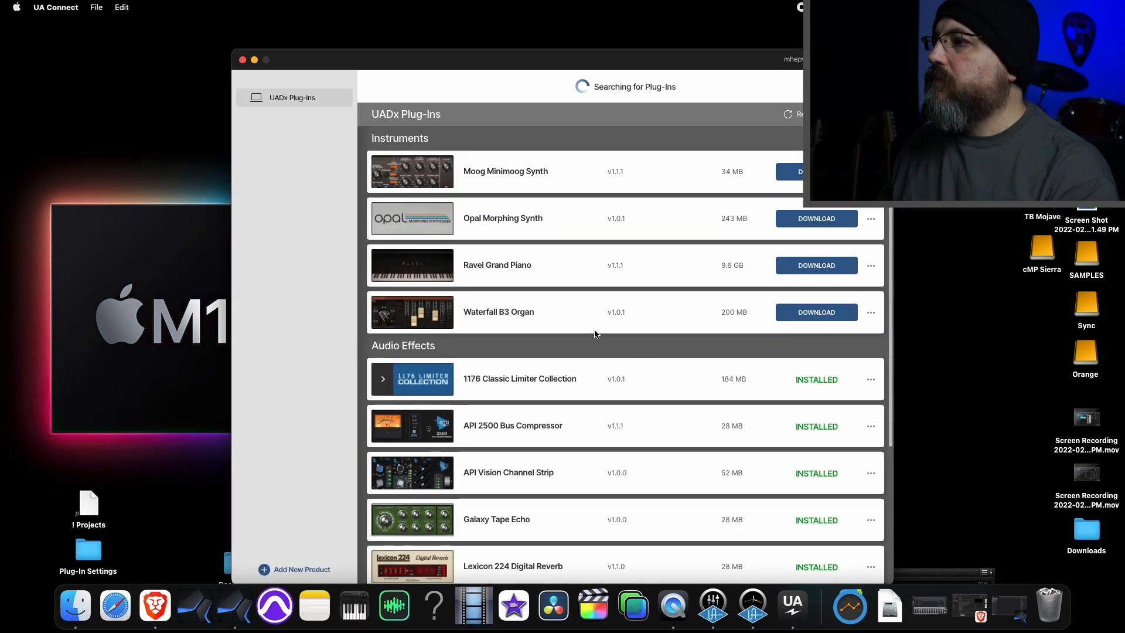
mouse_move(568, 108)
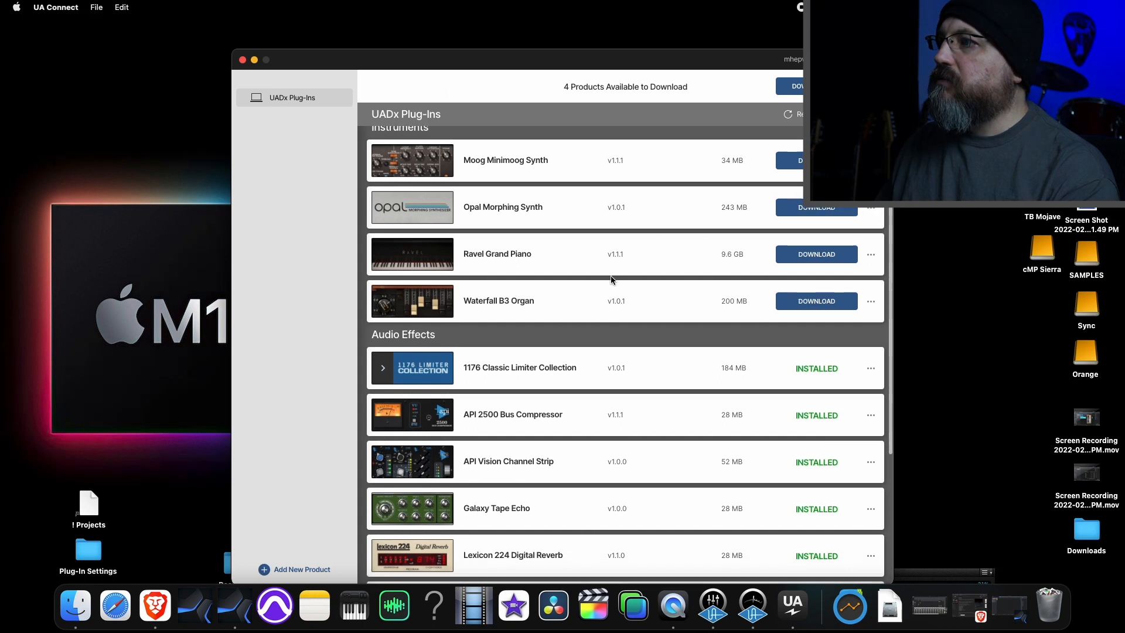
mouse_move(724, 192)
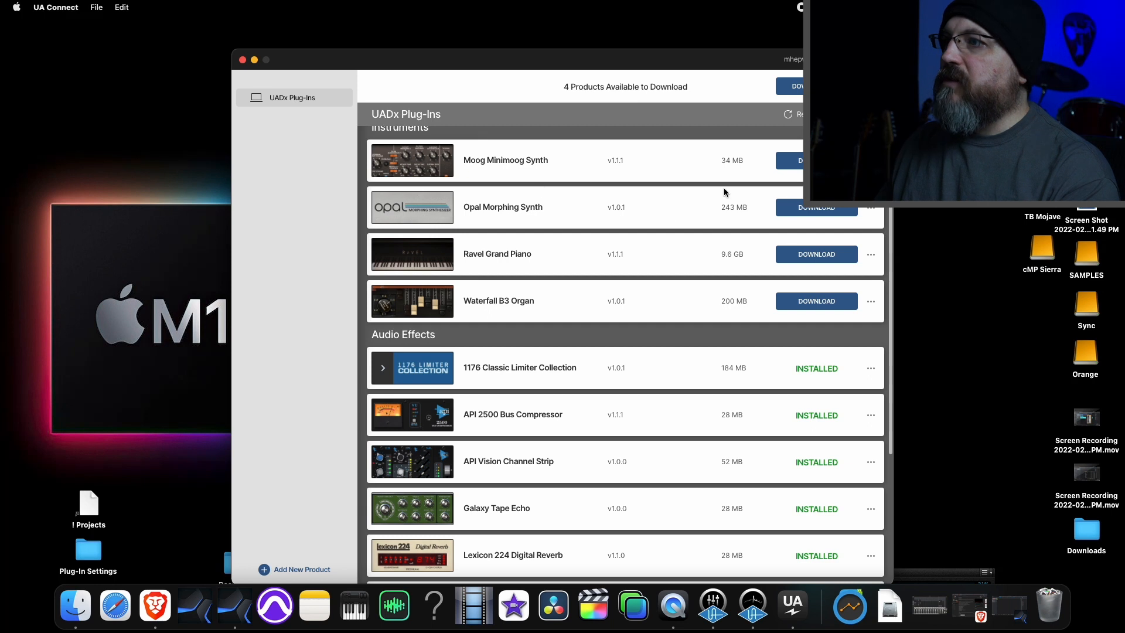
scroll("down", 3)
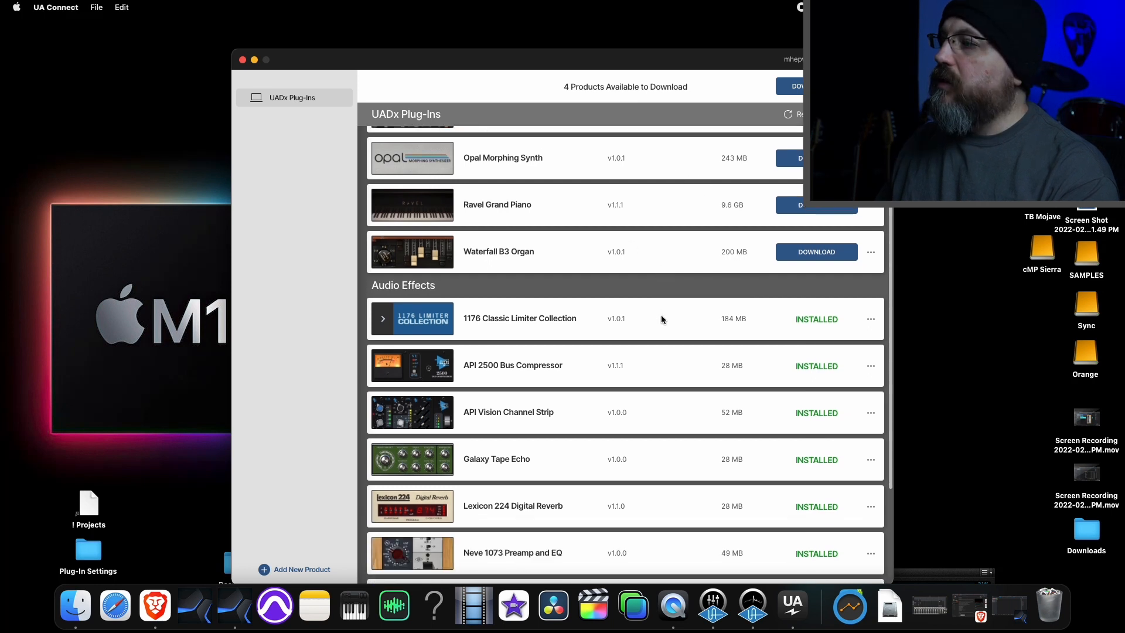
scroll("down", 3)
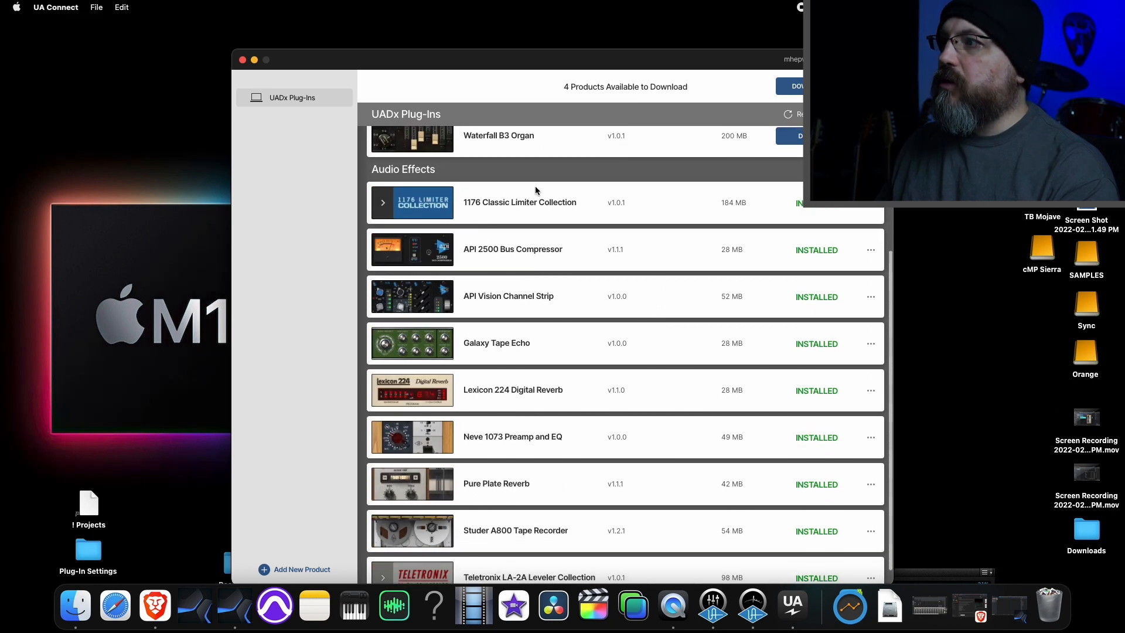
mouse_move(530, 223)
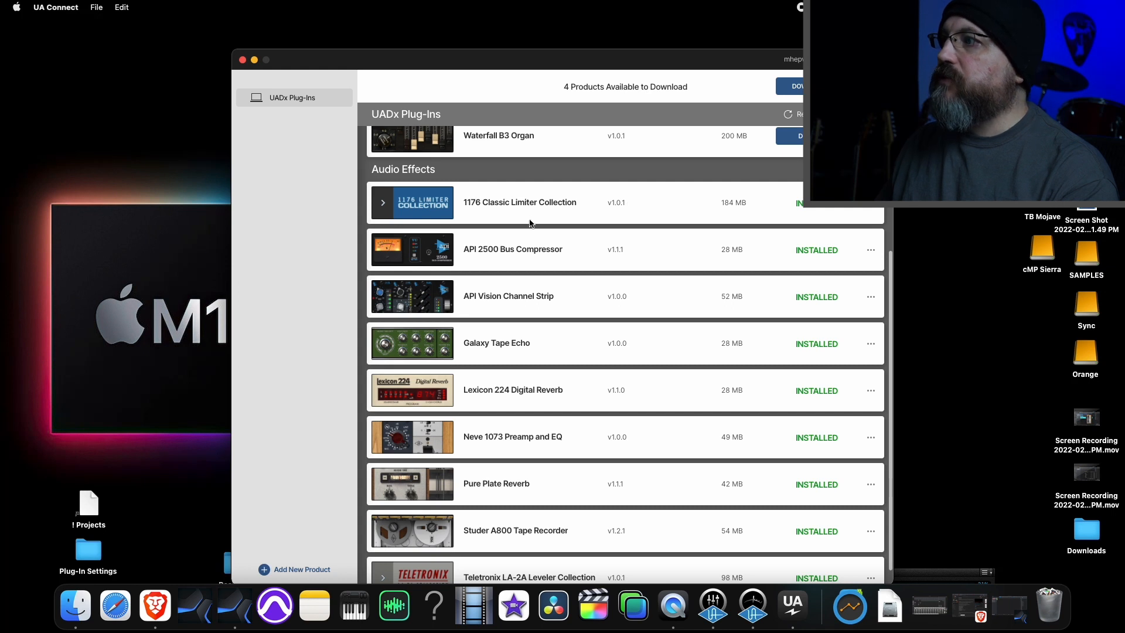
mouse_move(443, 206)
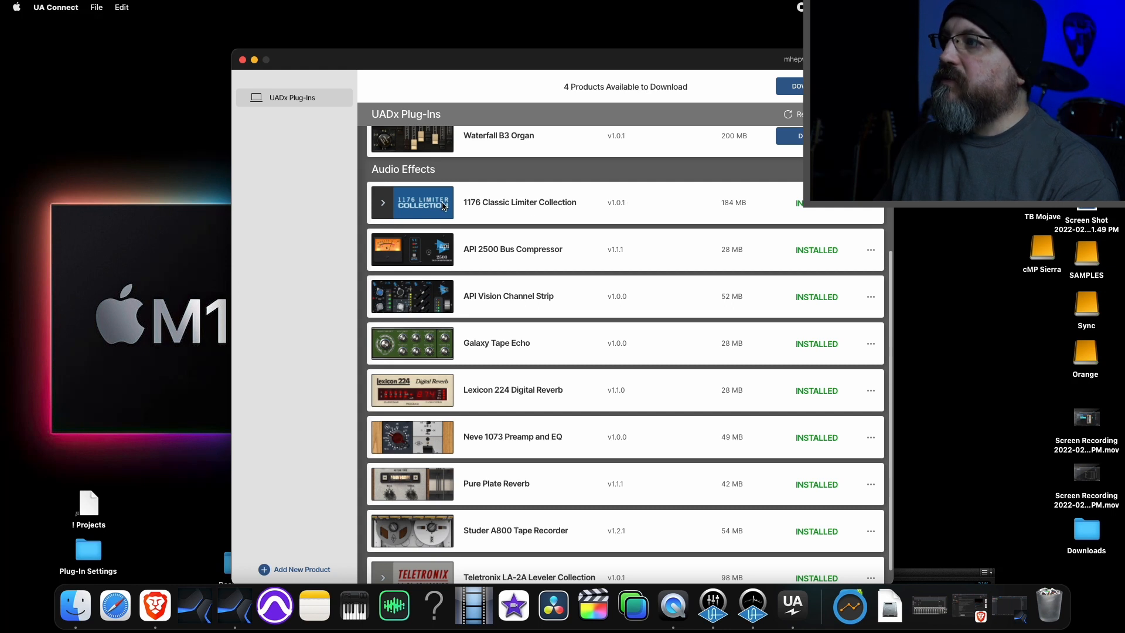
Expand the 1176 Classic Limiter and Teletronix LA-2A Leveler collections to show their installed compressors
left_click(383, 202)
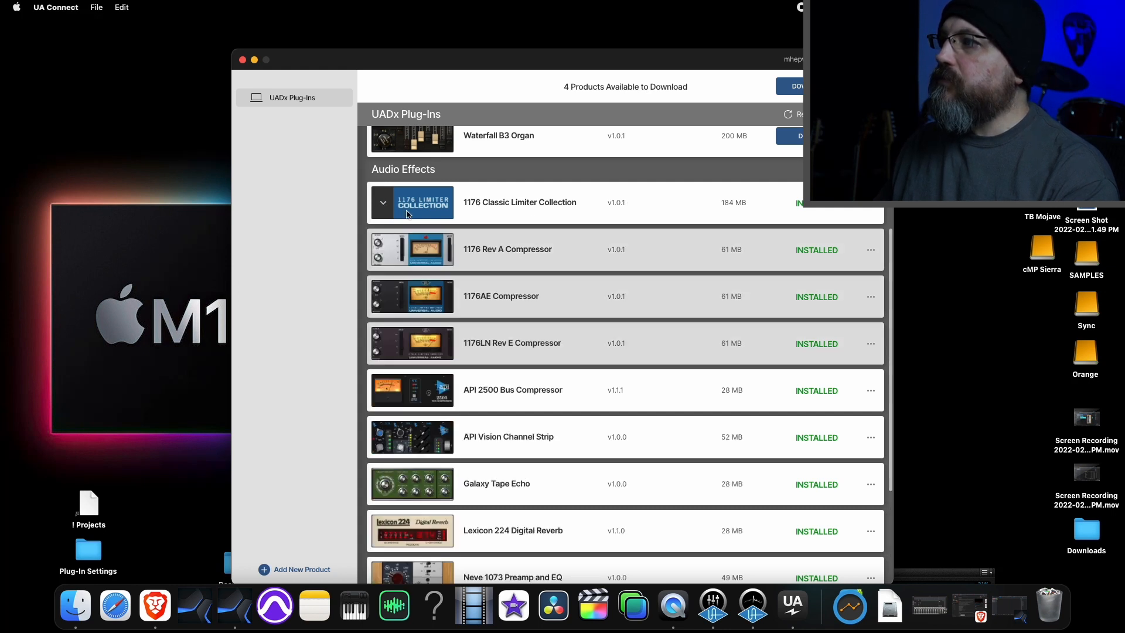
mouse_move(382, 213)
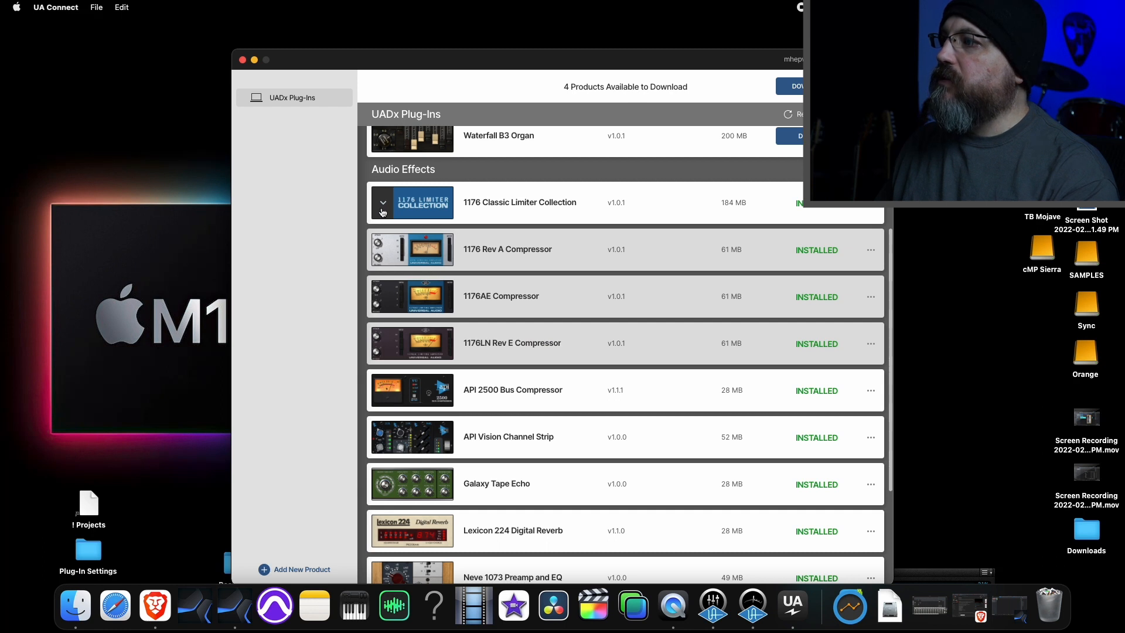
scroll("down", 3)
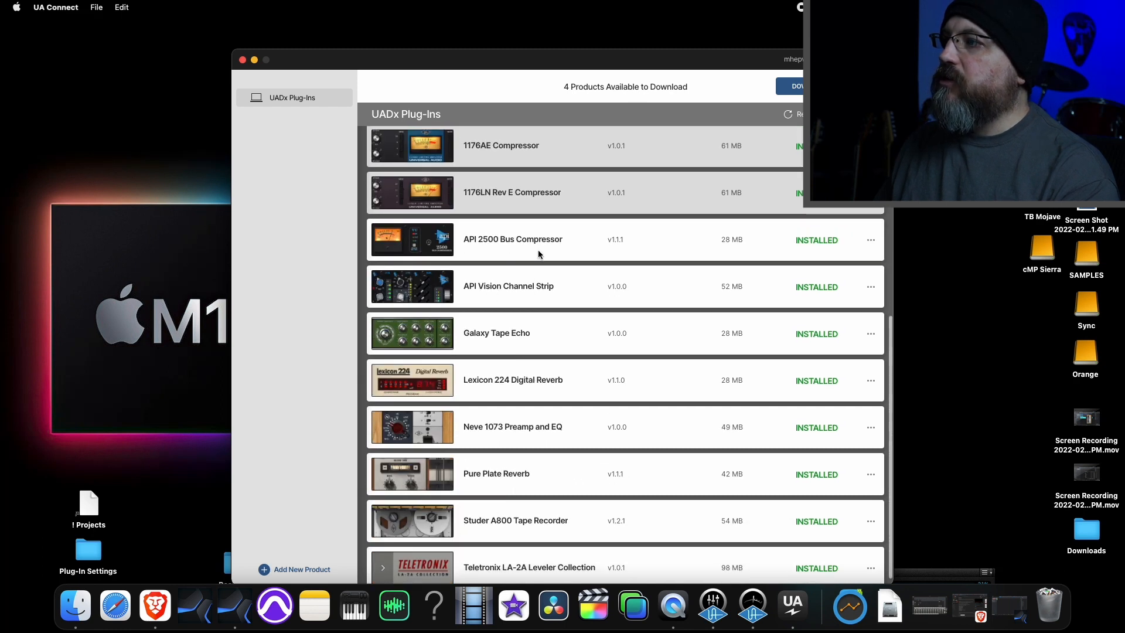
mouse_move(452, 301)
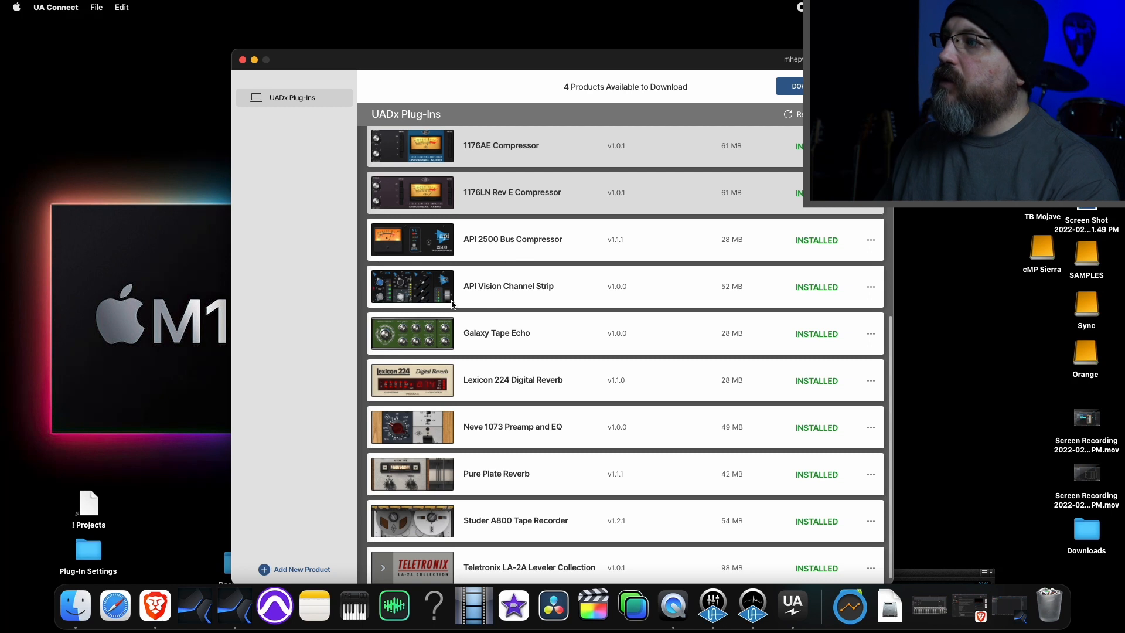
mouse_move(572, 296)
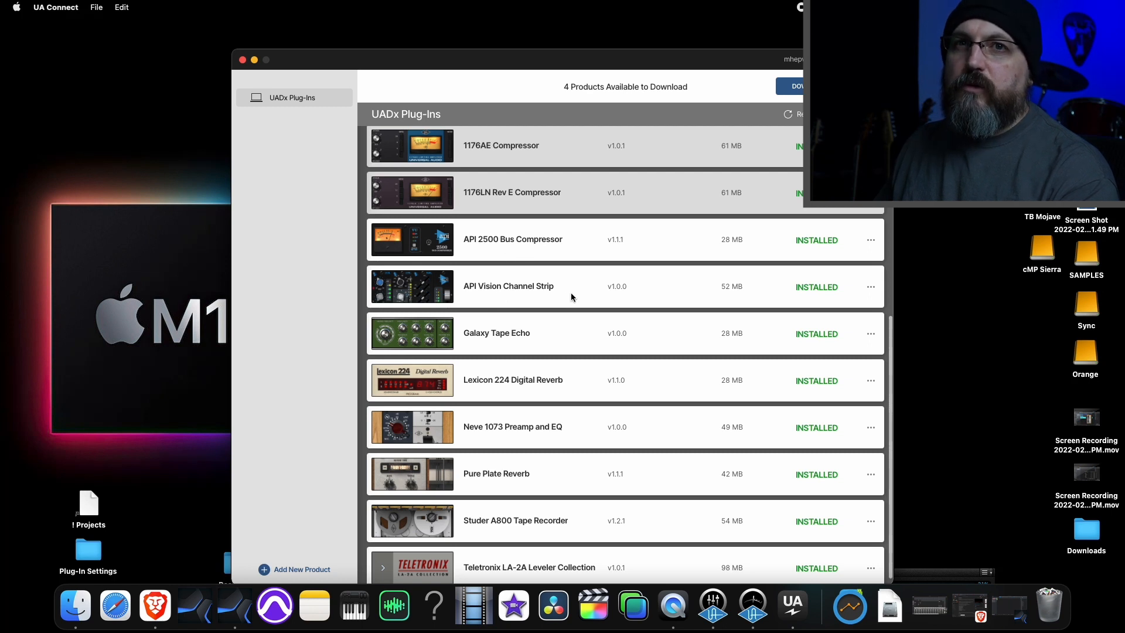
scroll("up", 3)
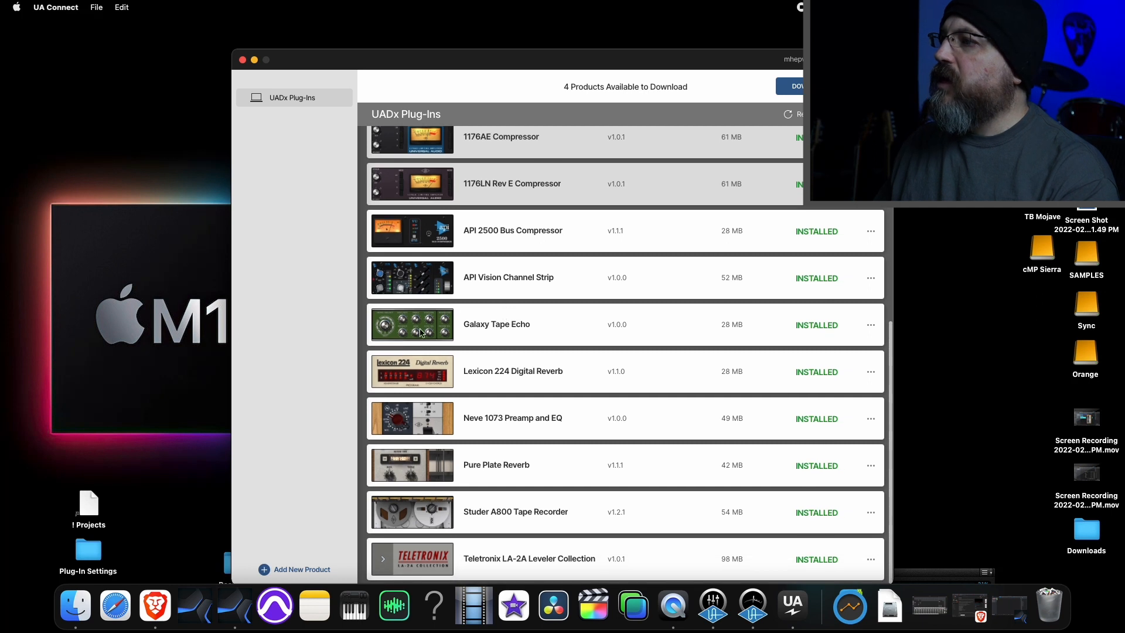
mouse_move(615, 386)
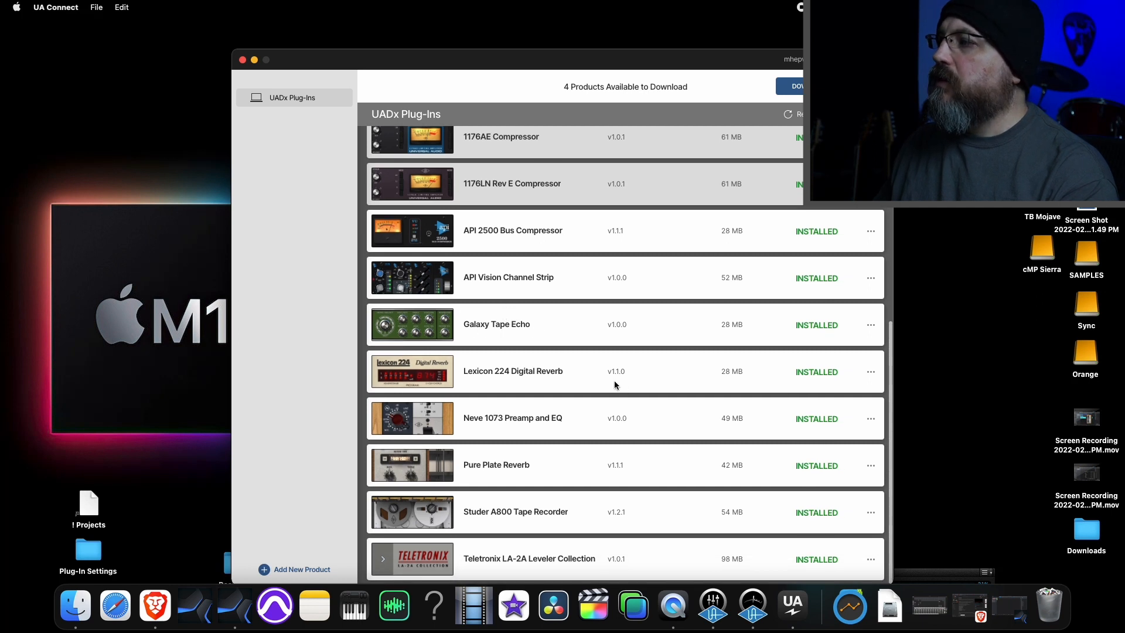
mouse_move(521, 379)
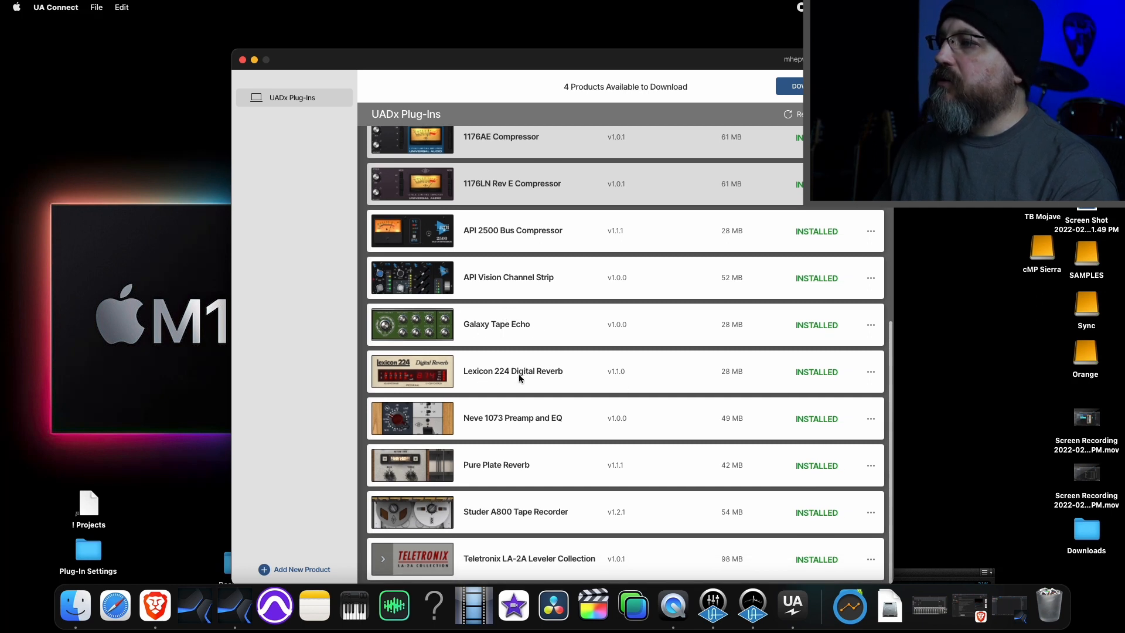
mouse_move(545, 429)
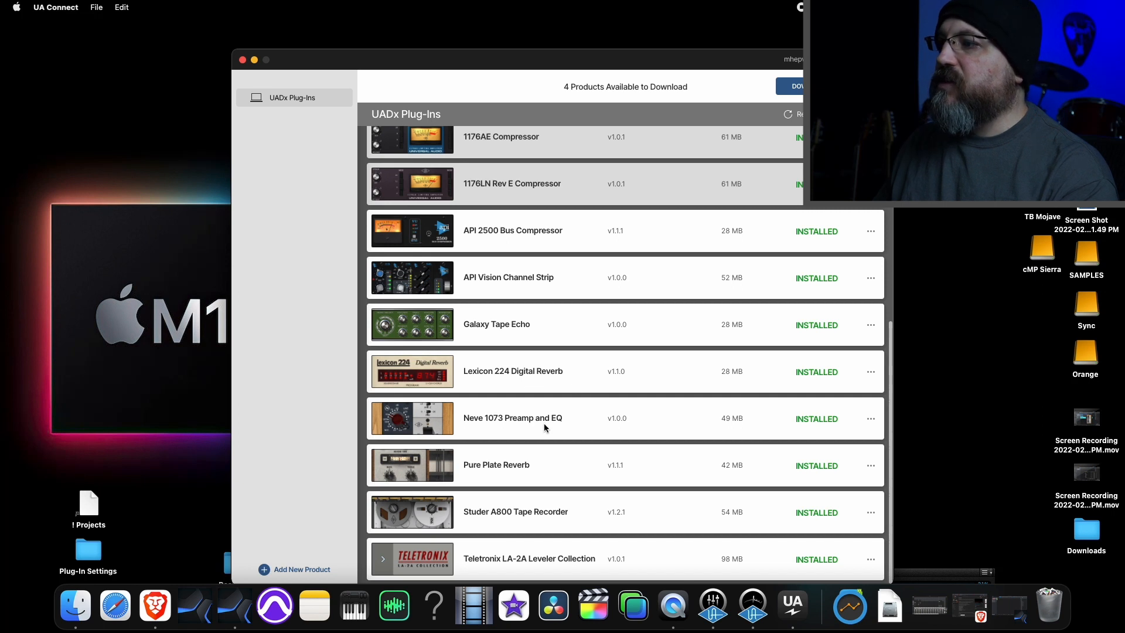
mouse_move(563, 429)
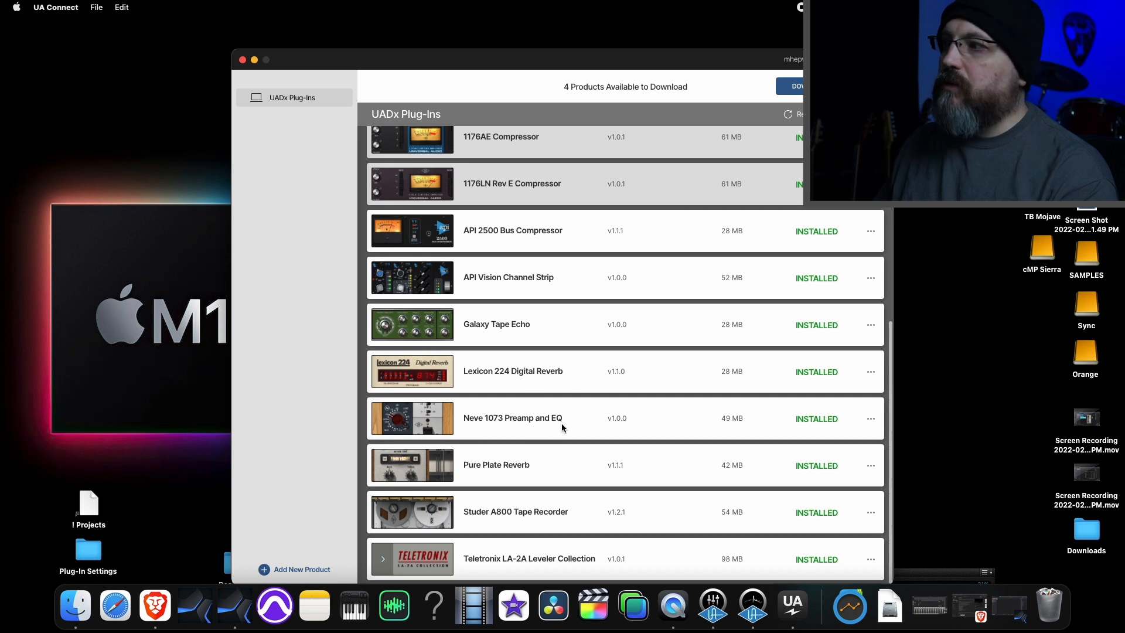
mouse_move(532, 472)
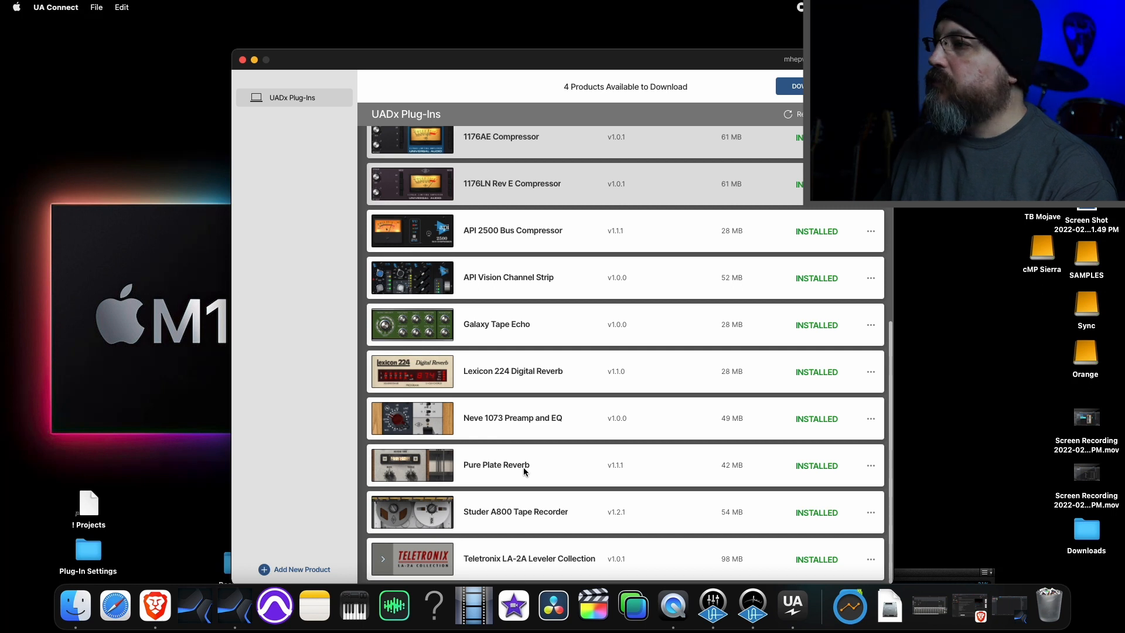
mouse_move(480, 484)
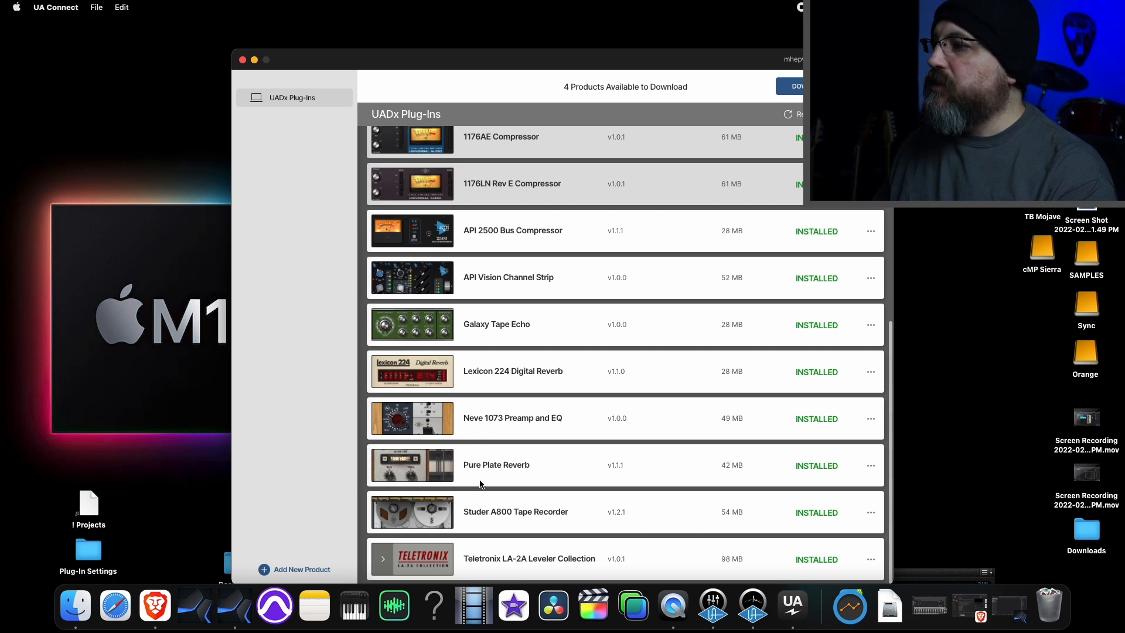
mouse_move(413, 520)
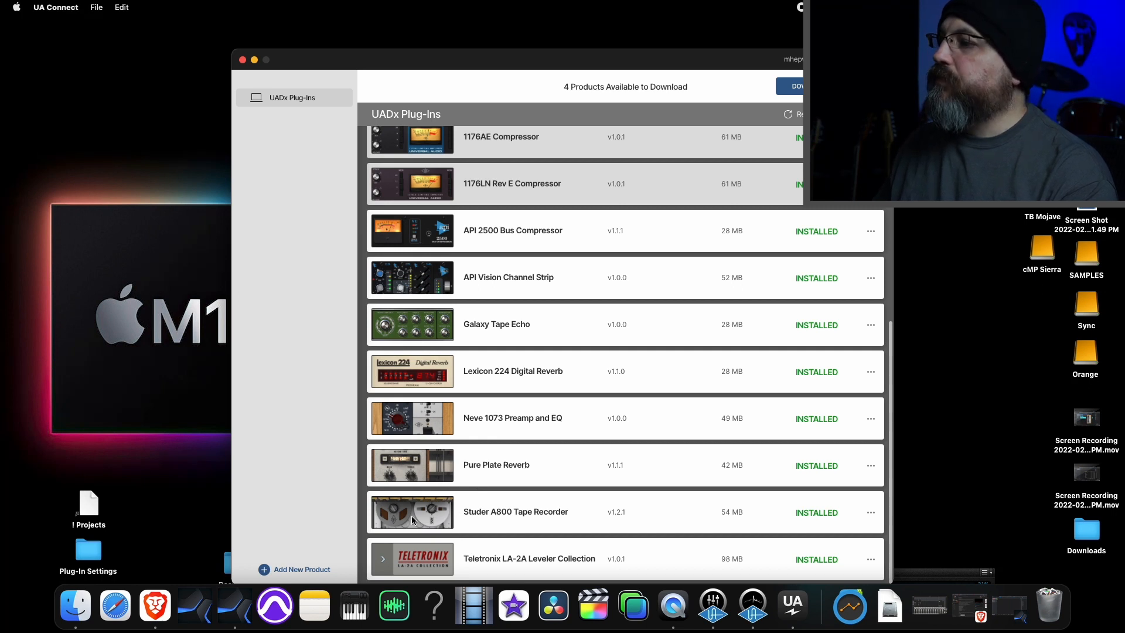
mouse_move(507, 521)
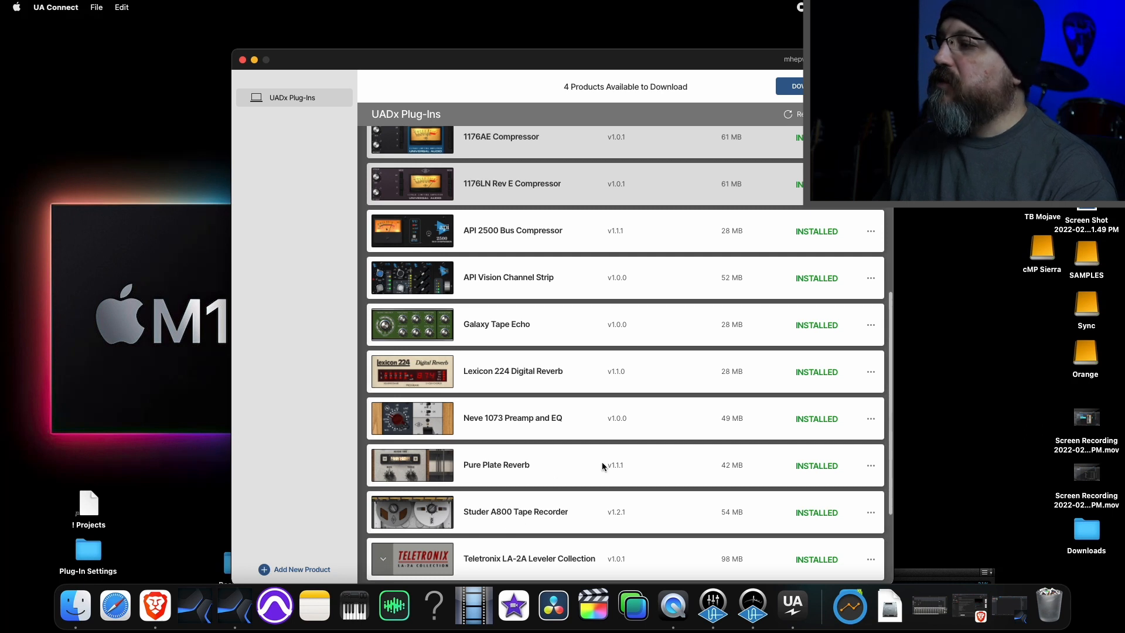
scroll("down", 3)
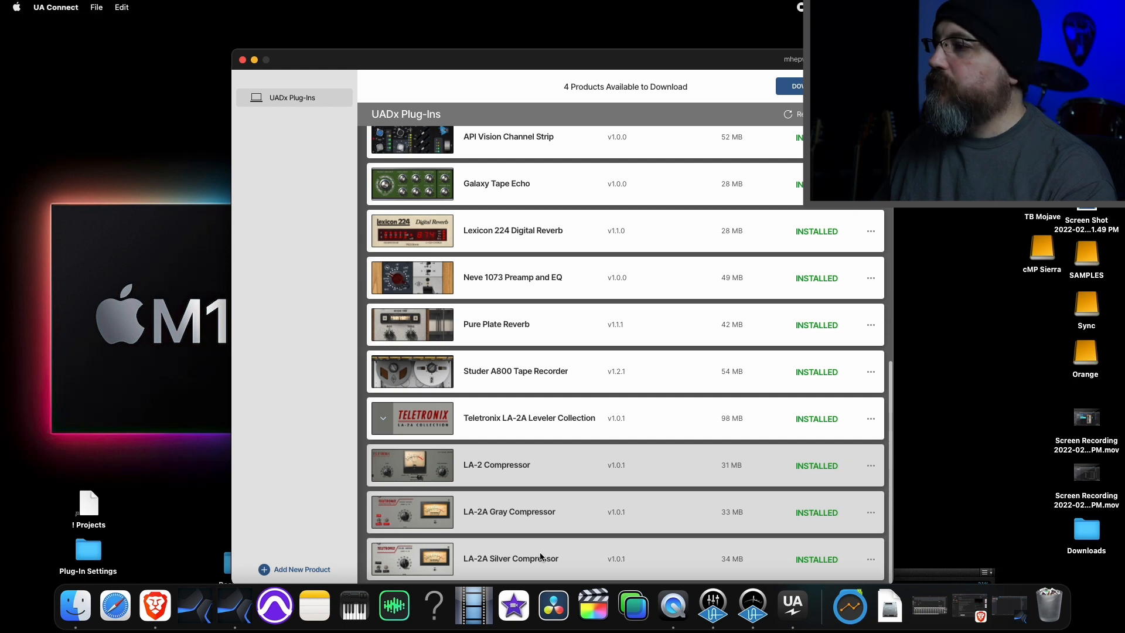
scroll("up", 3)
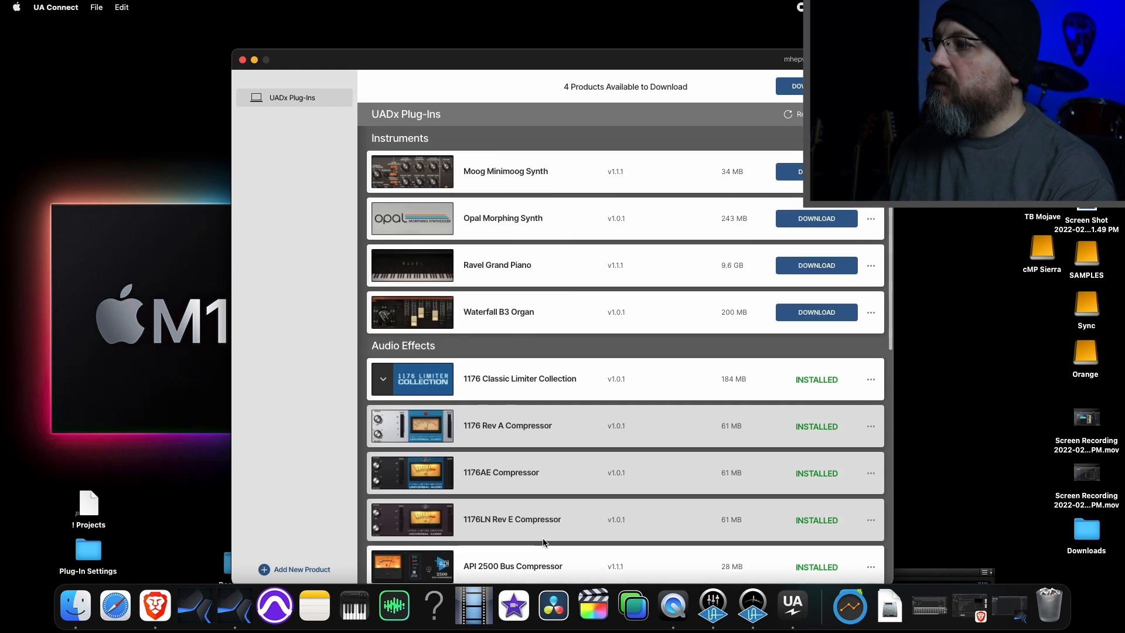
scroll("down", 3)
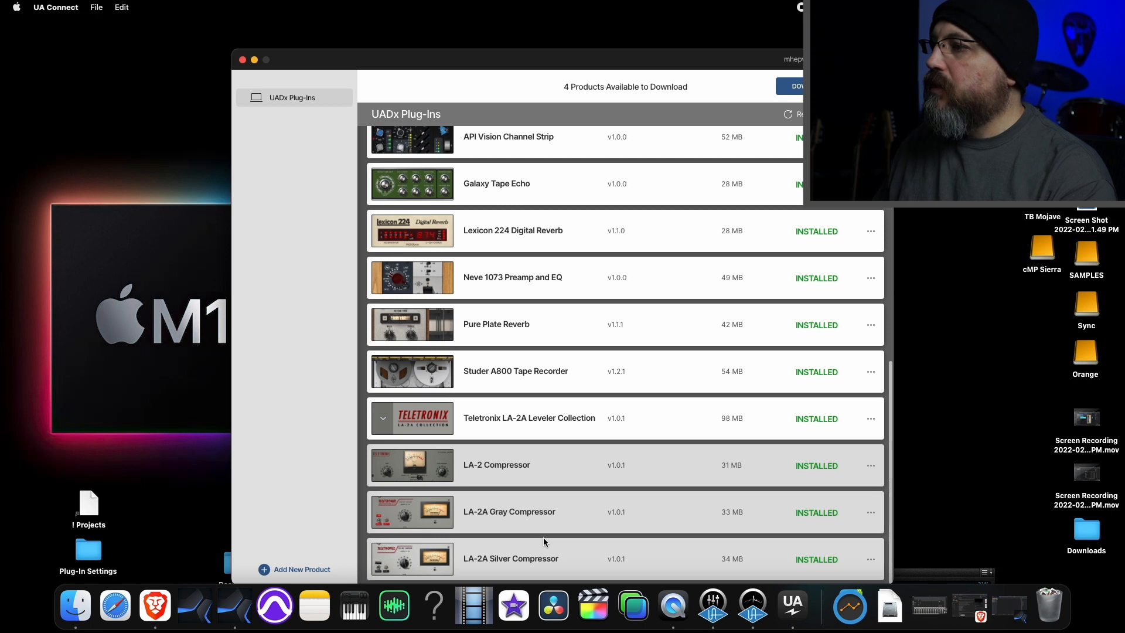
mouse_move(545, 520)
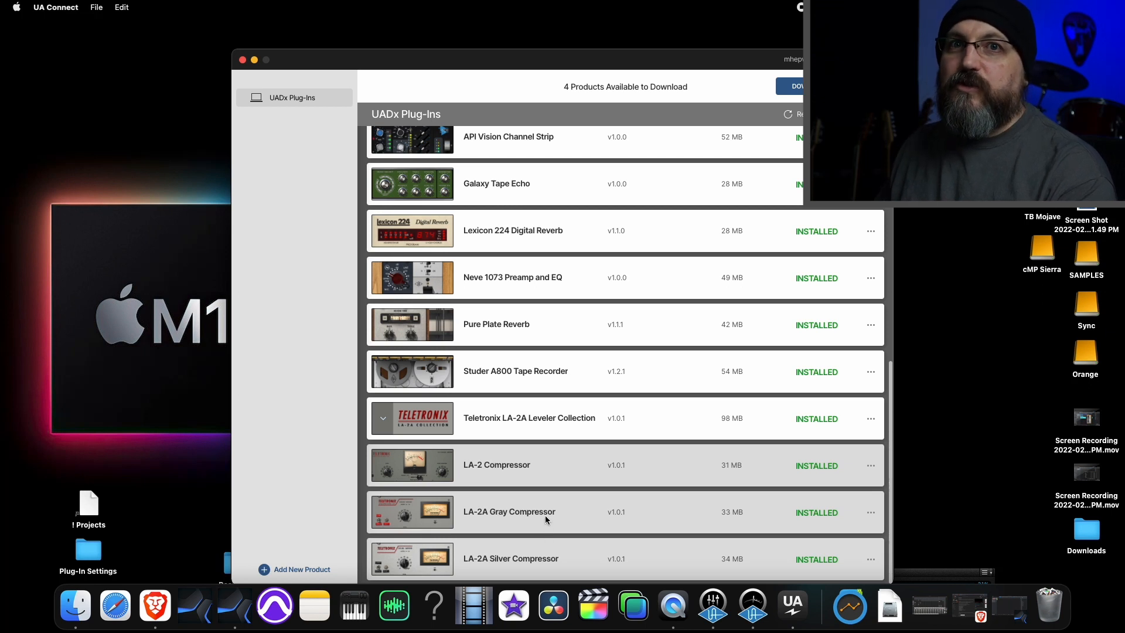
mouse_move(622, 176)
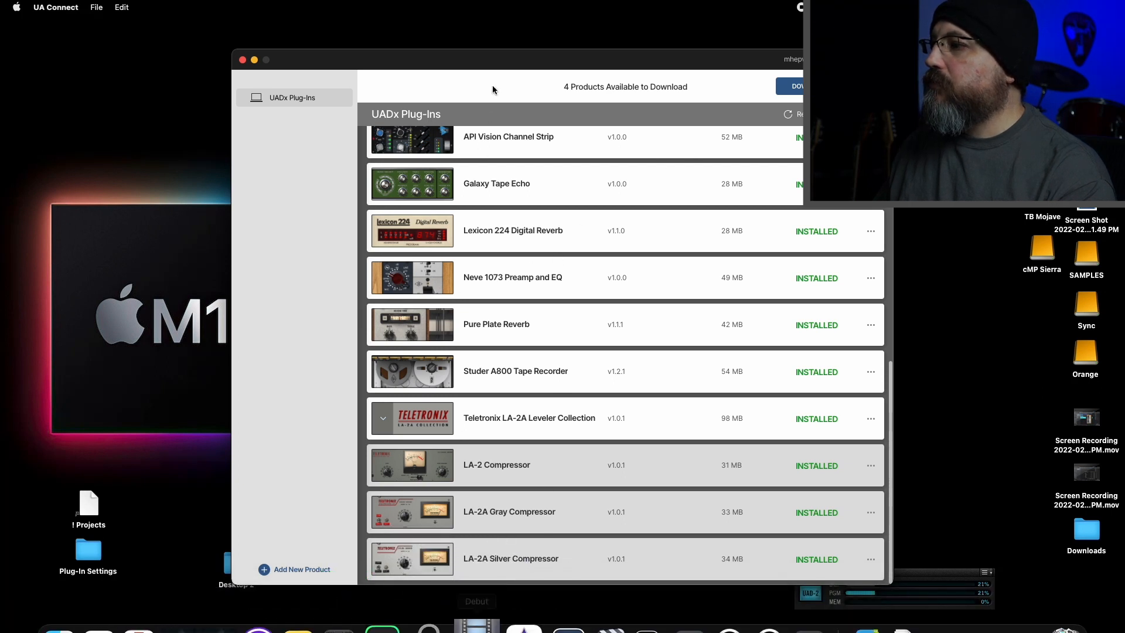
mouse_move(331, 75)
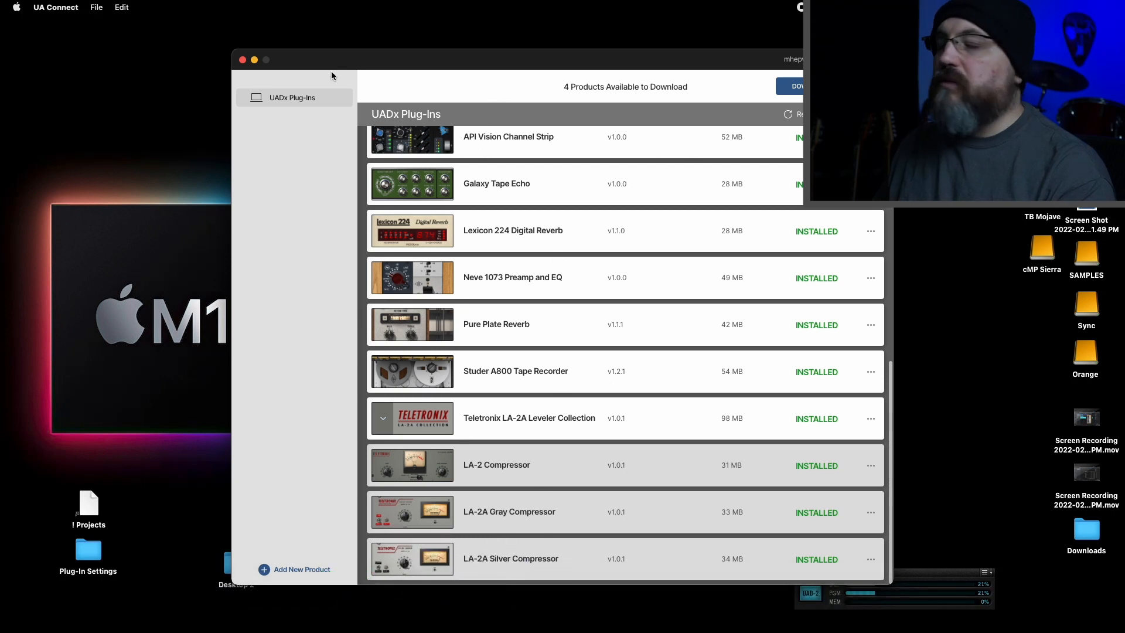
Show the insert plug-in browser for the UADx 1 track, sorted by vendor at the UAD plug-ins
left_click(242, 60)
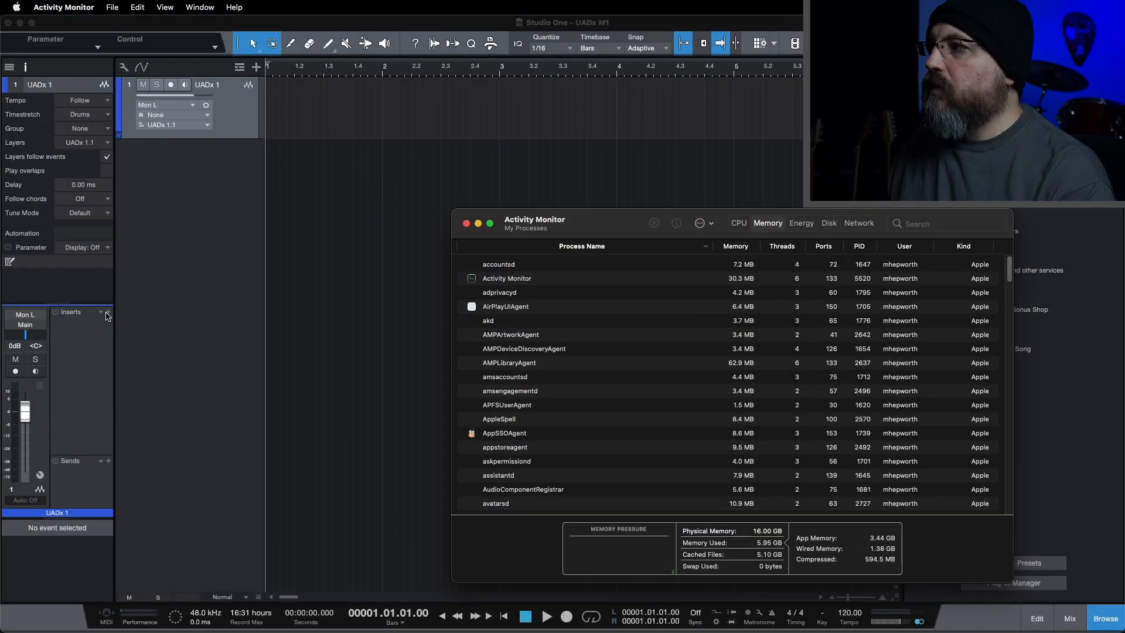
left_click(108, 311)
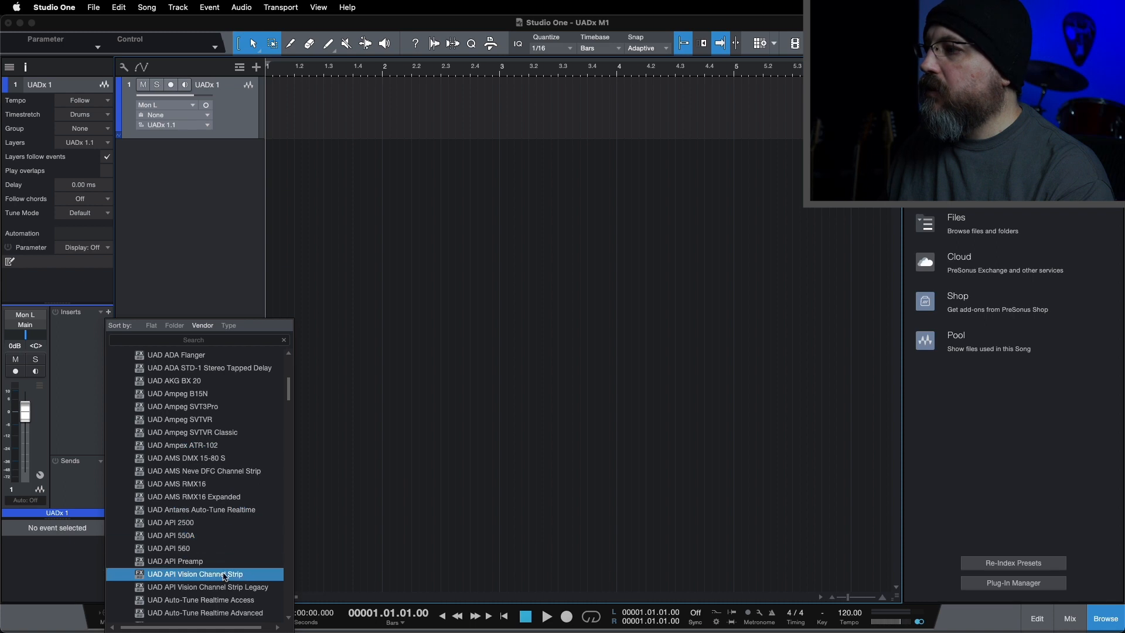
Insert the UAD API Vision Channel Strip on UADx 1 and check Activity Monitor's memory view
double_click(195, 572)
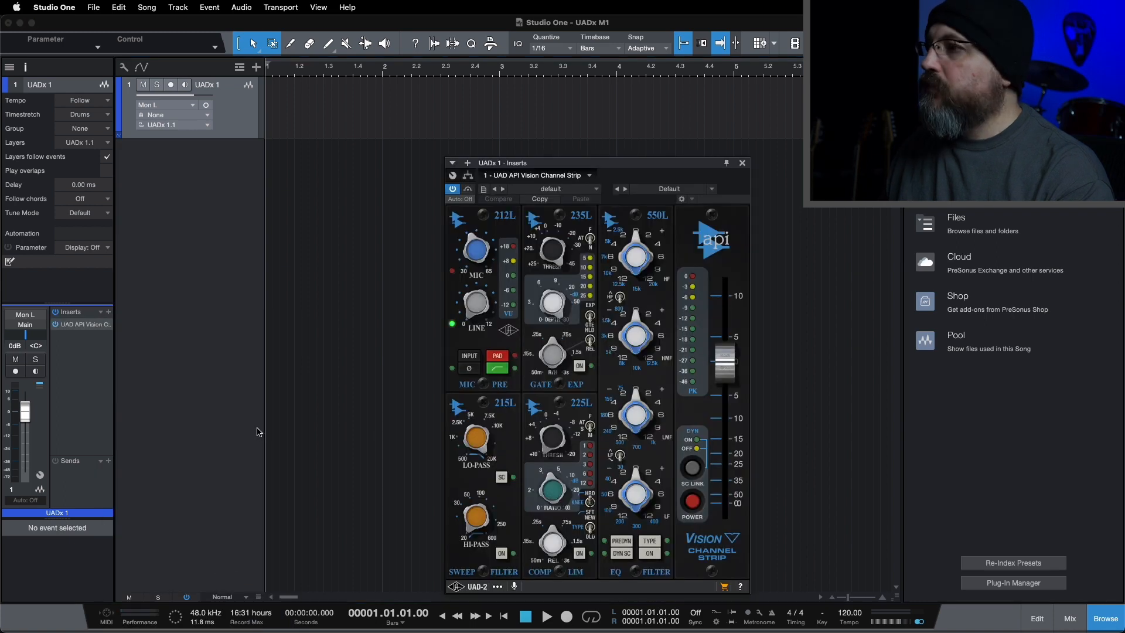
mouse_move(762, 251)
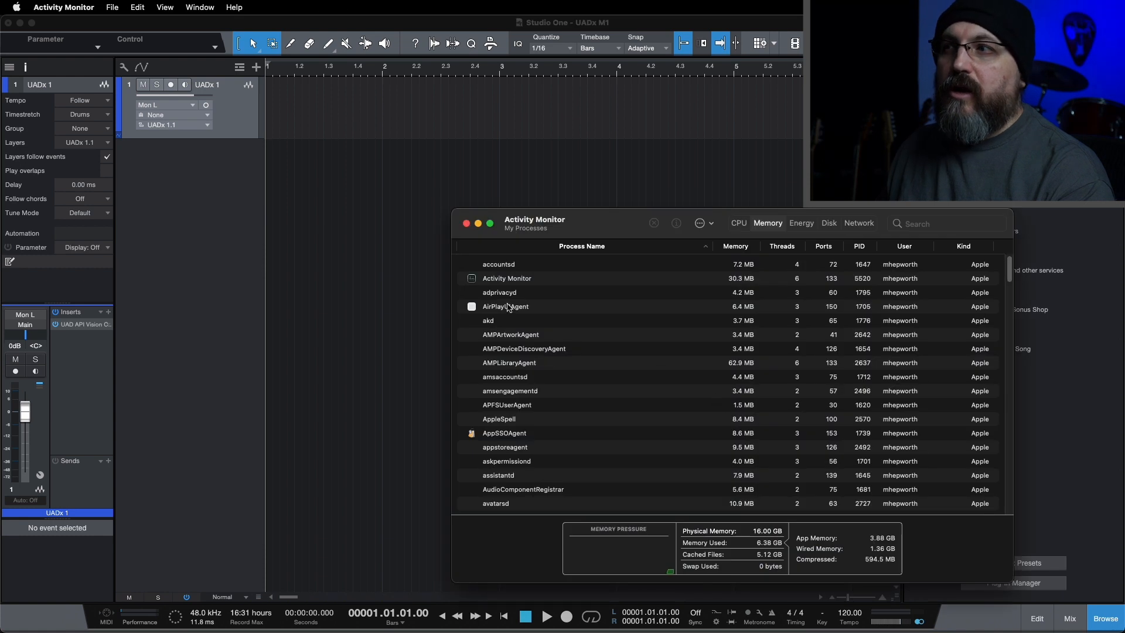
mouse_move(497, 499)
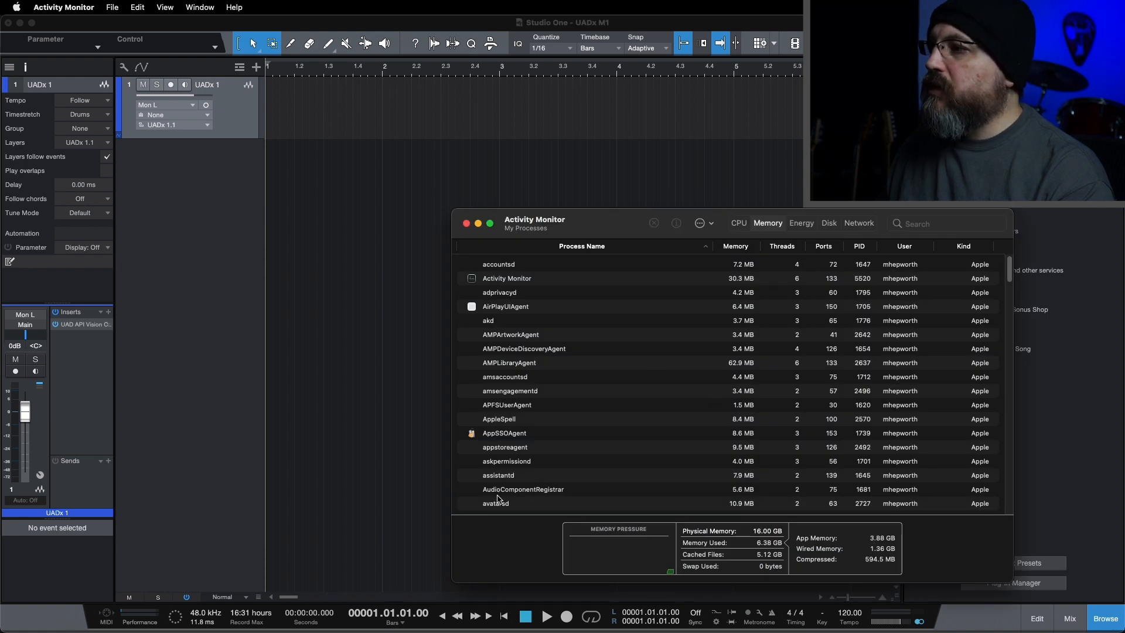
scroll("down", 3)
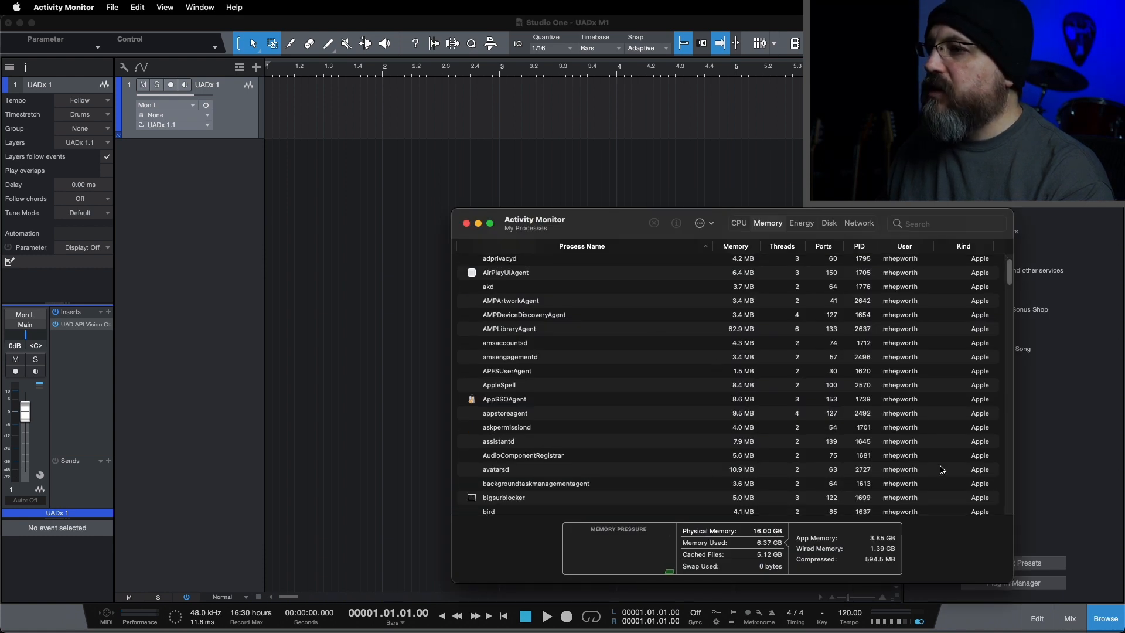
scroll("down", 3)
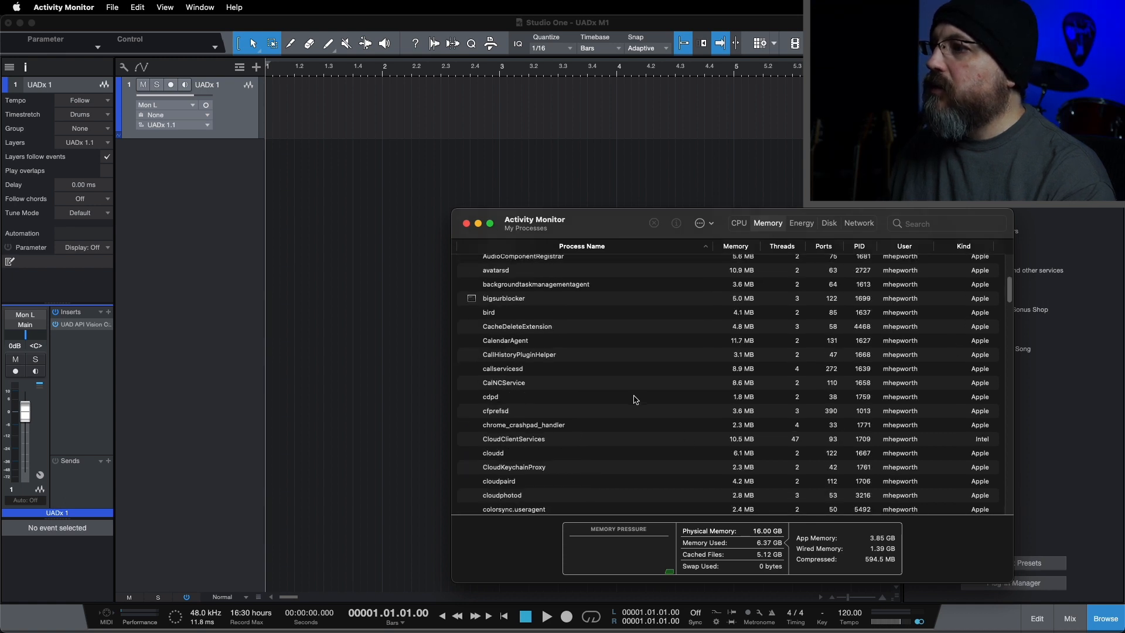
scroll("up", 3)
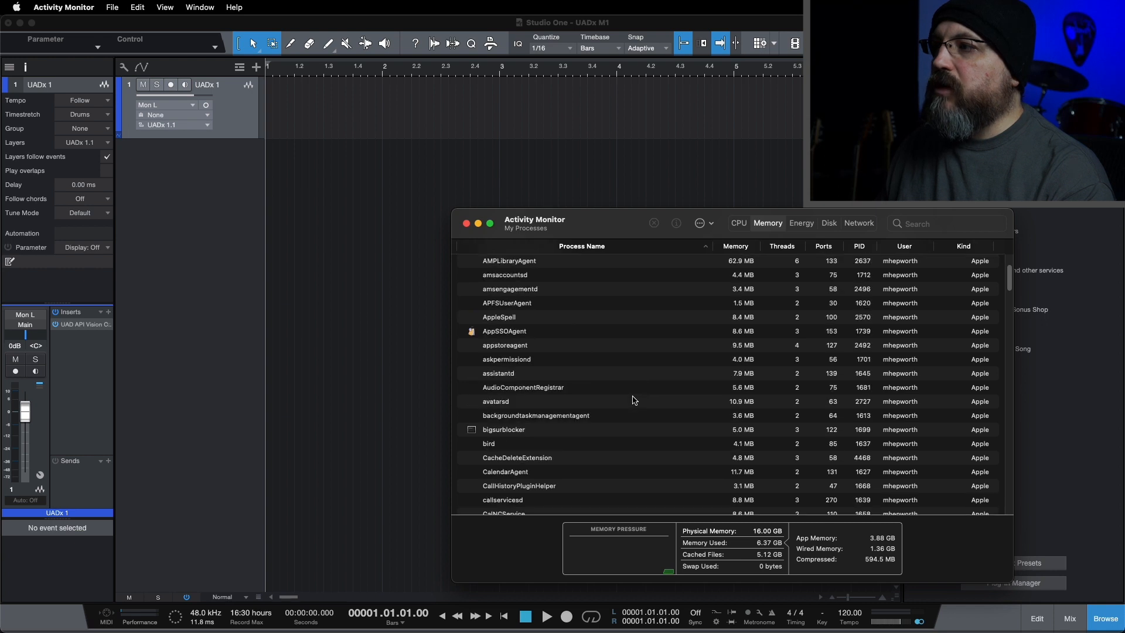
mouse_move(109, 318)
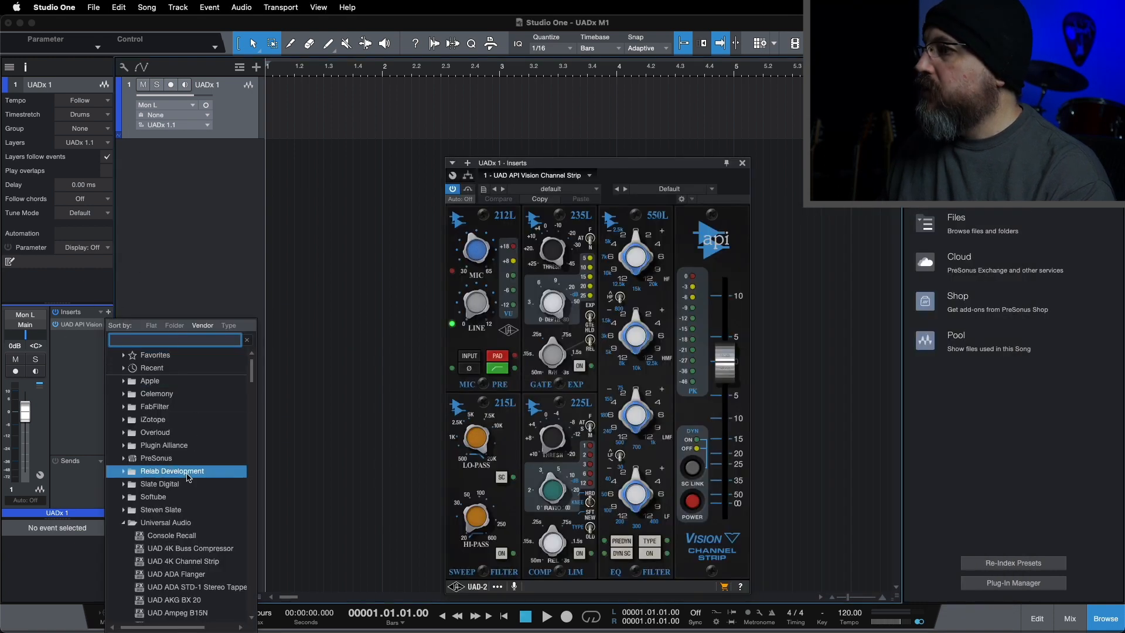
Insert the UADx API Vision Channel Strip as a second insert after the UAD version
left_click(178, 535)
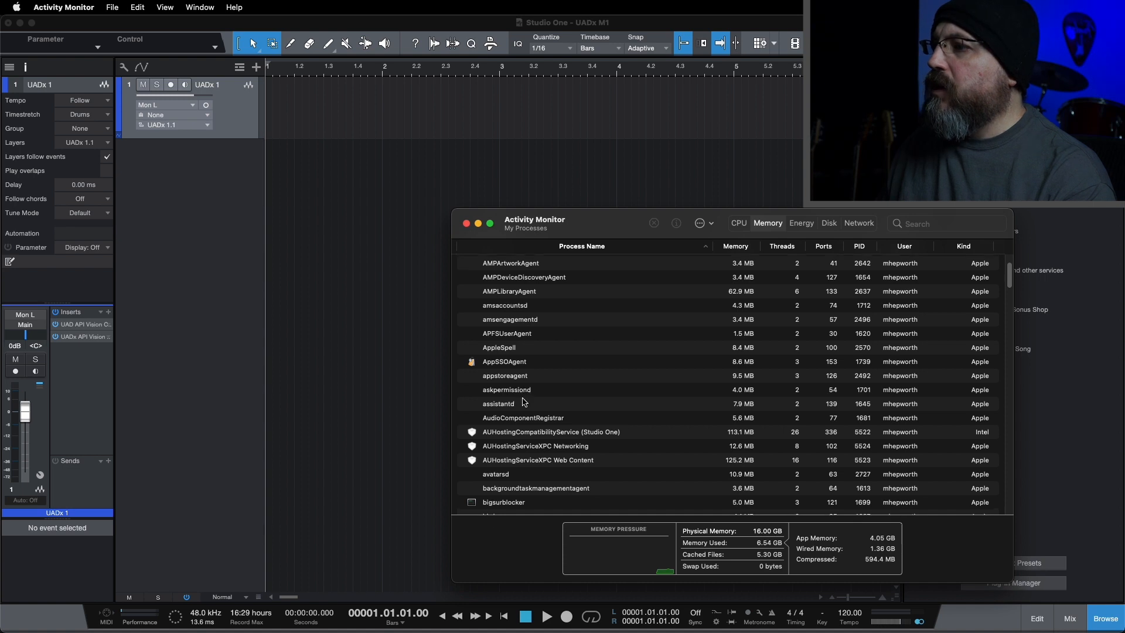
Watch Activity Monitor's memory use, then remove the UADx API Vision Channel Strip insert from the track
left_click(551, 431)
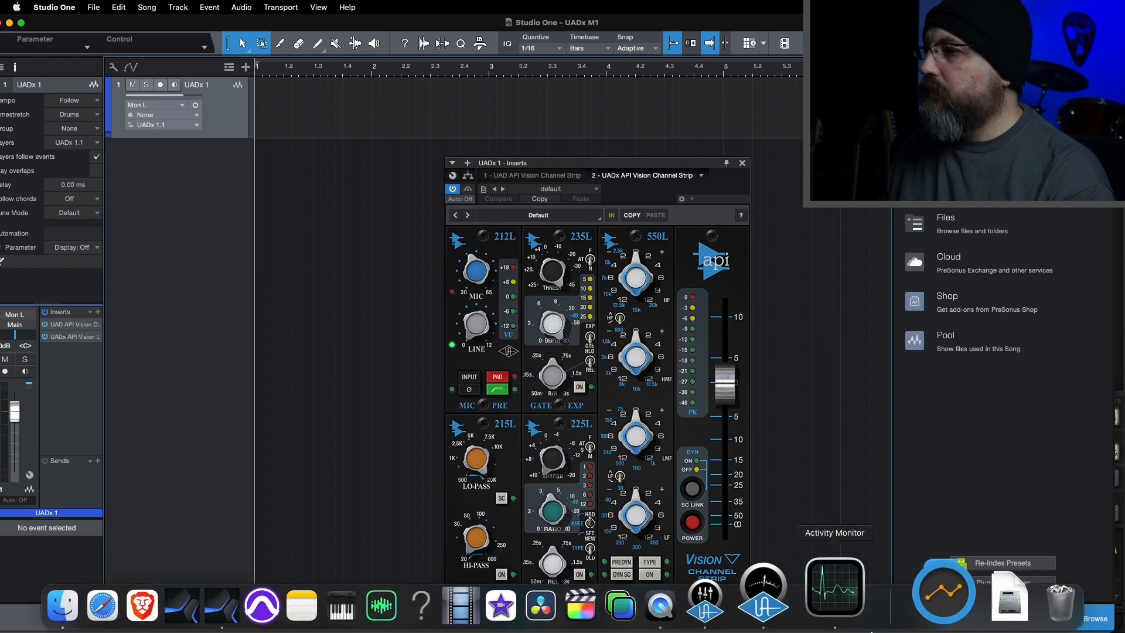
left_click(833, 588)
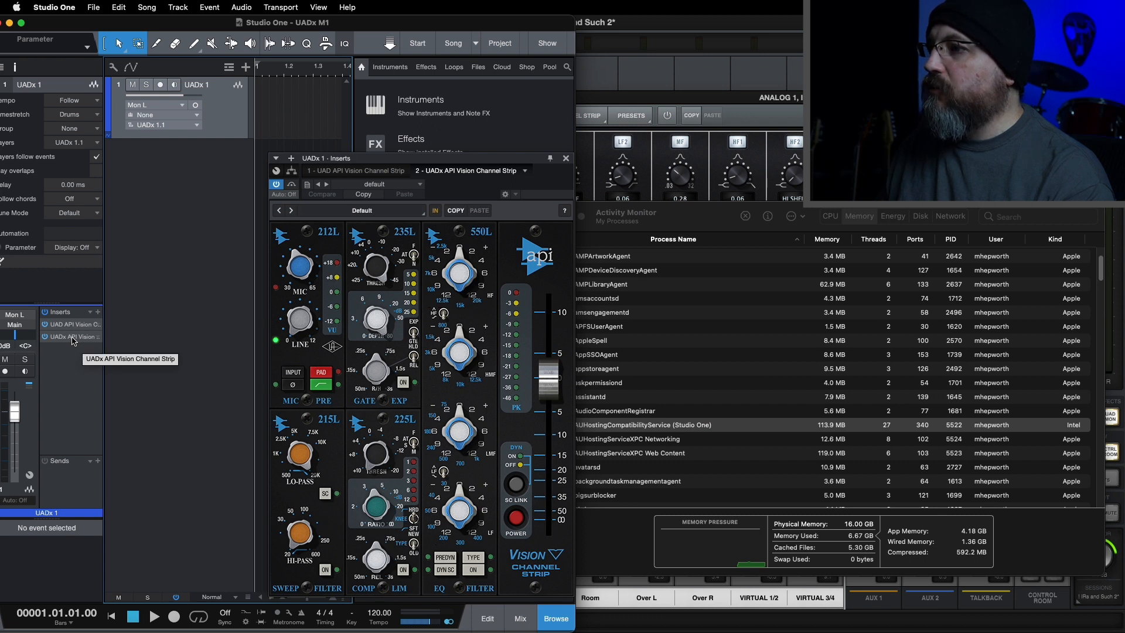
right_click(71, 336)
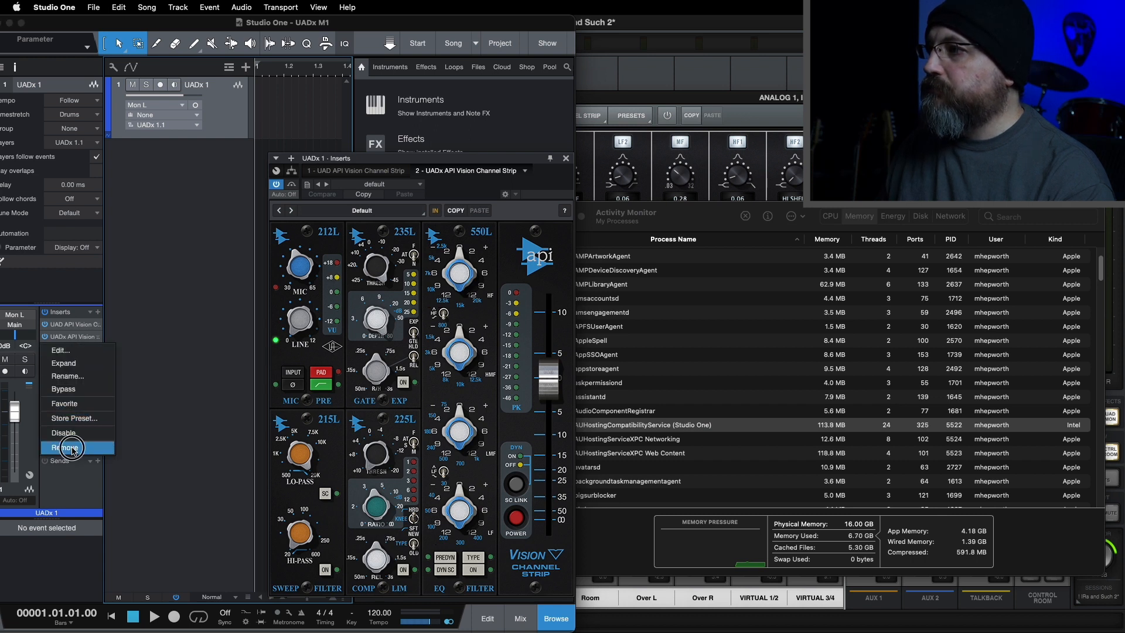
left_click(65, 447)
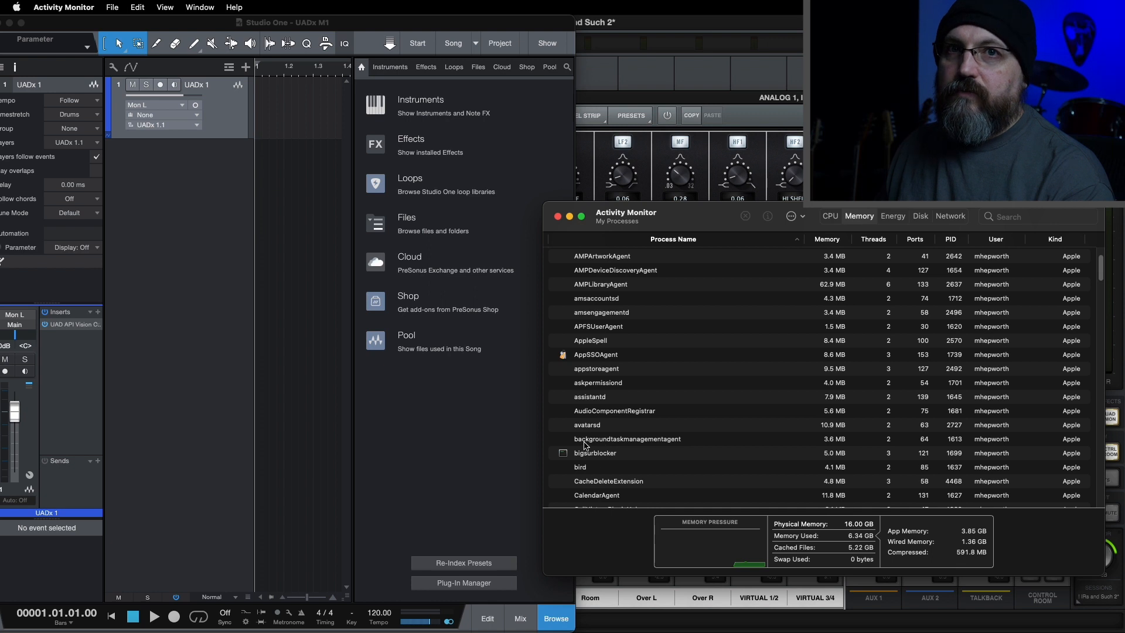
scroll("up", 3)
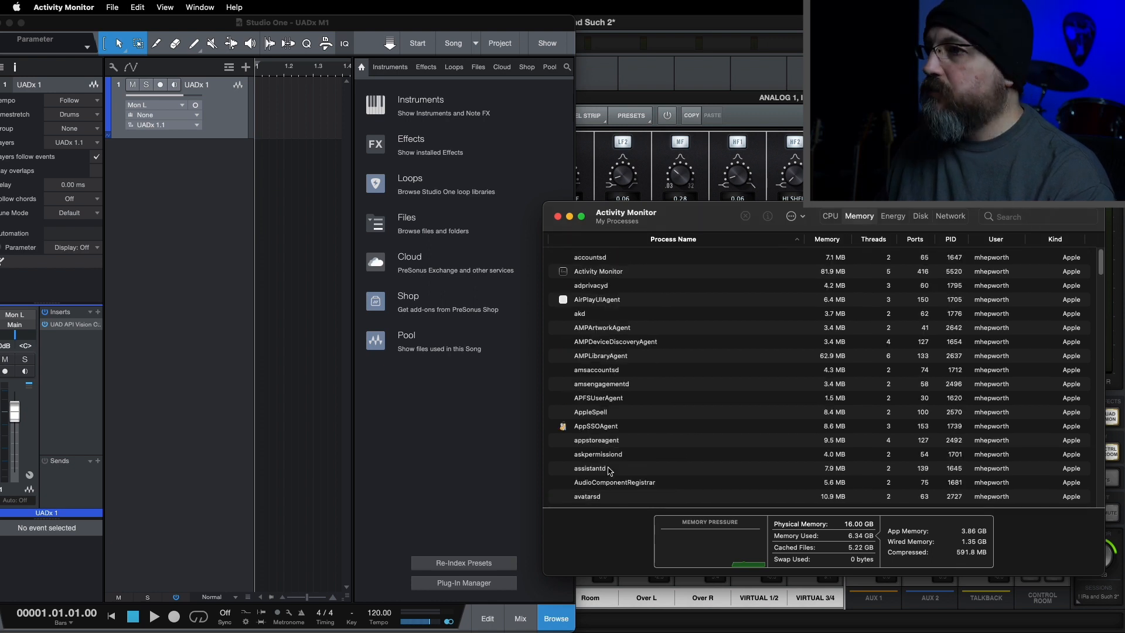
scroll("down", 3)
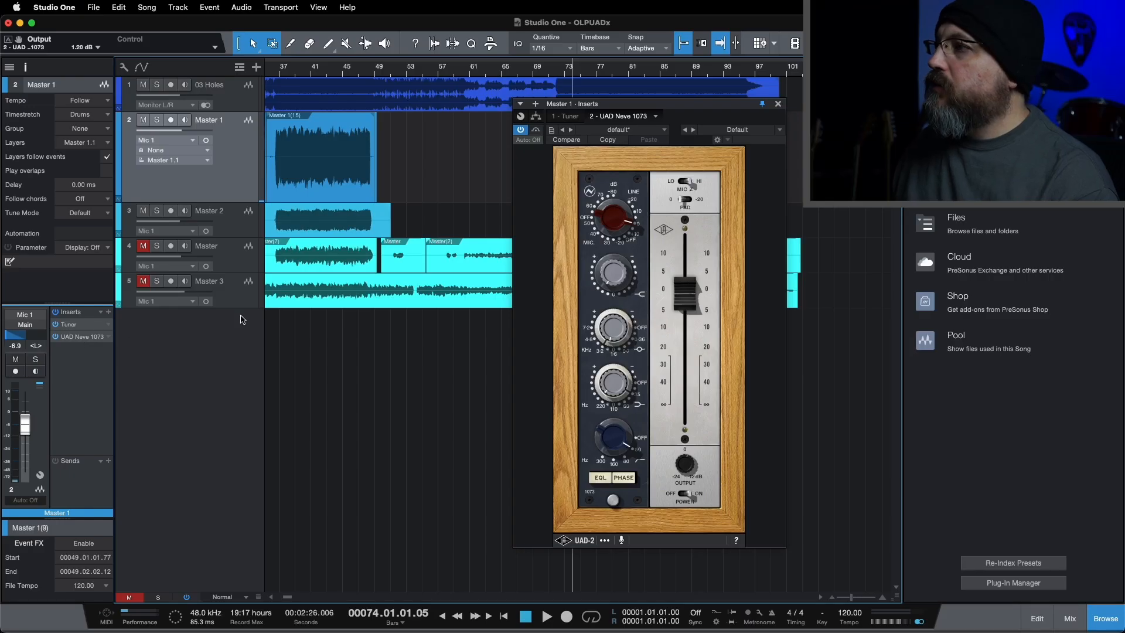
Insert the UADx Neve 1073 Preamp and EQ on Master 1 and place its window beside the UAD Neve 1073
left_click(106, 311)
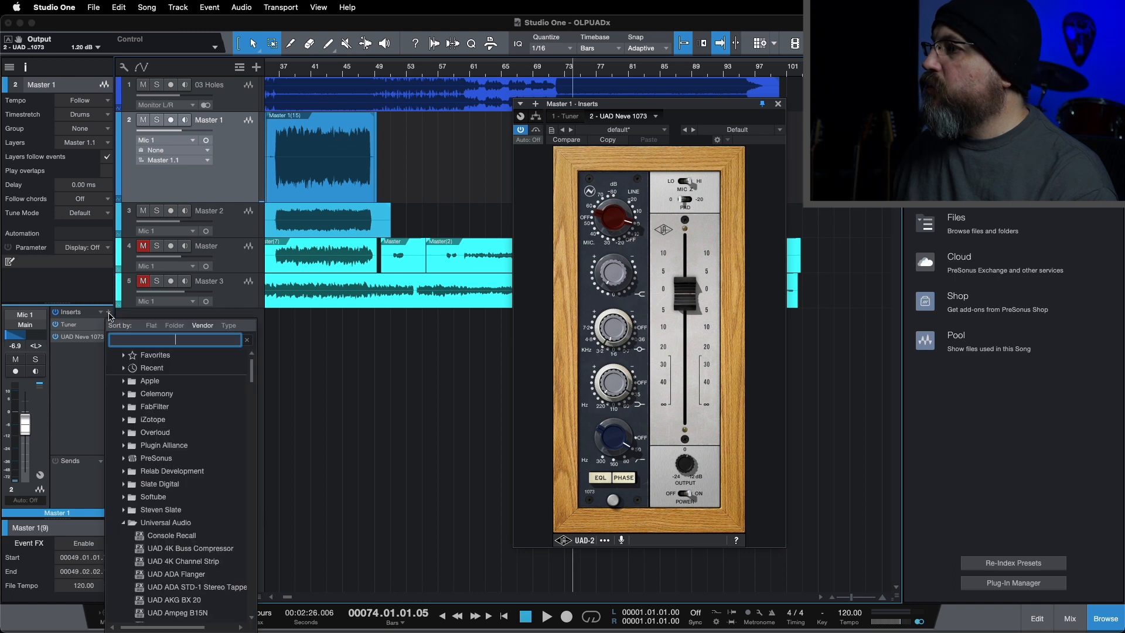
left_click(166, 522)
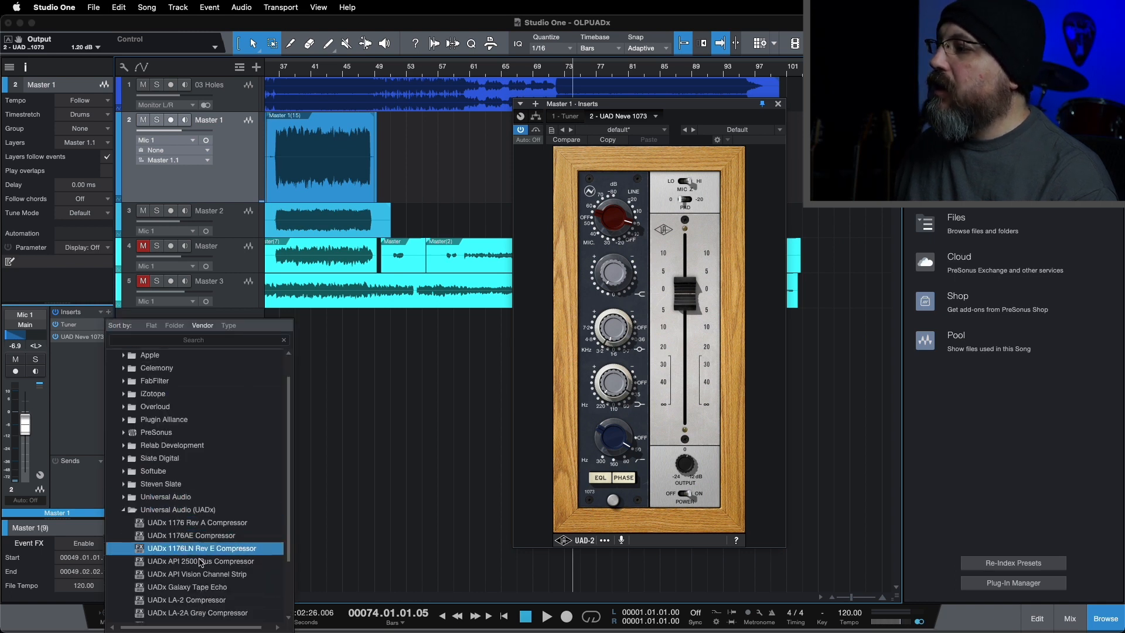
scroll("down", 3)
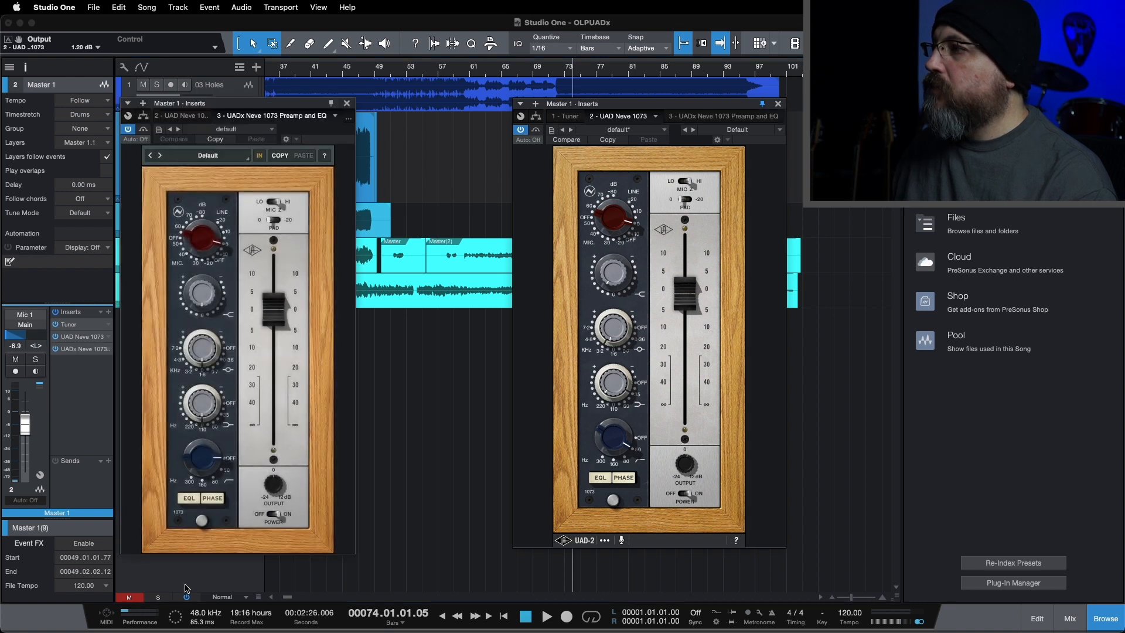
left_click(226, 104)
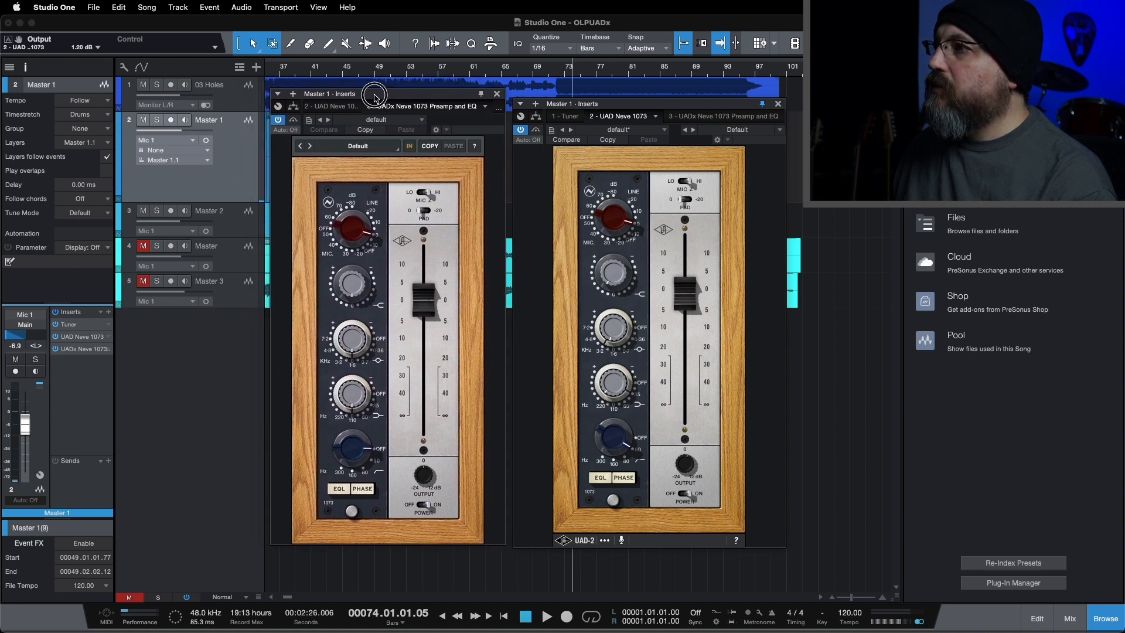
mouse_move(406, 238)
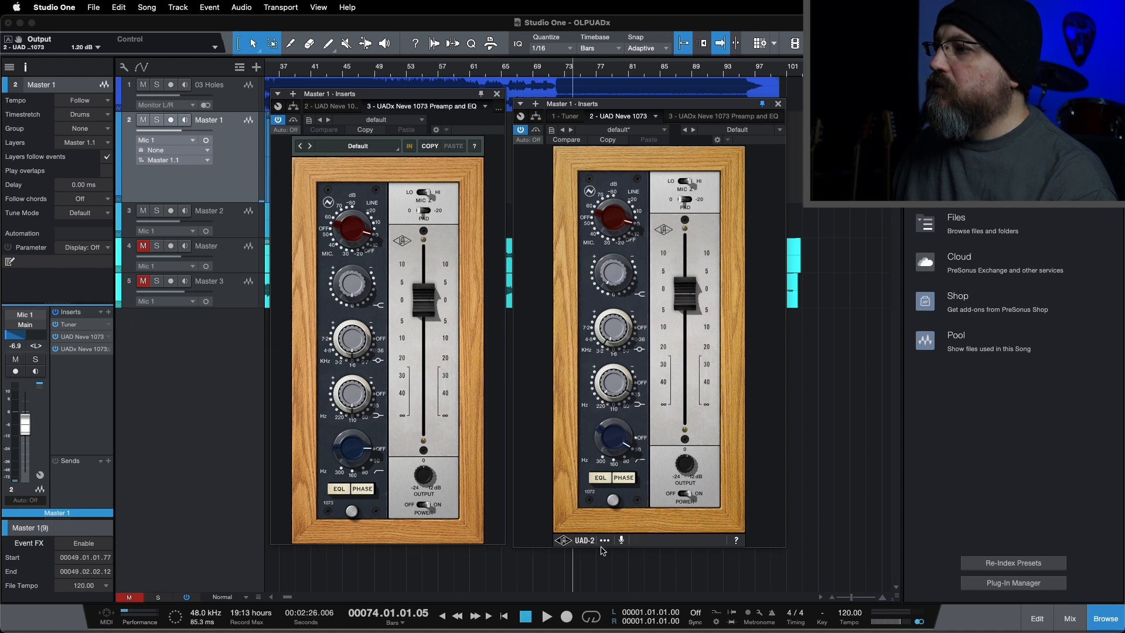
left_click(604, 539)
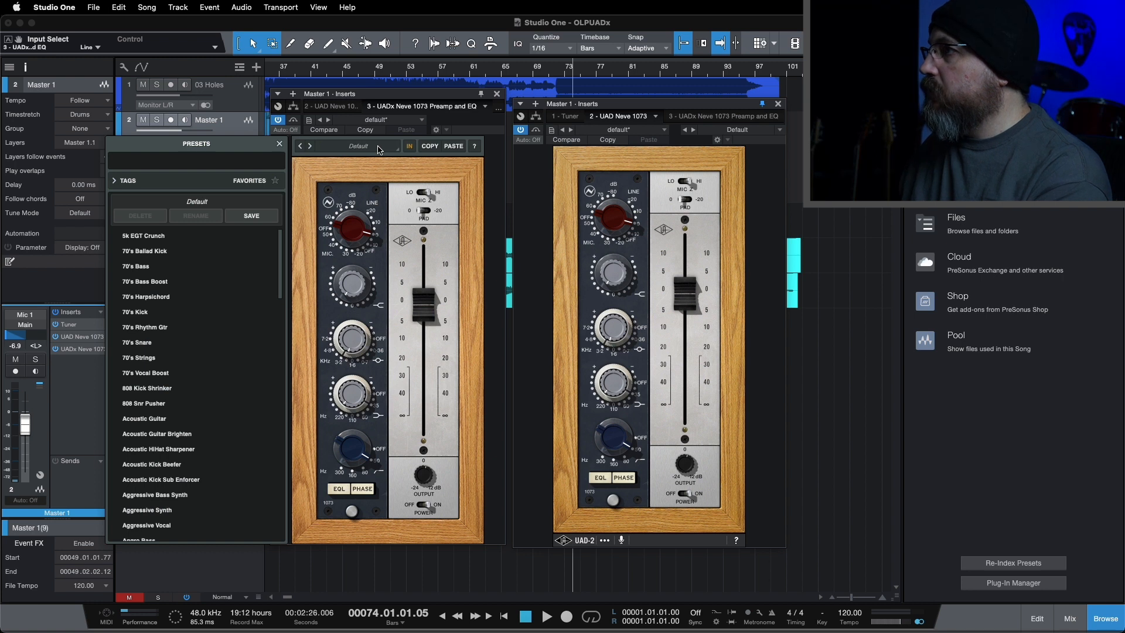
Load the 70's Bass Boost preset on the UADx Neve 1073, favourite it and show only favourites
type("guita")
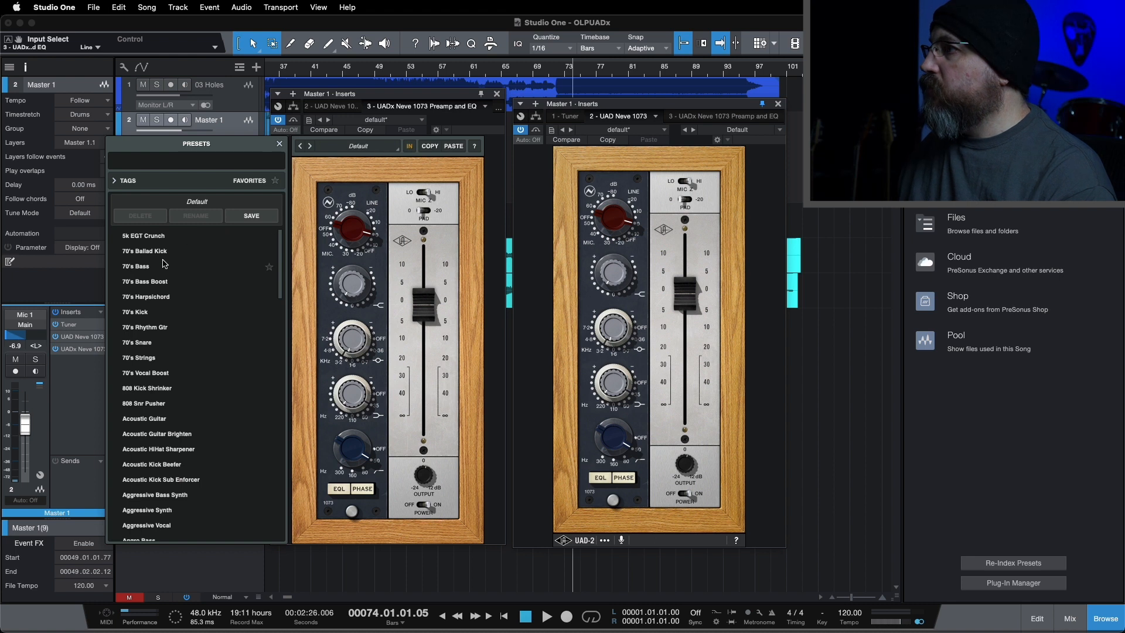
left_click(146, 281)
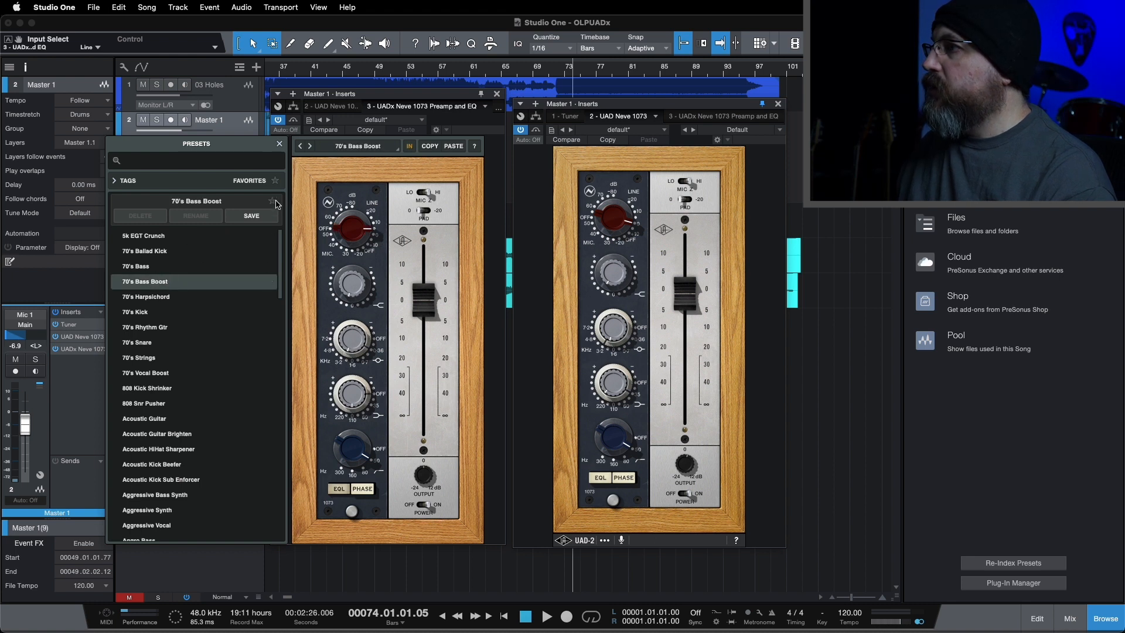
left_click(271, 200)
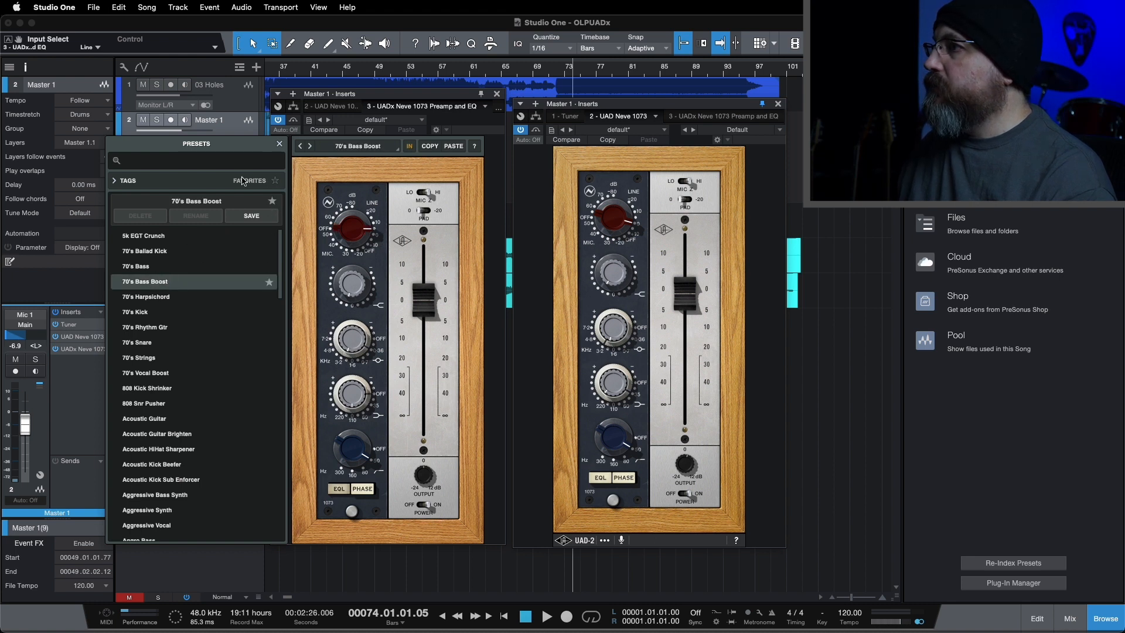
left_click(274, 181)
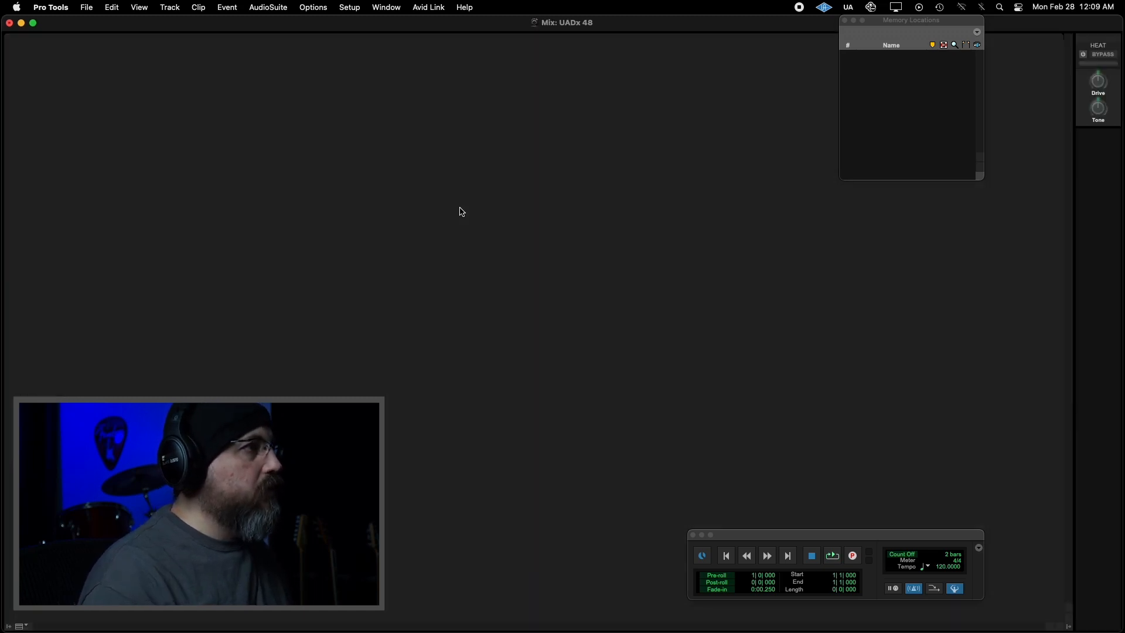
Create new Mono audio tracks via Track > New, with a second row added in the New Tracks dialog
left_click(168, 7)
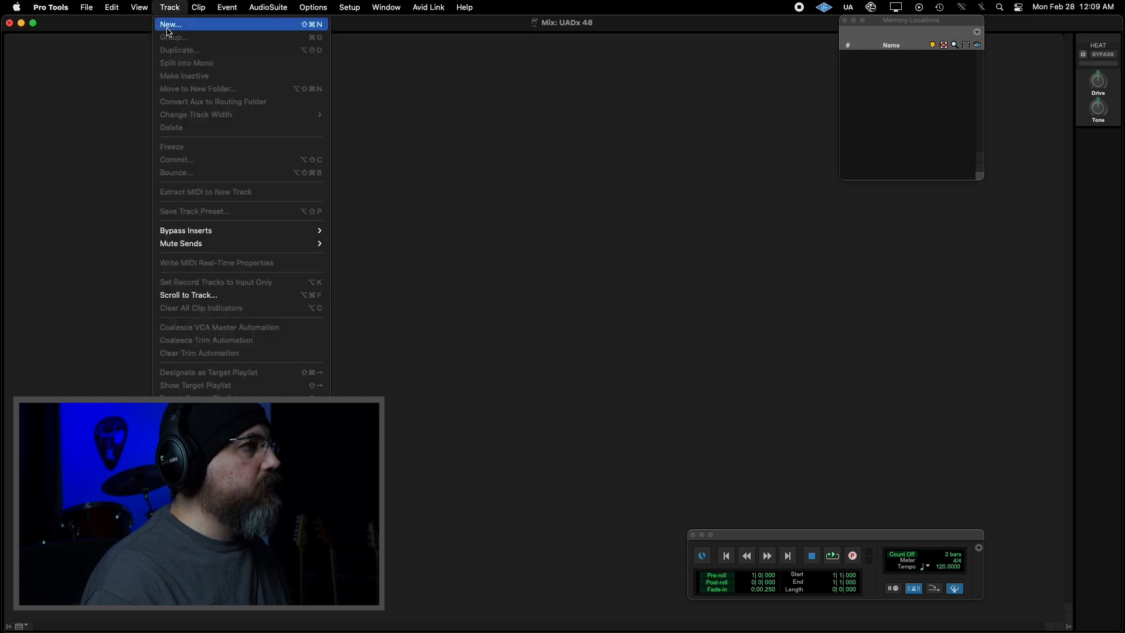
left_click(171, 23)
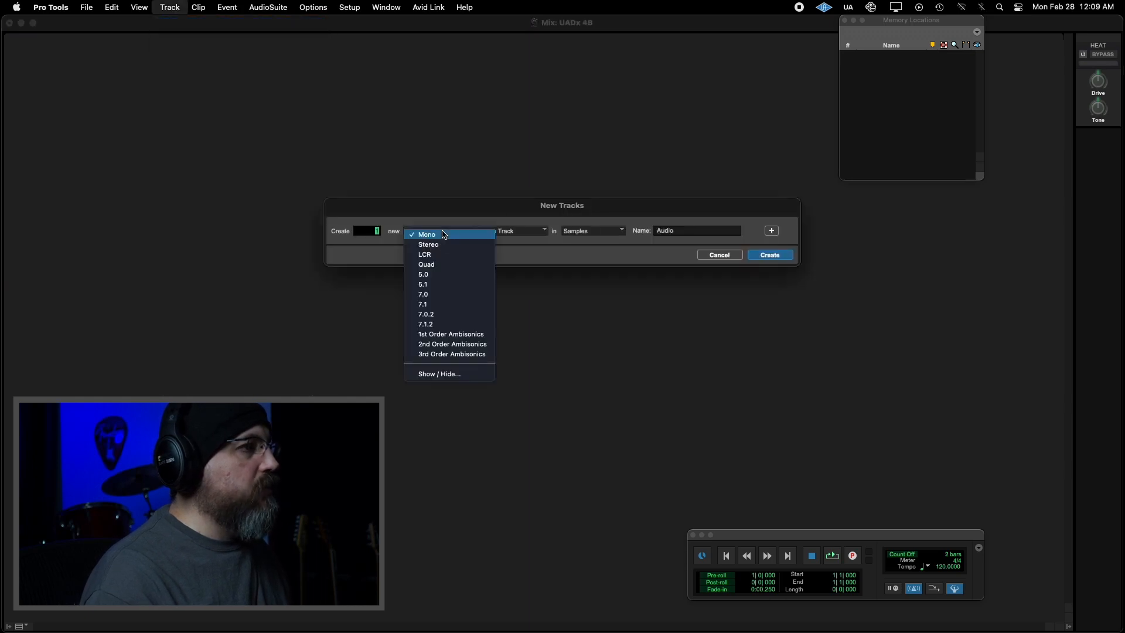
left_click(427, 234)
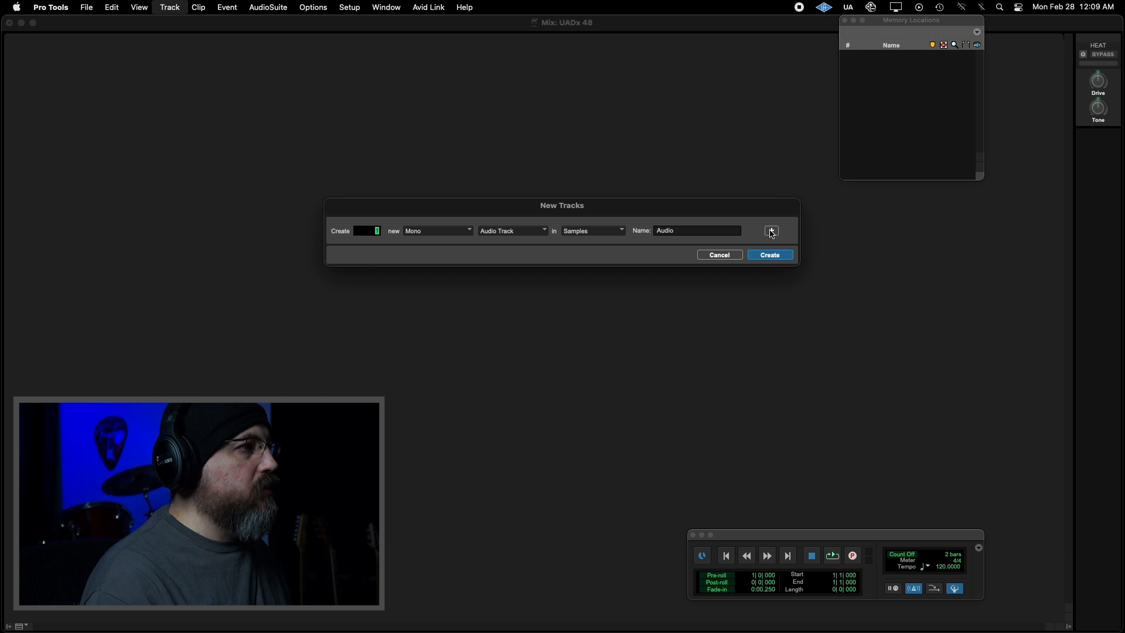
left_click(771, 231)
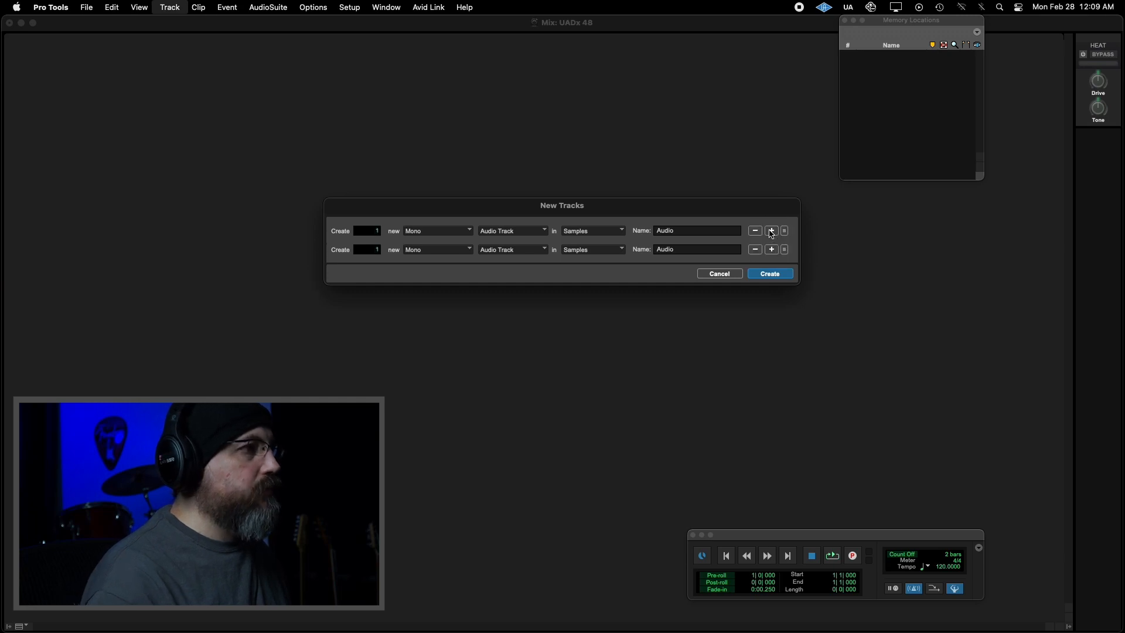
left_click(768, 273)
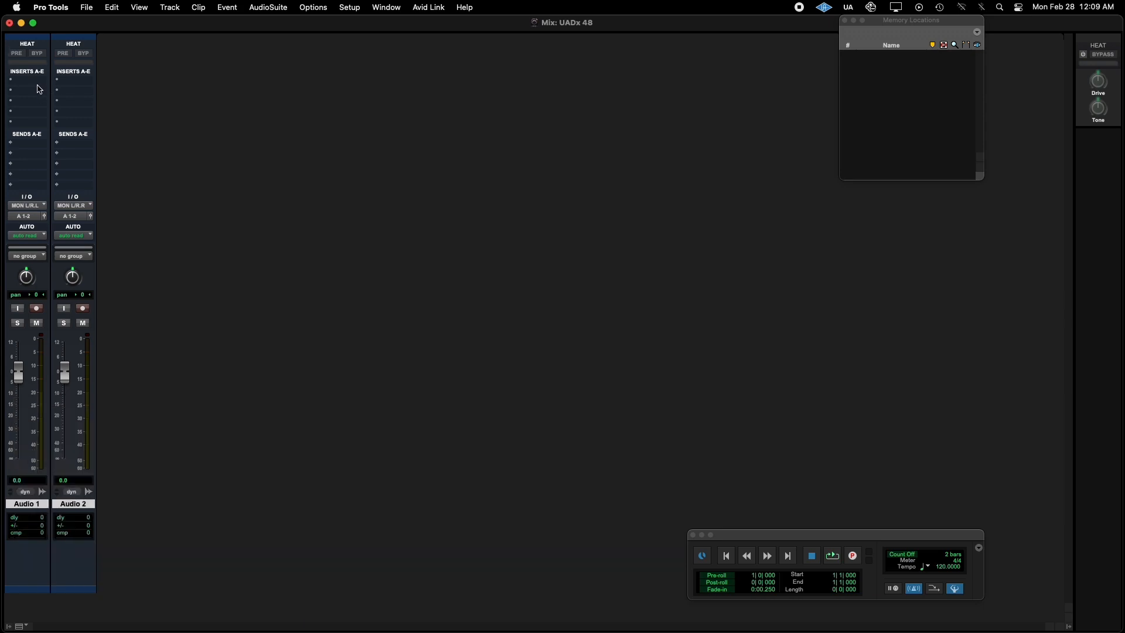
Insert the UAD API 2500 (mono) bus compressor on Audio 1's first insert slot
left_click(11, 79)
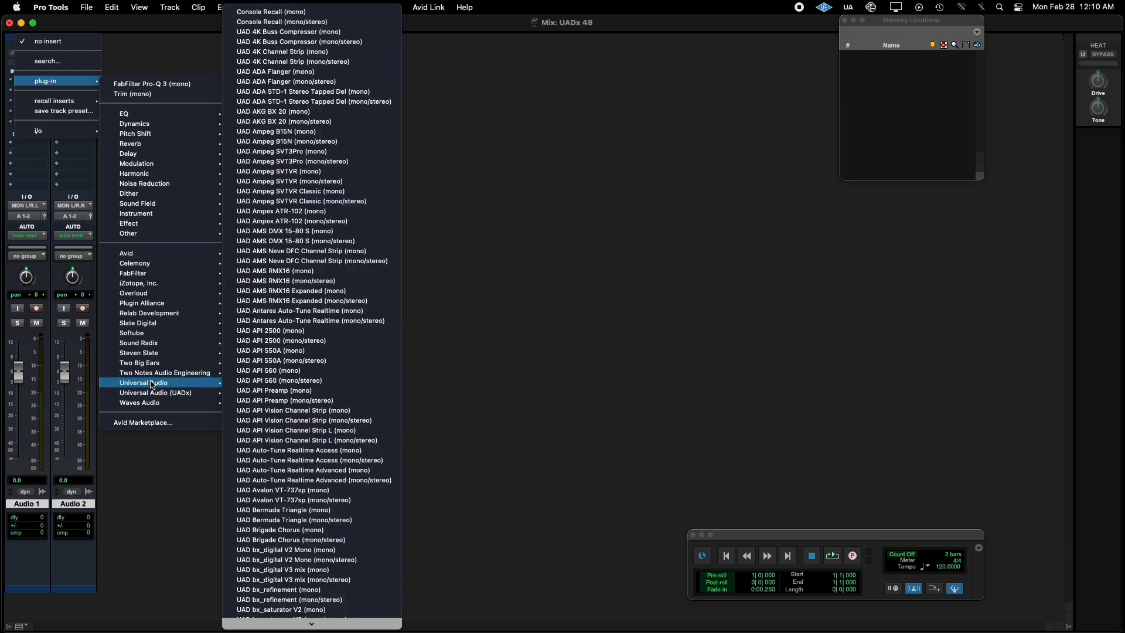
mouse_move(311, 330)
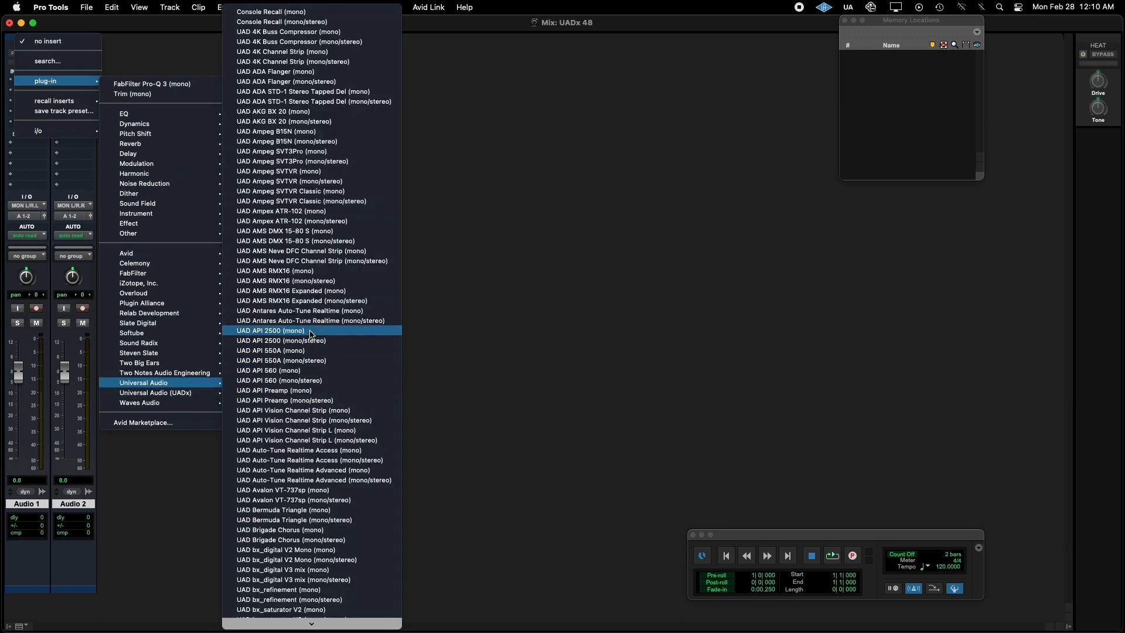
left_click(273, 330)
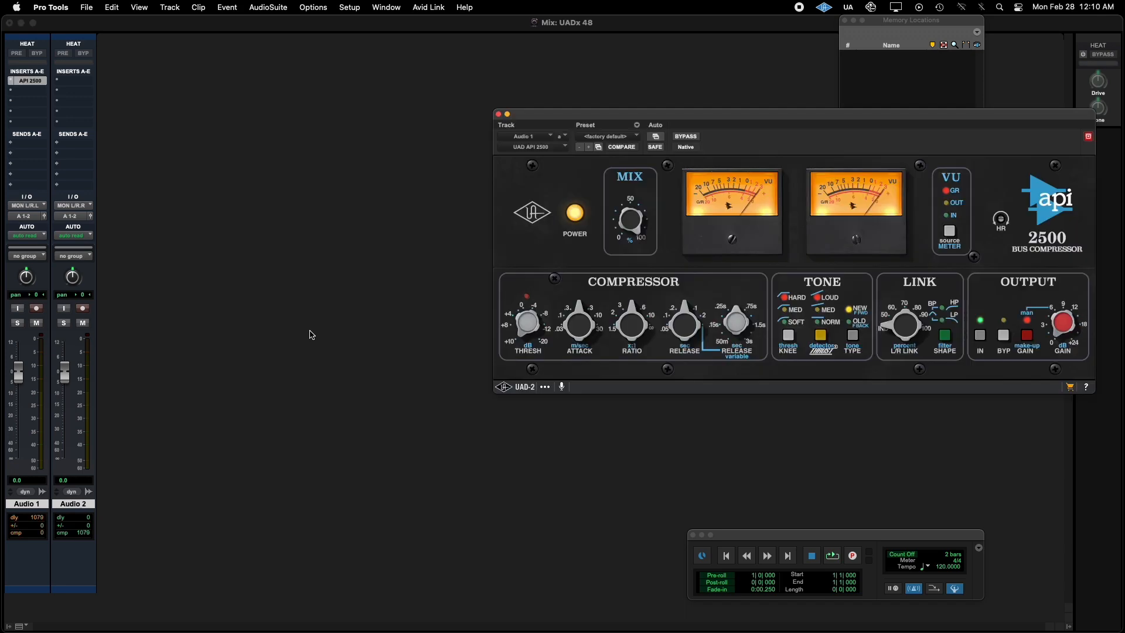
mouse_move(66, 115)
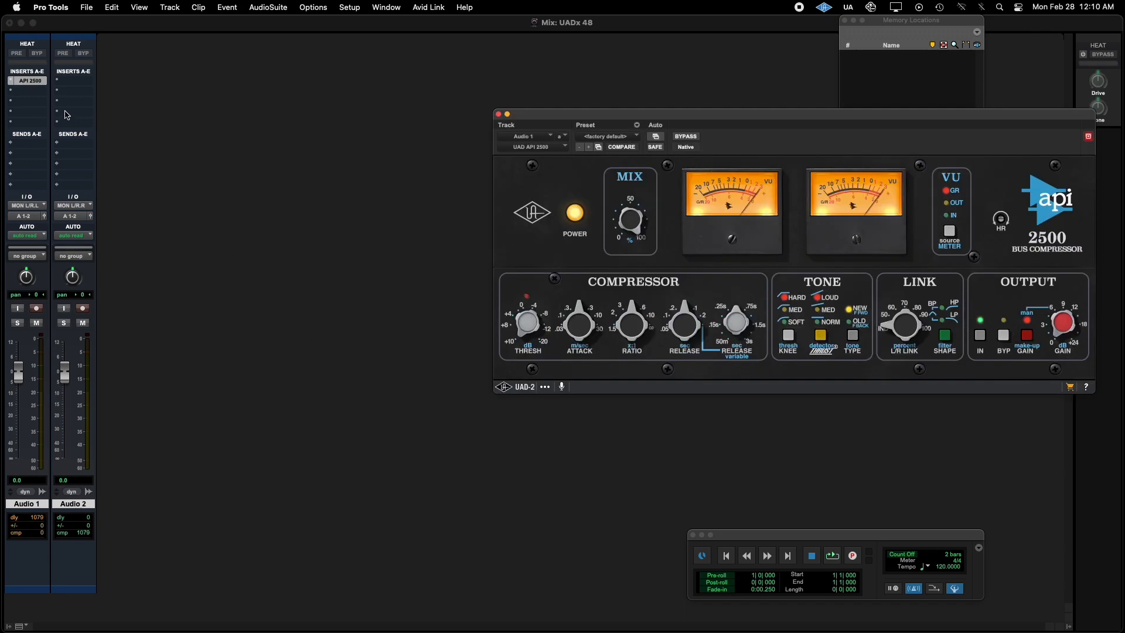
mouse_move(42, 521)
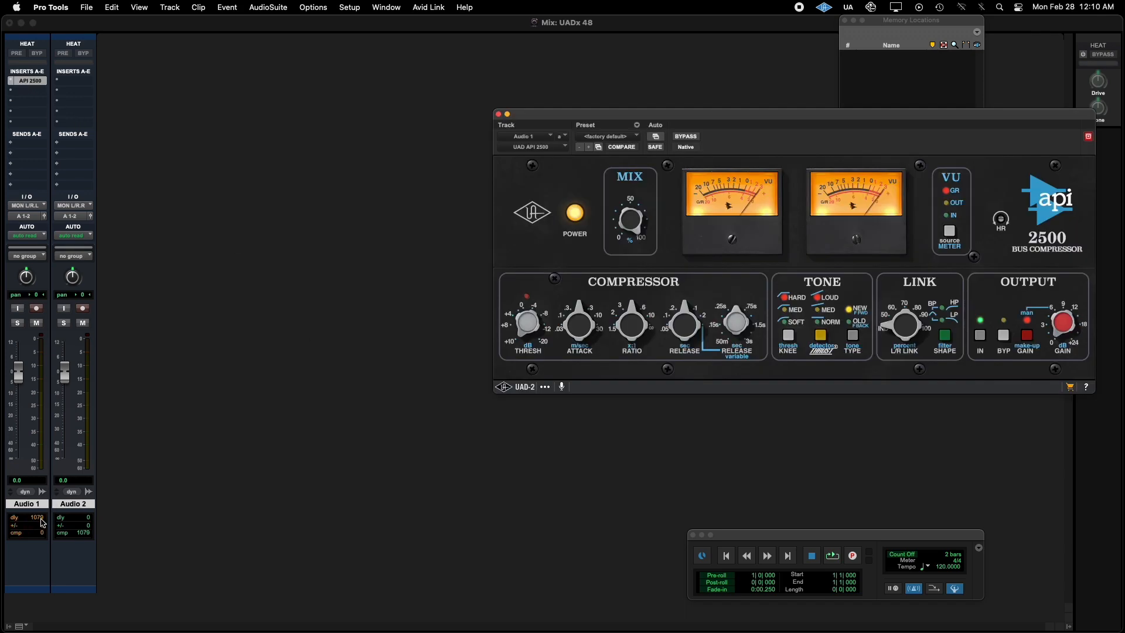
mouse_move(82, 520)
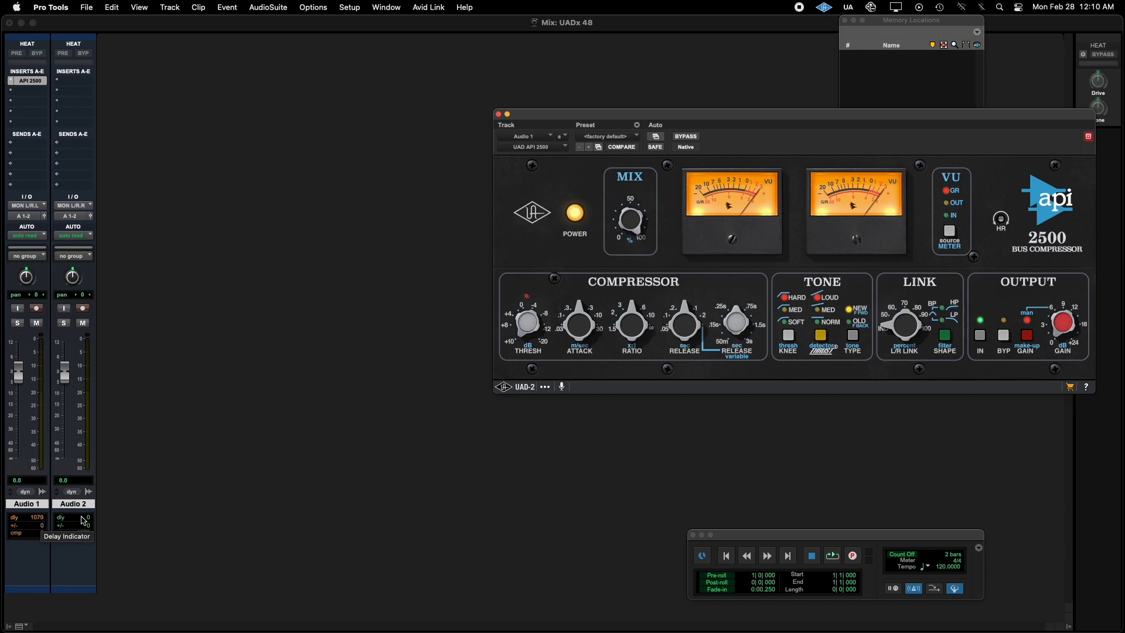
mouse_move(793, 118)
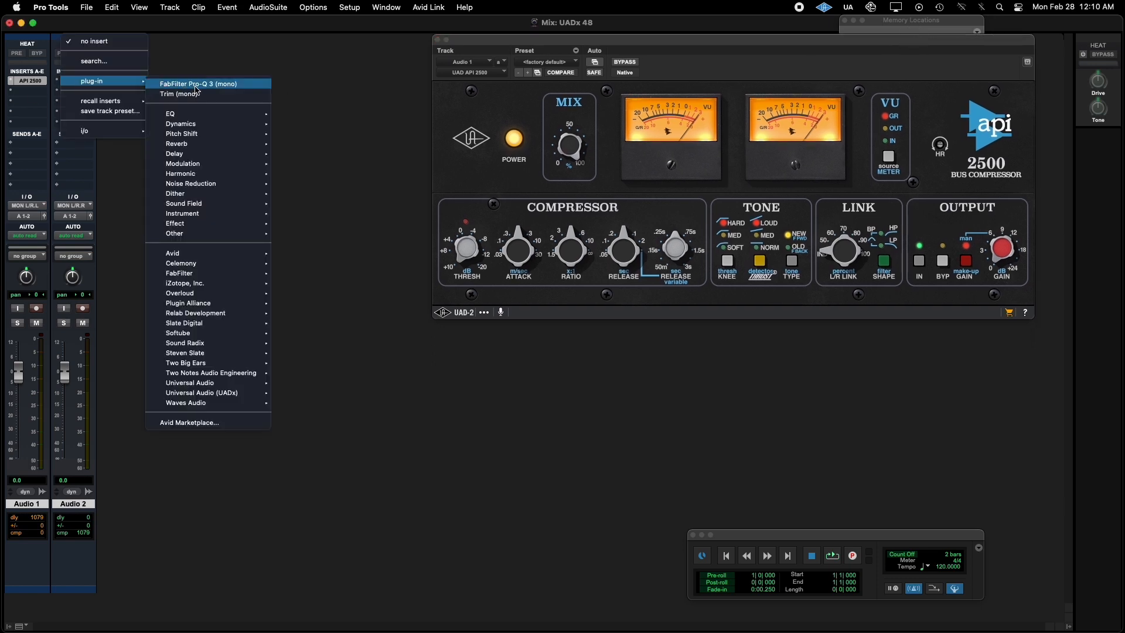
mouse_move(185, 353)
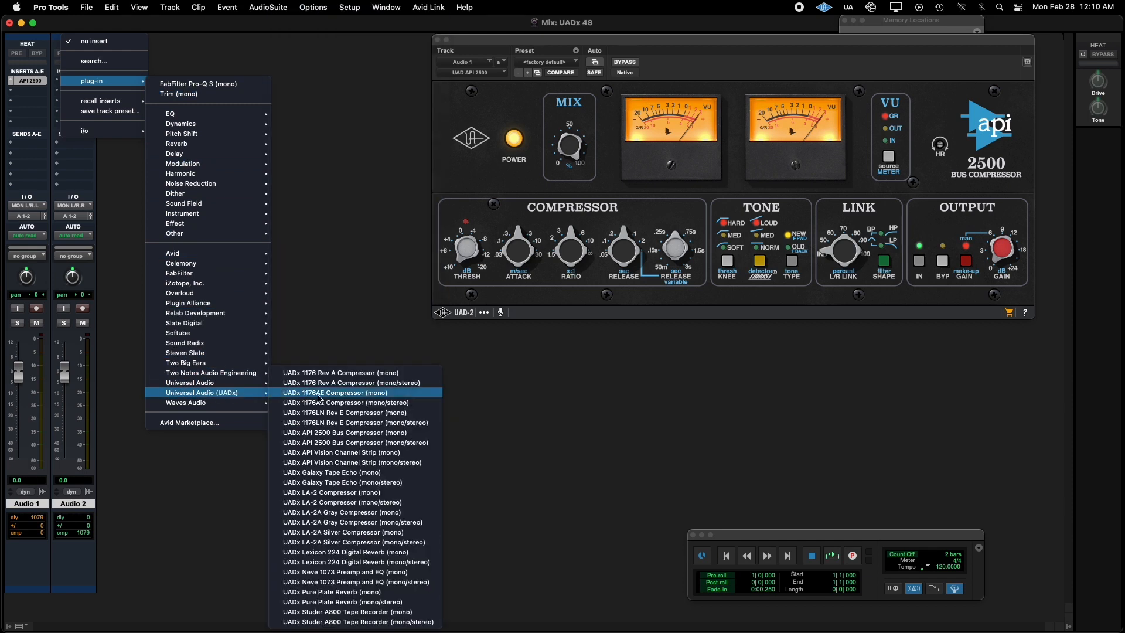
mouse_move(355, 442)
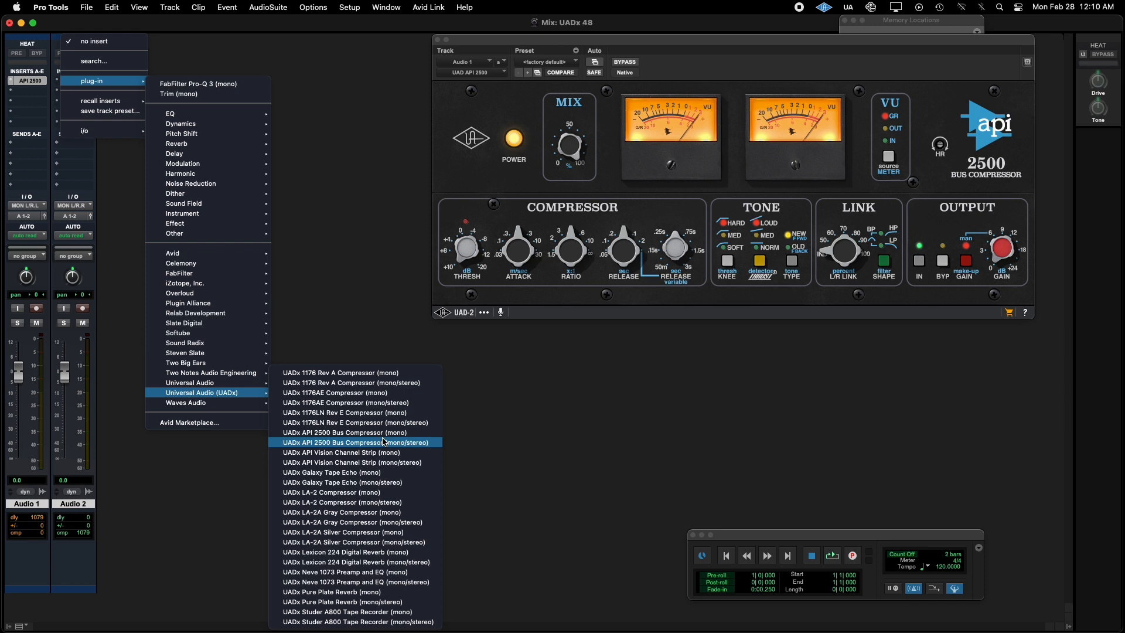
Insert the UADx API 2500 Bus Compressor on Audio 2 alongside the UAD-2 version on Audio 1
left_click(354, 442)
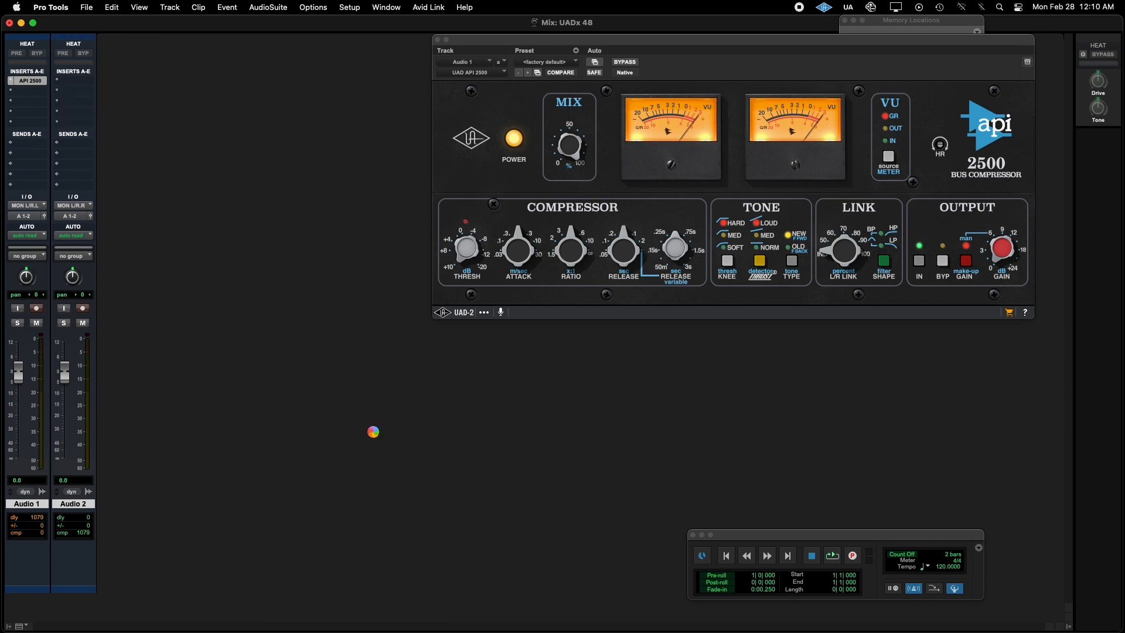
left_click(72, 81)
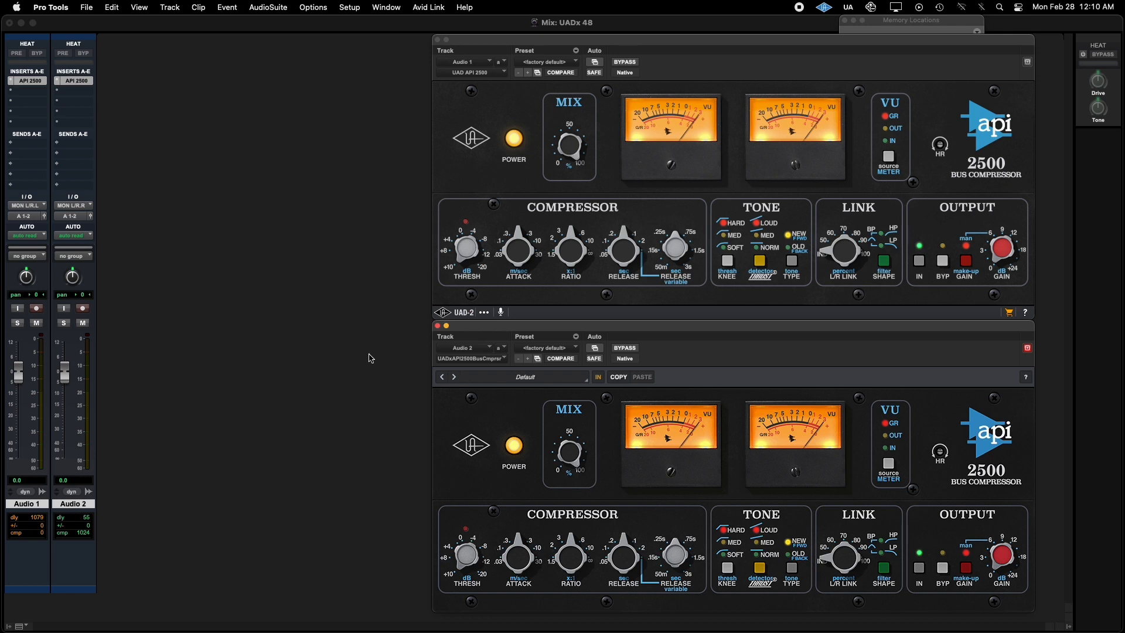
mouse_move(584, 322)
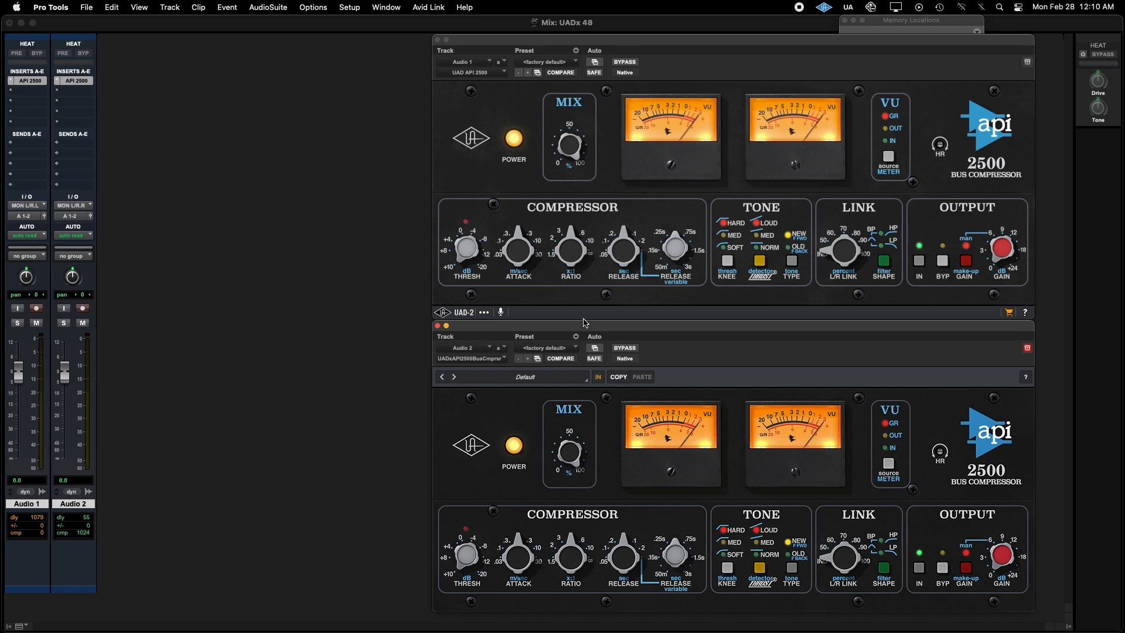
mouse_move(502, 315)
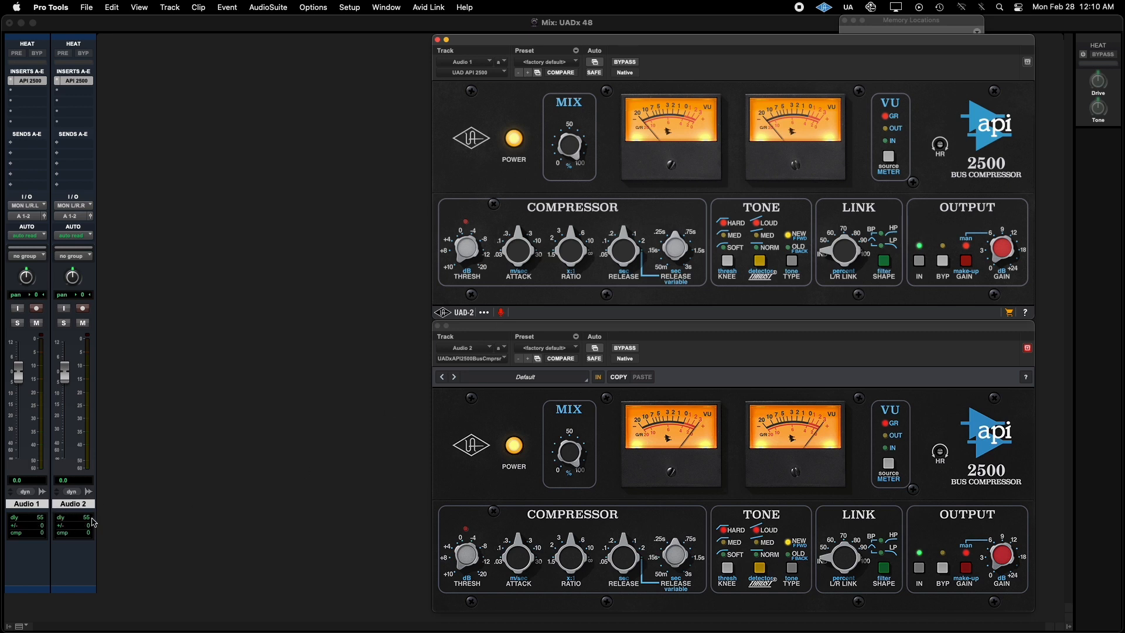
mouse_move(121, 525)
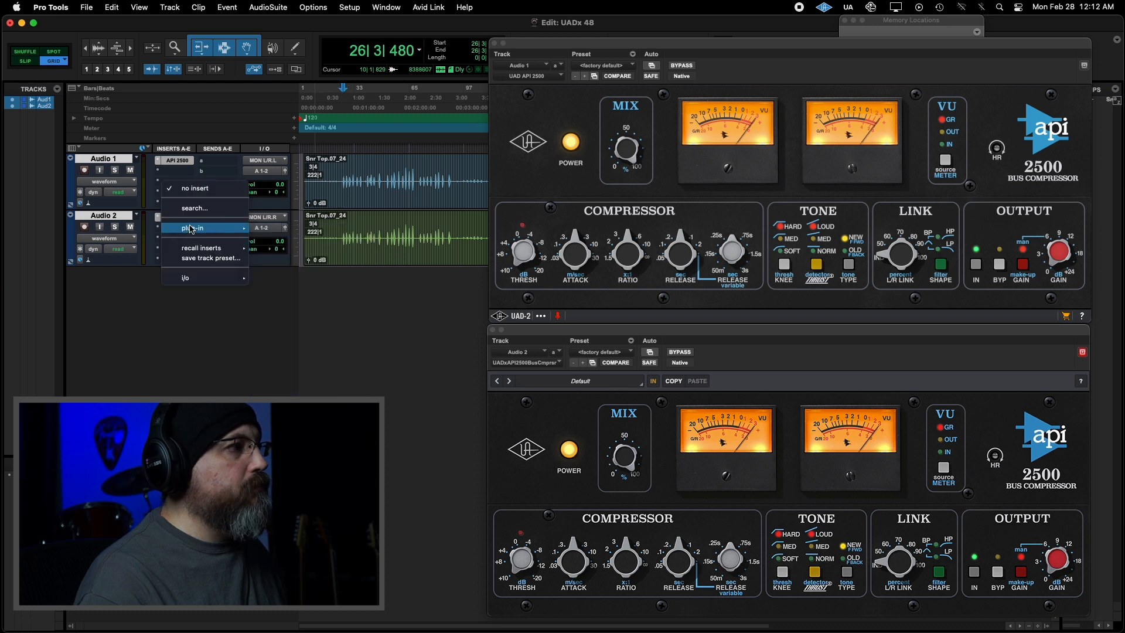
Put a Trim plug-in on the second insert of both Audio 1 and Audio 2 and start playback
left_click(191, 227)
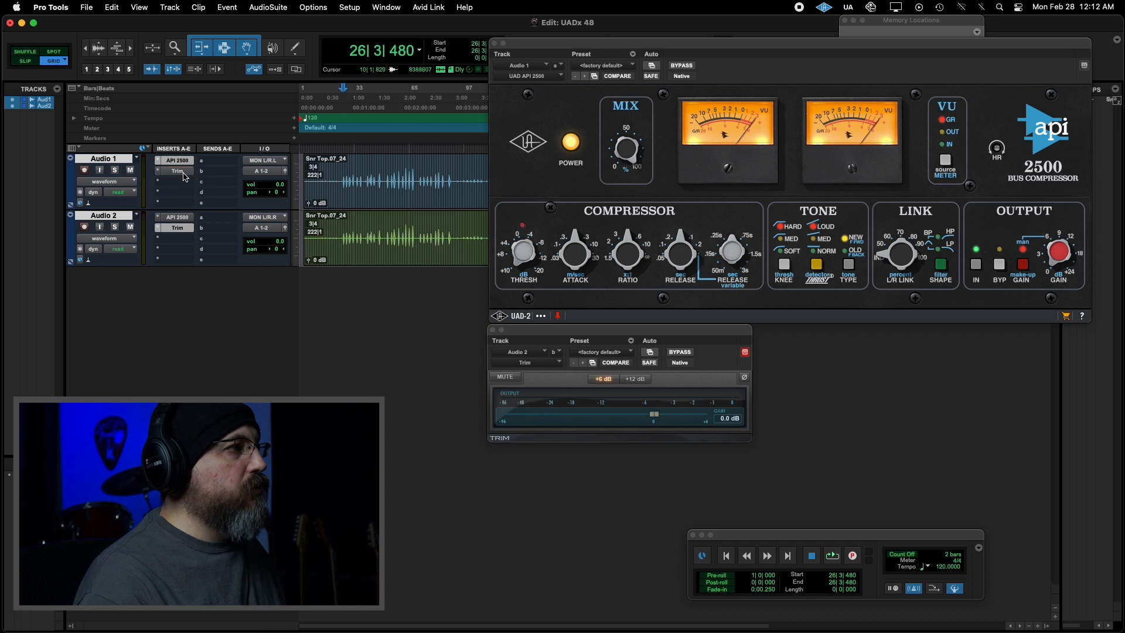
mouse_move(179, 235)
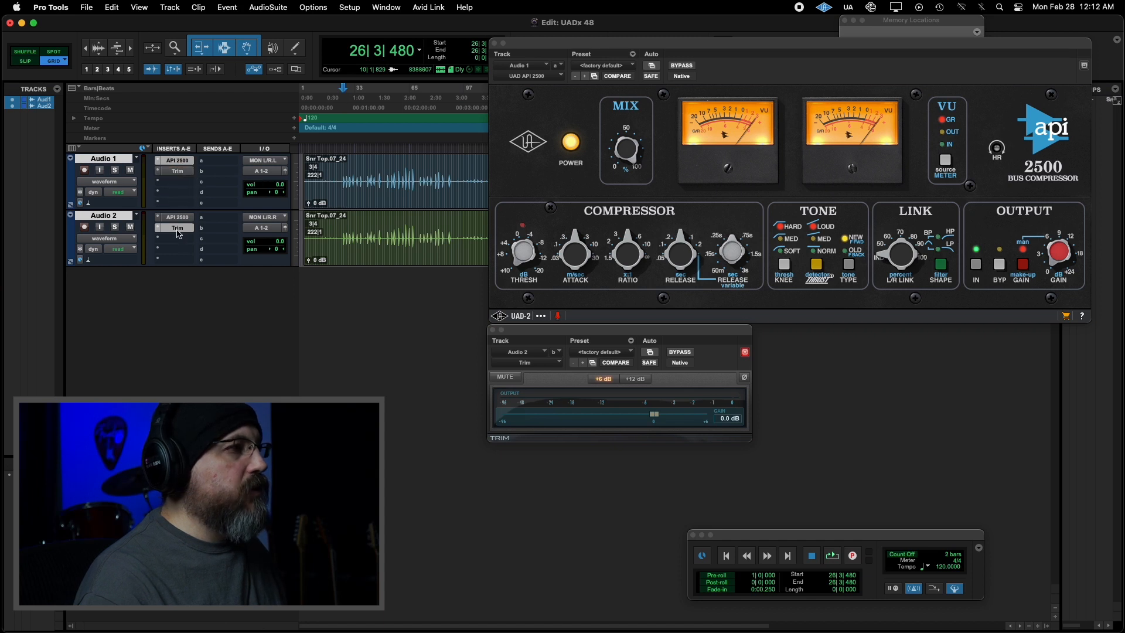
mouse_move(176, 227)
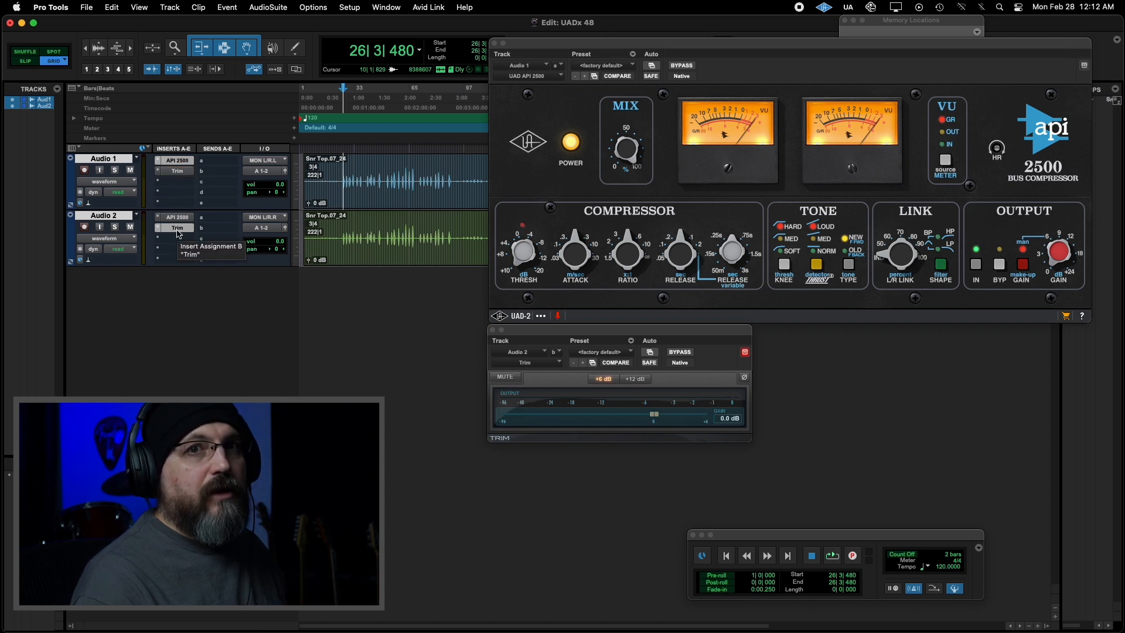
left_click(832, 554)
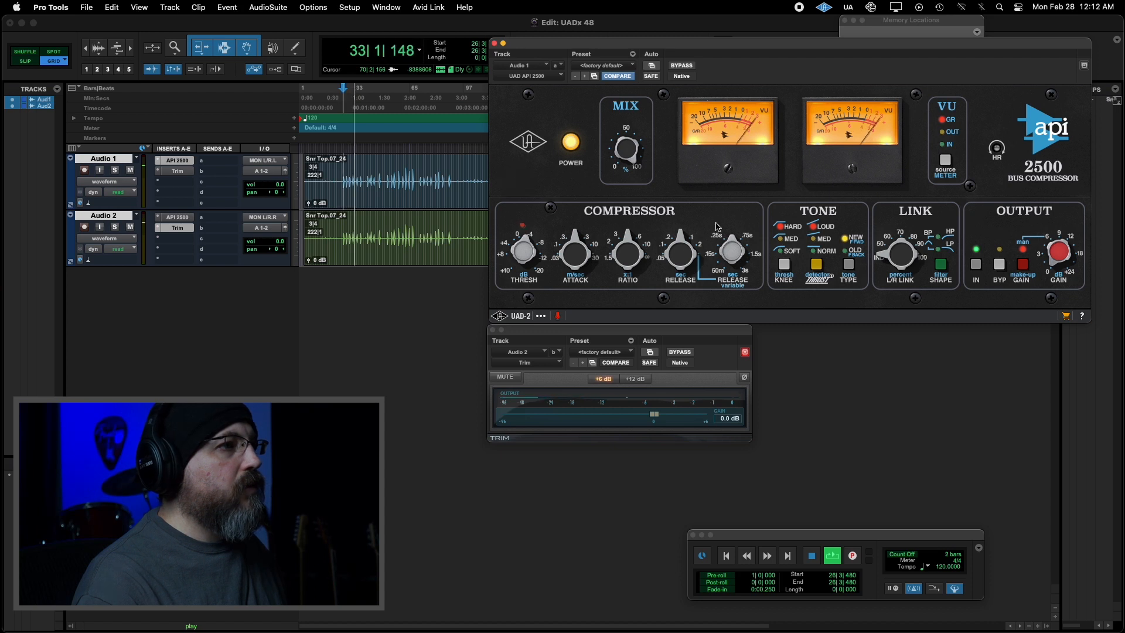
Invert Audio 2's polarity in its Trim plug-in during playback, then switch to the PT UADx 2 session
left_click(540, 315)
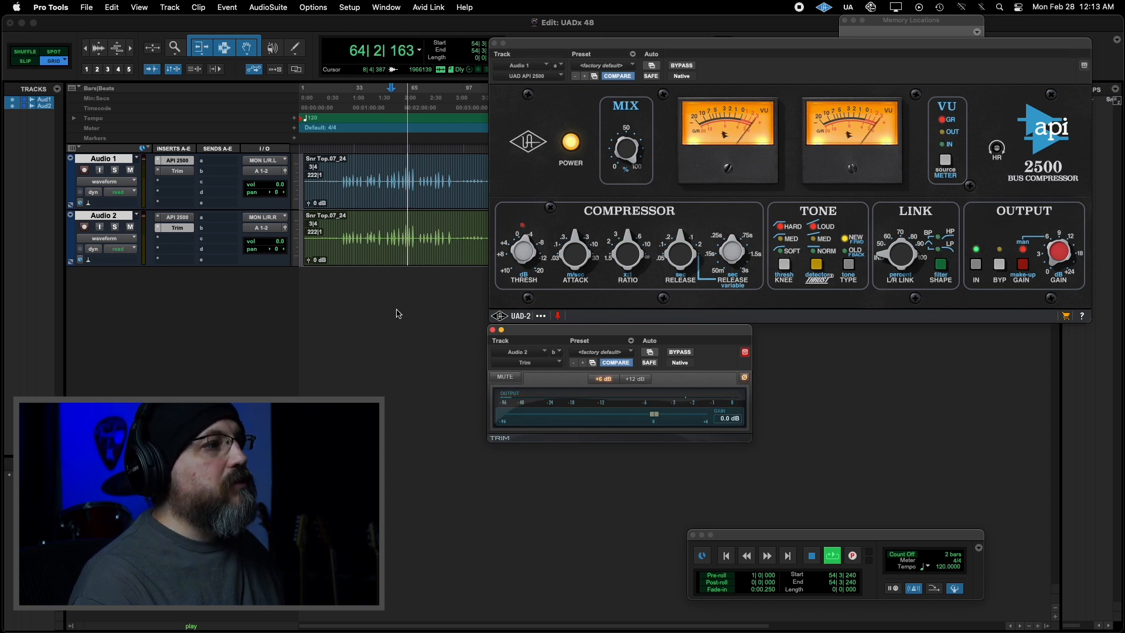
left_click(177, 217)
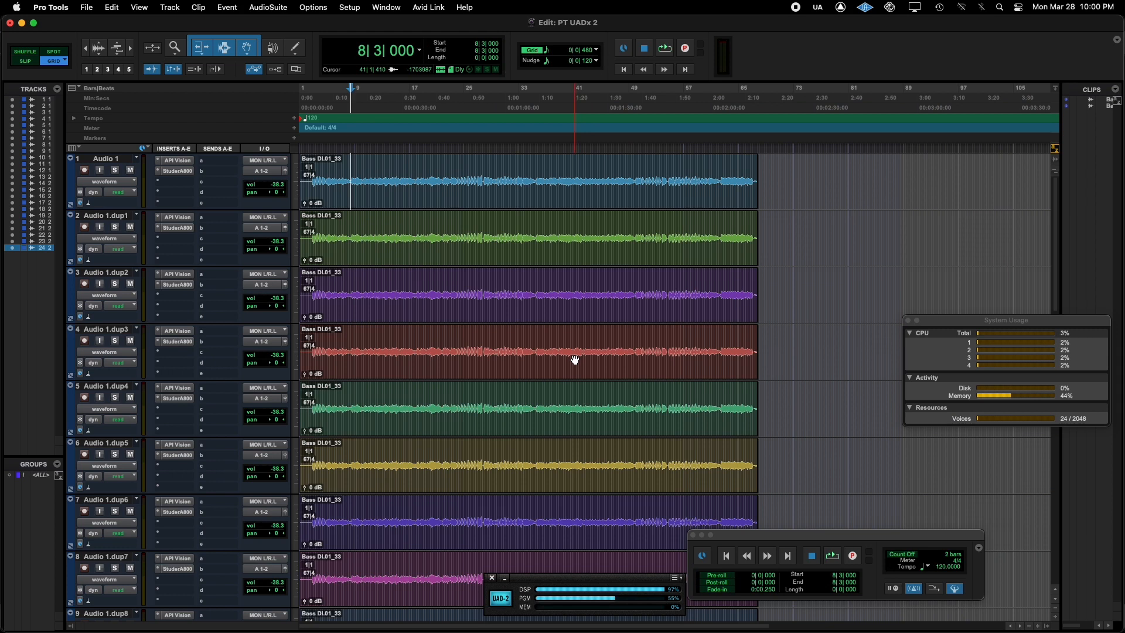
left_click(175, 161)
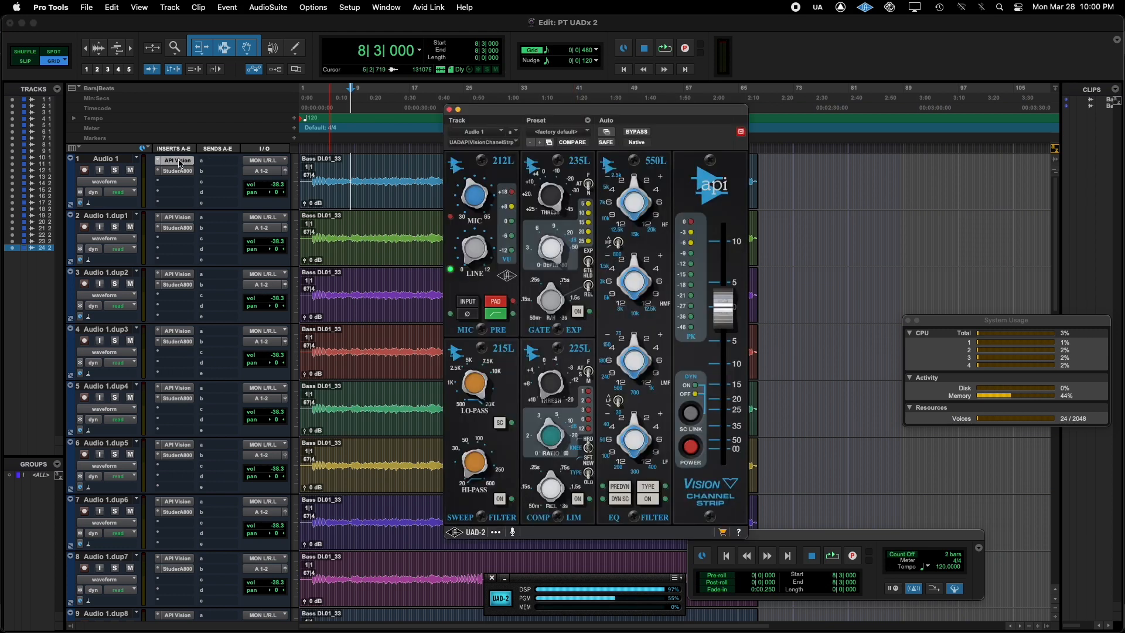
left_click(175, 171)
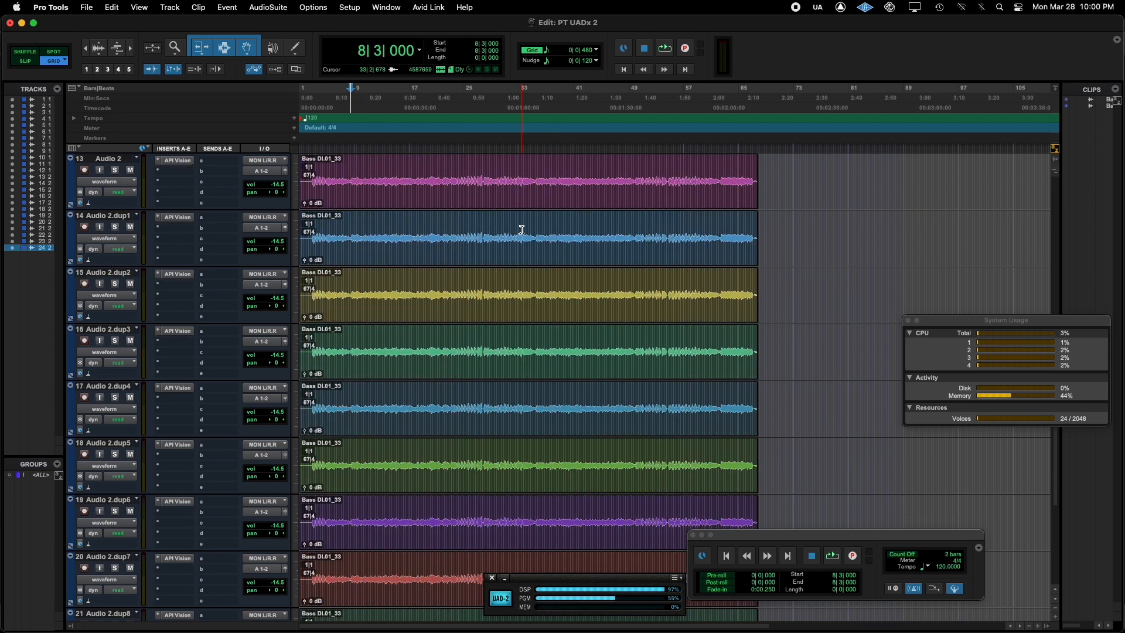
scroll("down", 3)
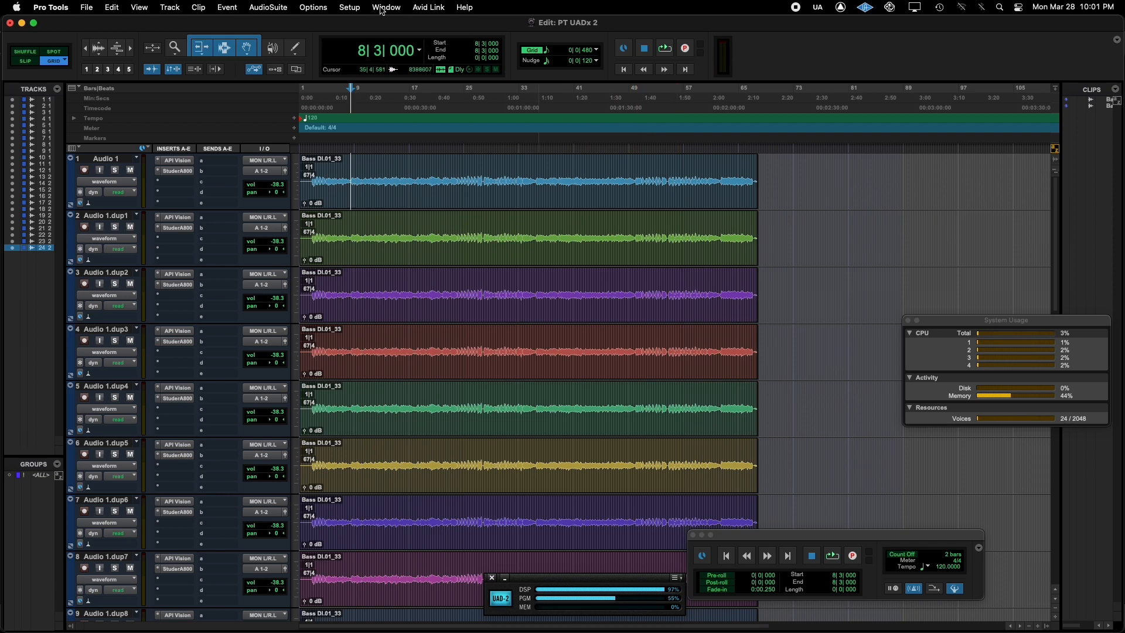
left_click(349, 7)
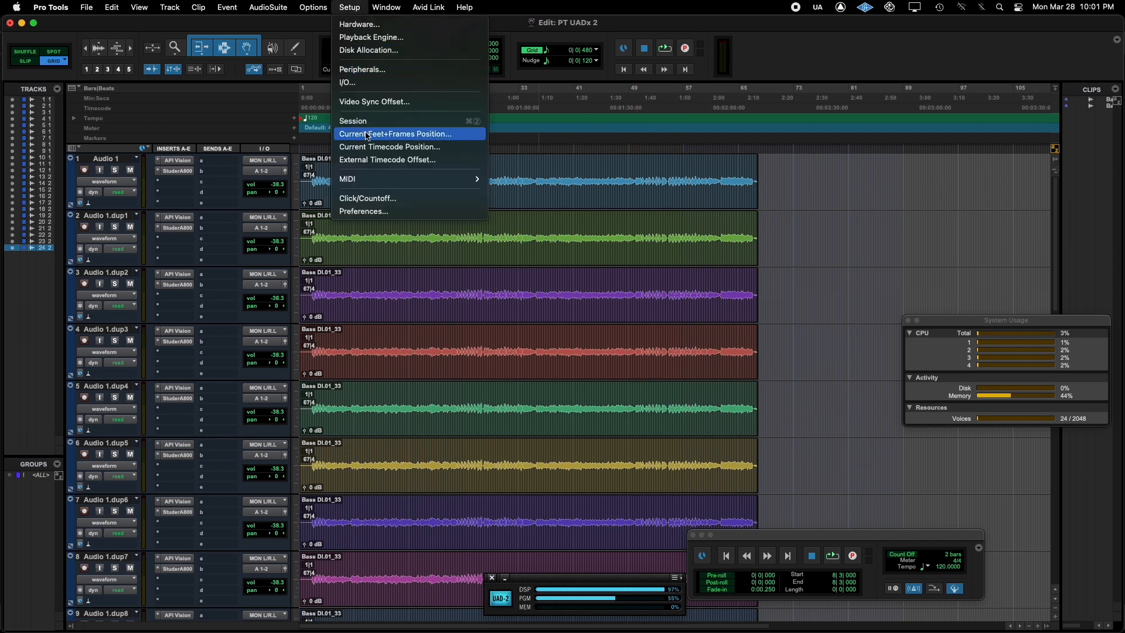
left_click(371, 36)
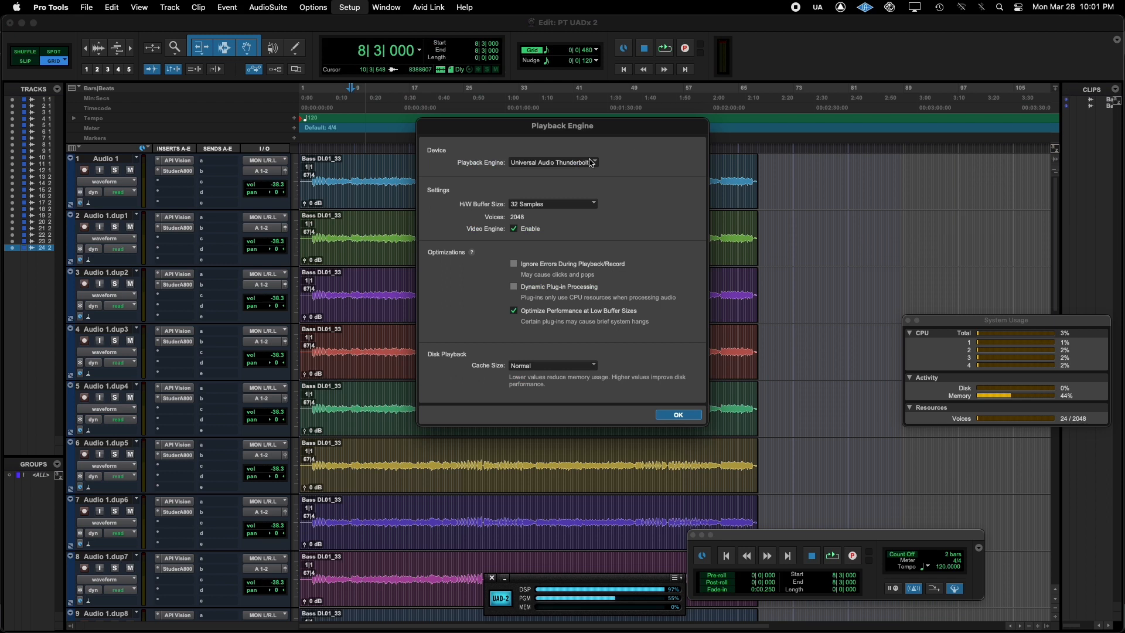
mouse_move(527, 208)
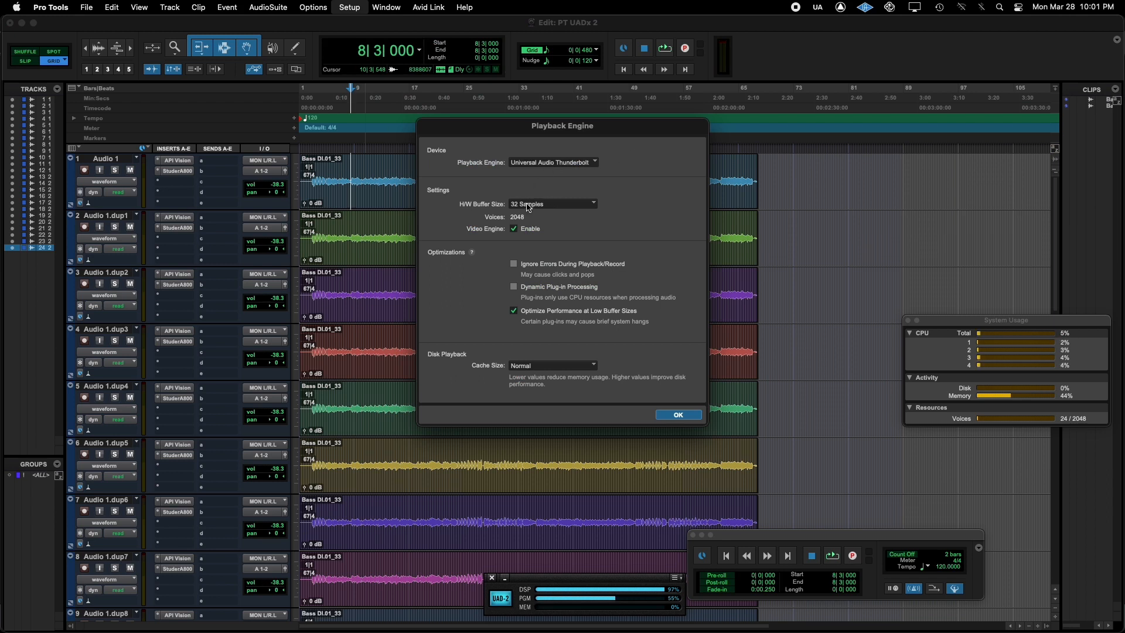
mouse_move(555, 294)
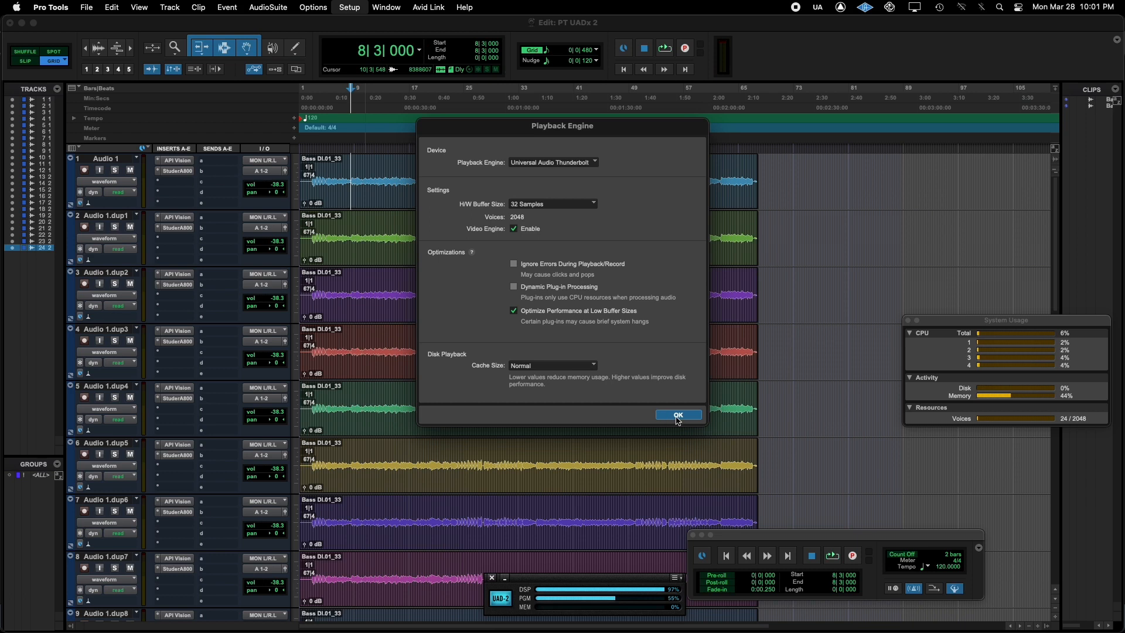
left_click(675, 415)
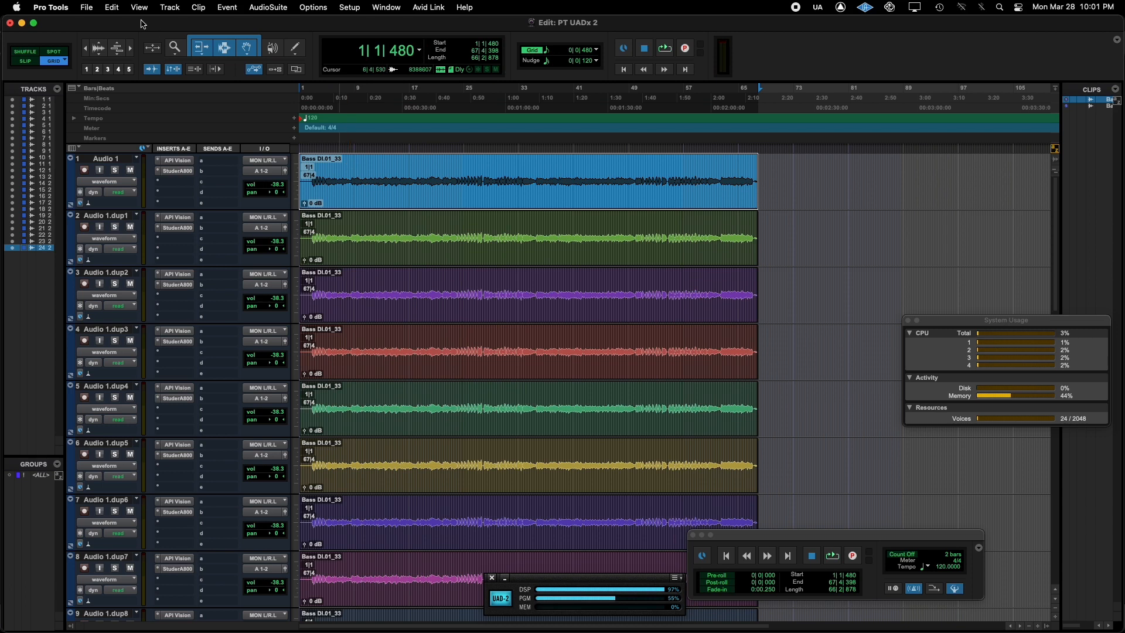
Bounce the mix offline to MP3 with 'UAD' appended to the file name (PT UADx 2 UAD)
left_click(85, 7)
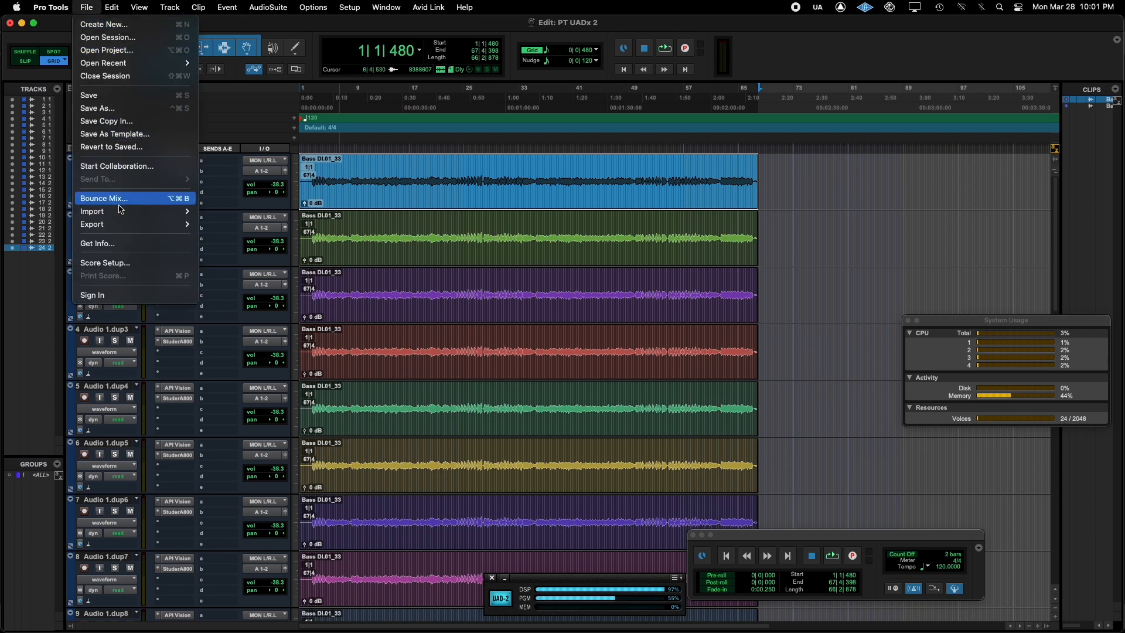
left_click(105, 198)
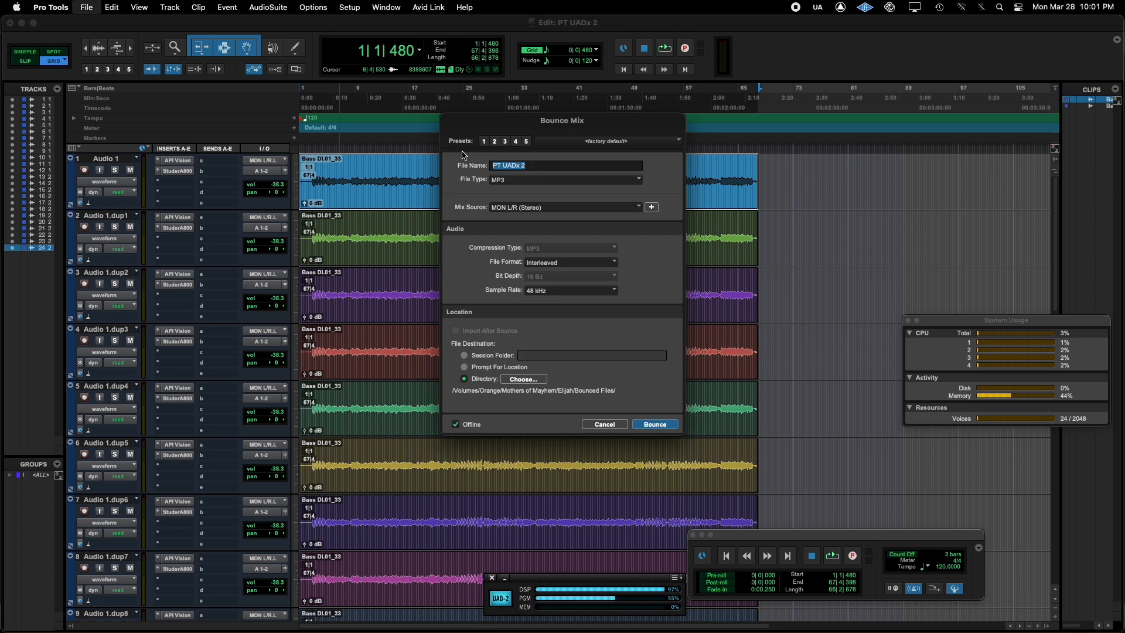
left_click(565, 165)
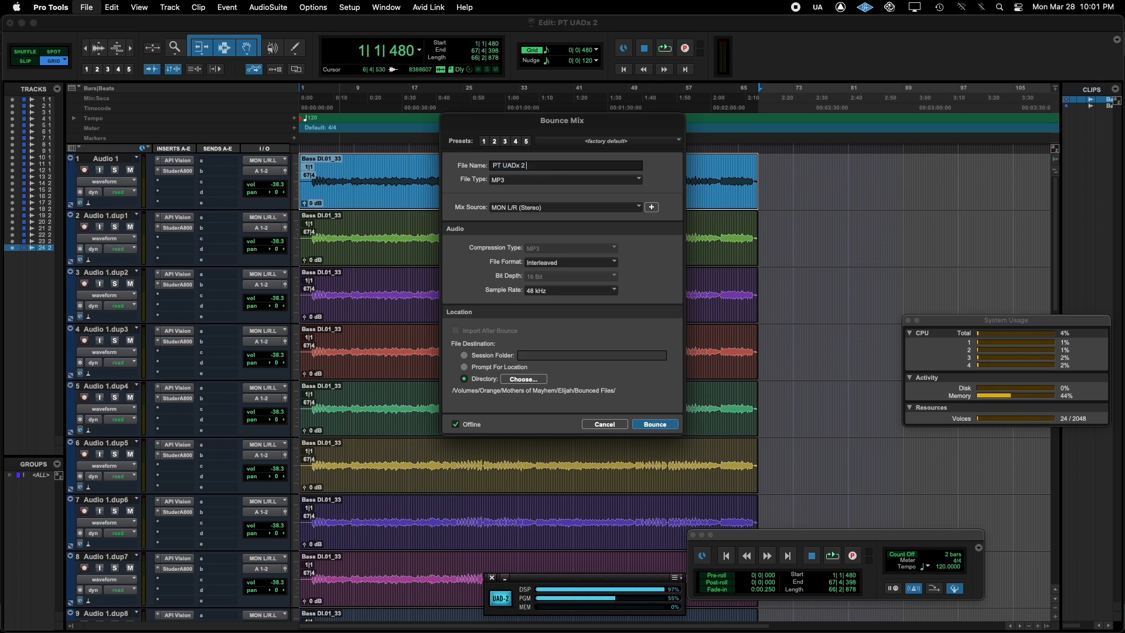
type("UADx 2 UAD")
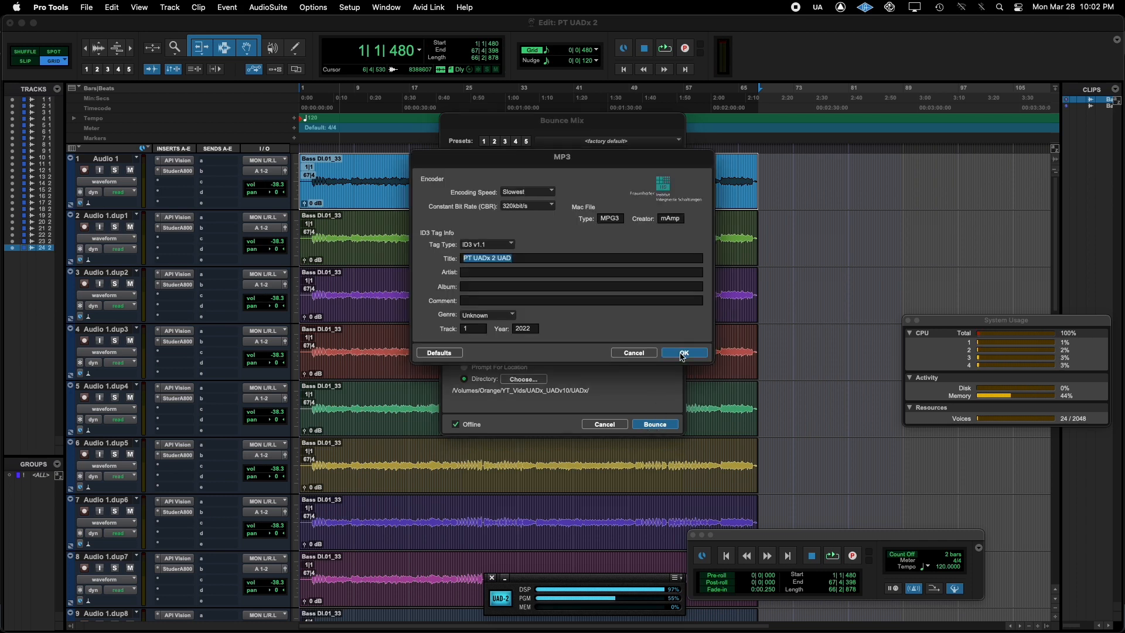
left_click(682, 353)
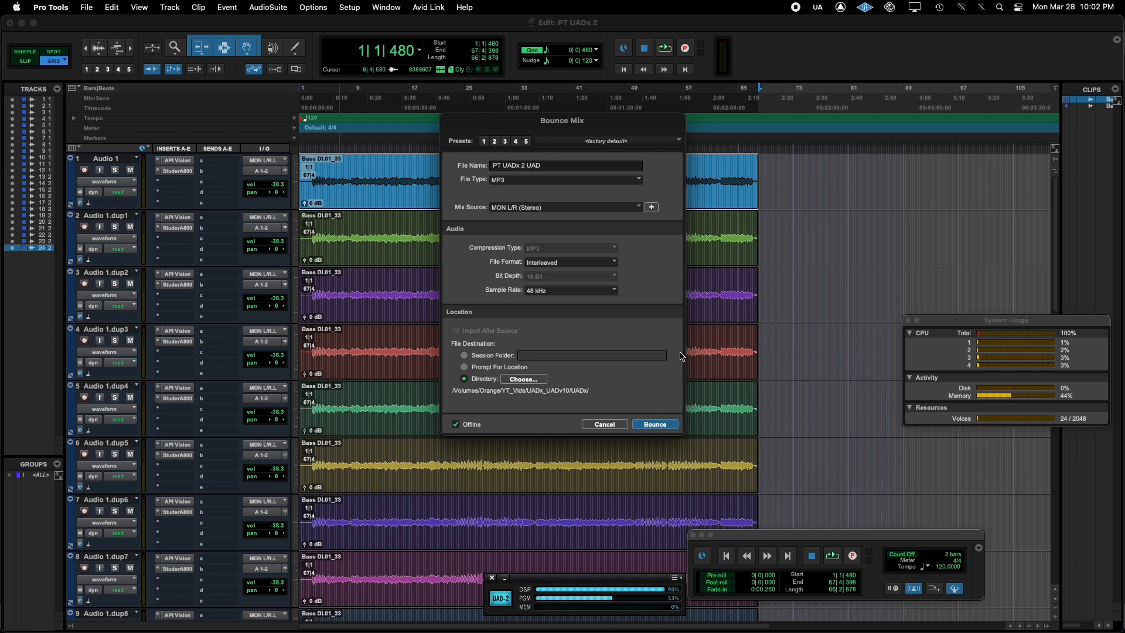
left_click(653, 424)
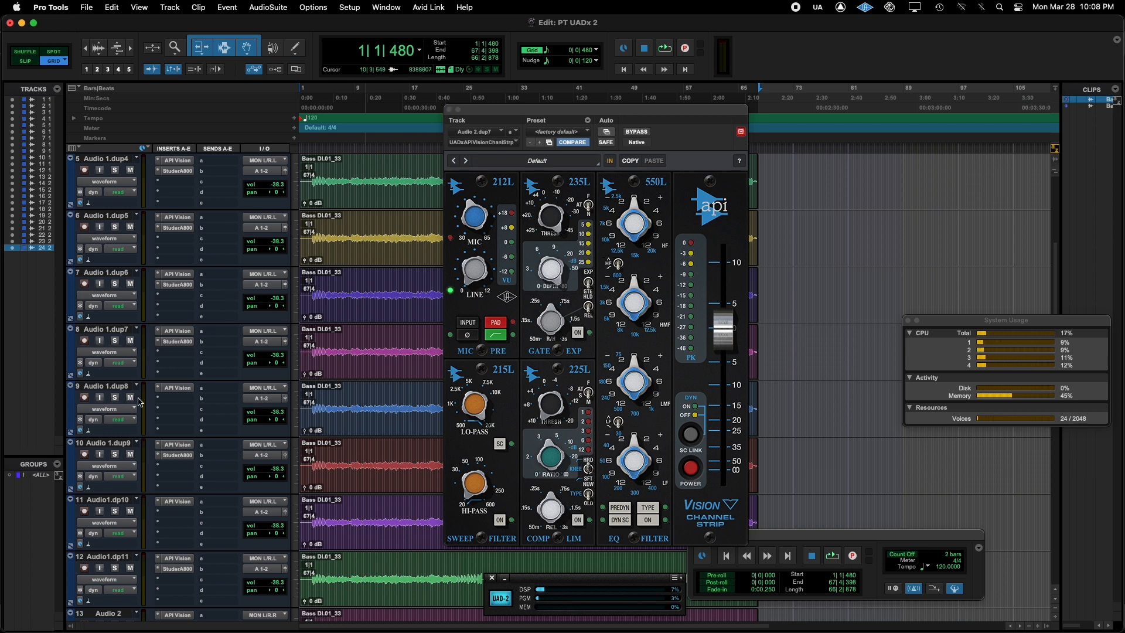
mouse_move(118, 151)
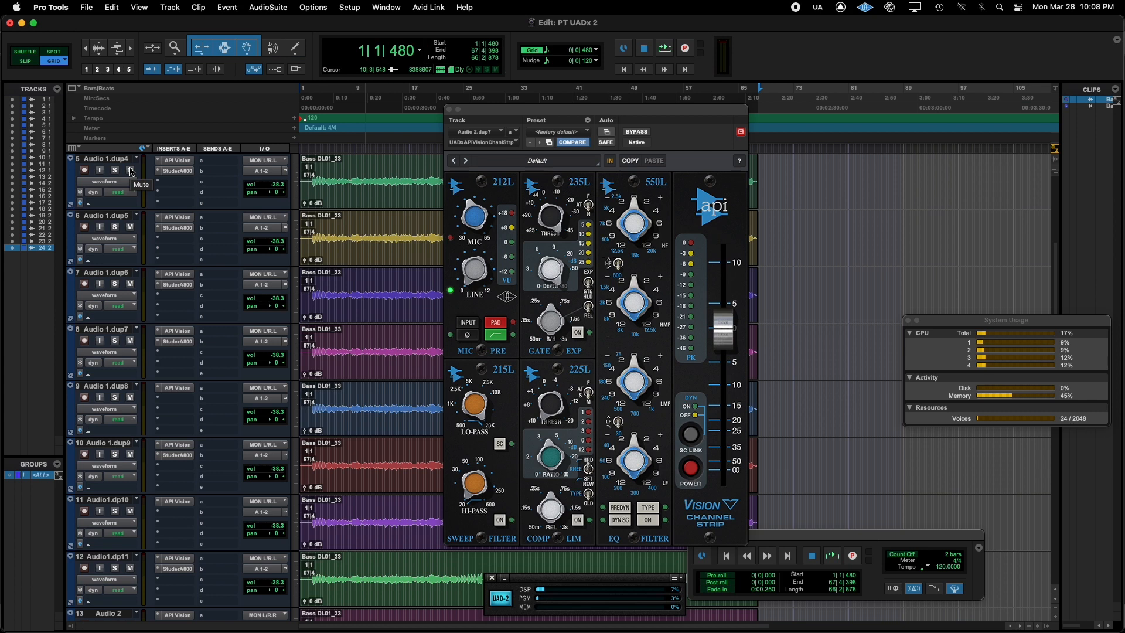
Record-enable every audio track and engage Record on the transport
scroll("up", 3)
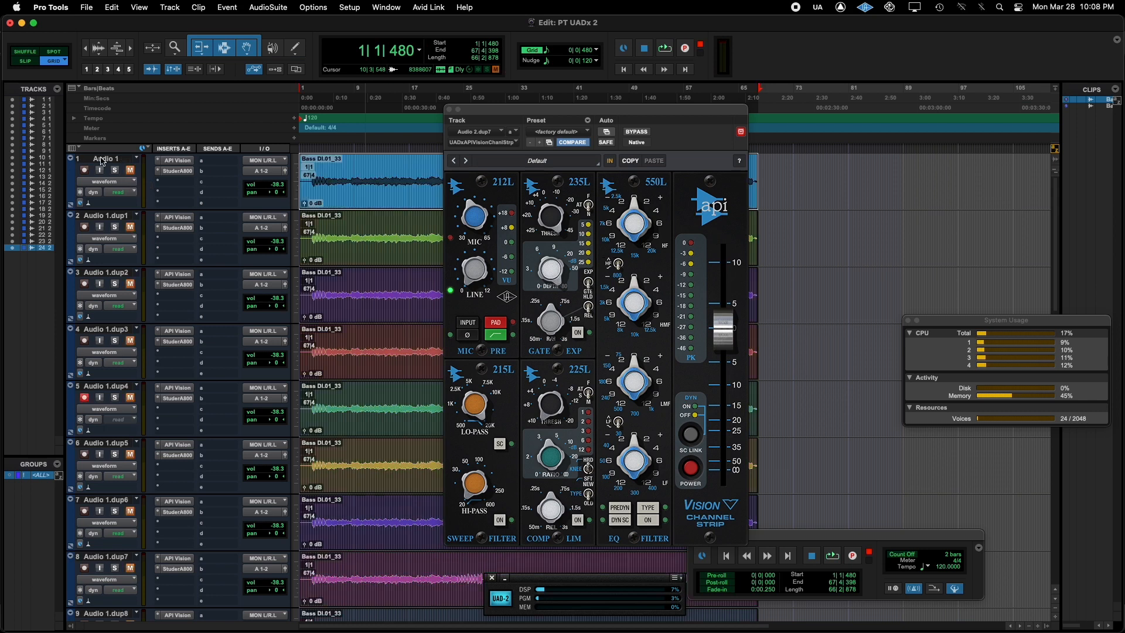
scroll("down", 3)
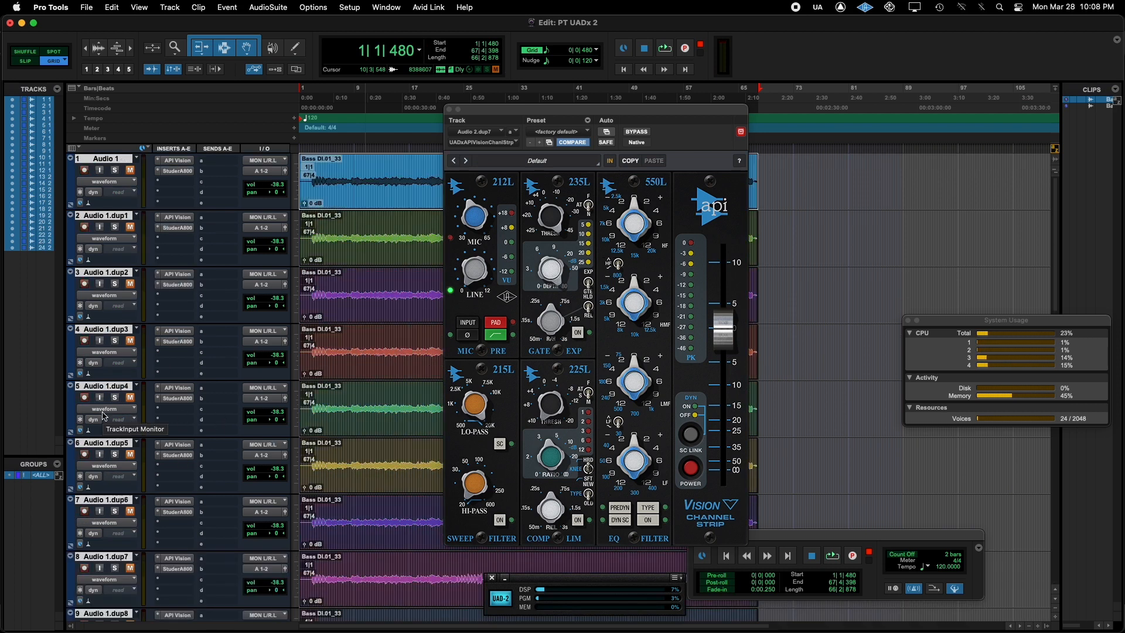
left_click(84, 174)
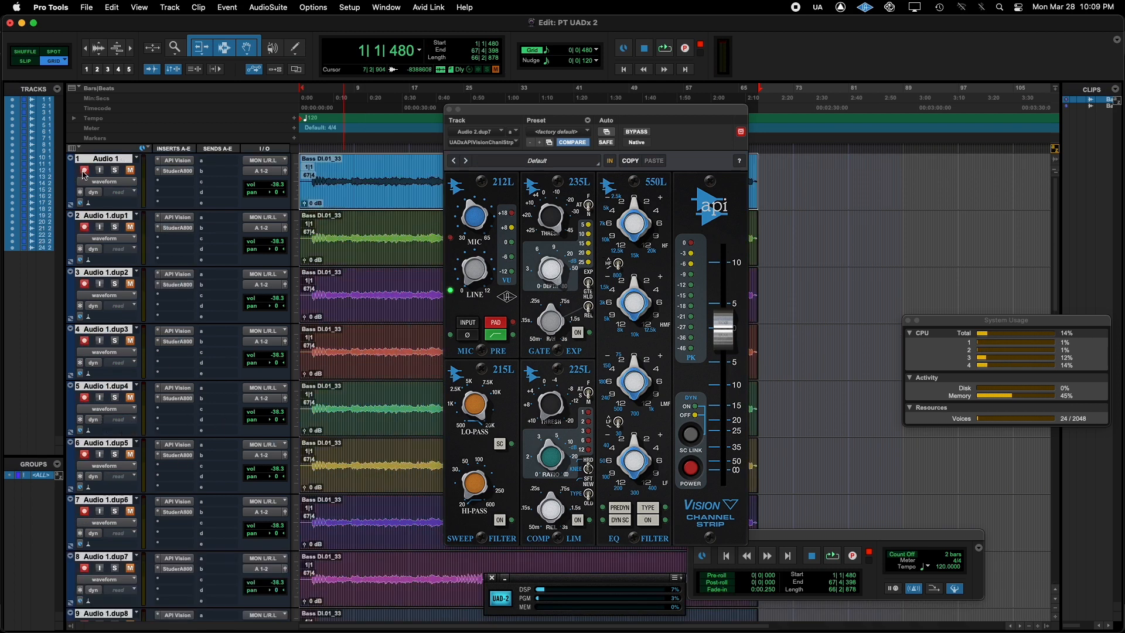
left_click(85, 171)
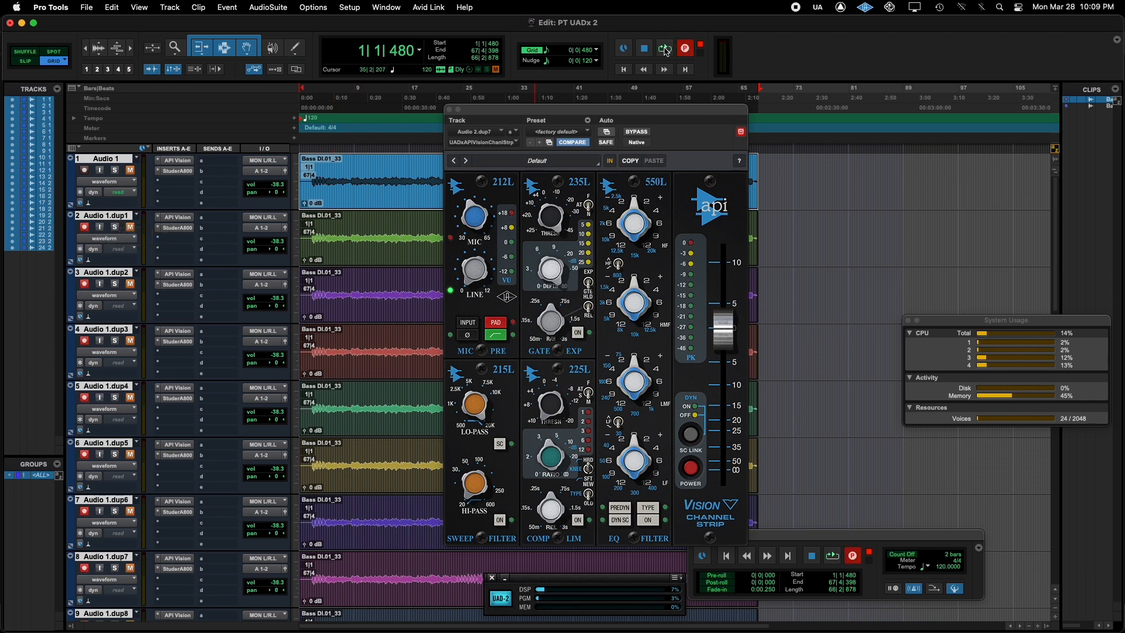
Record a pass while raising all track faders to about +0.6 dB
left_click(663, 48)
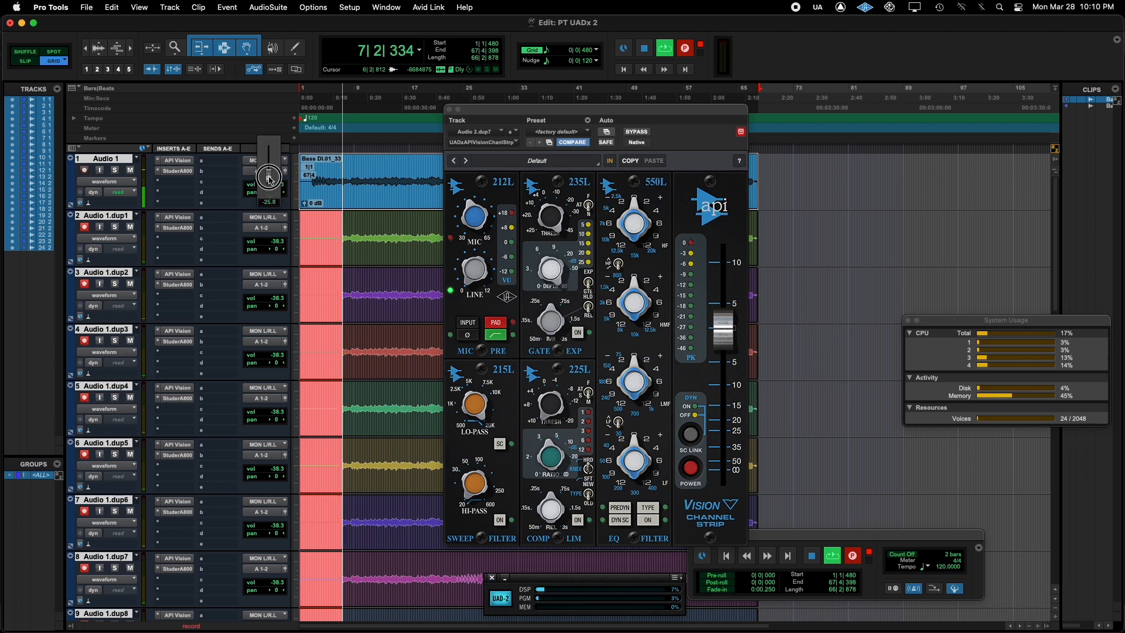
left_click_drag(269, 178, 269, 164)
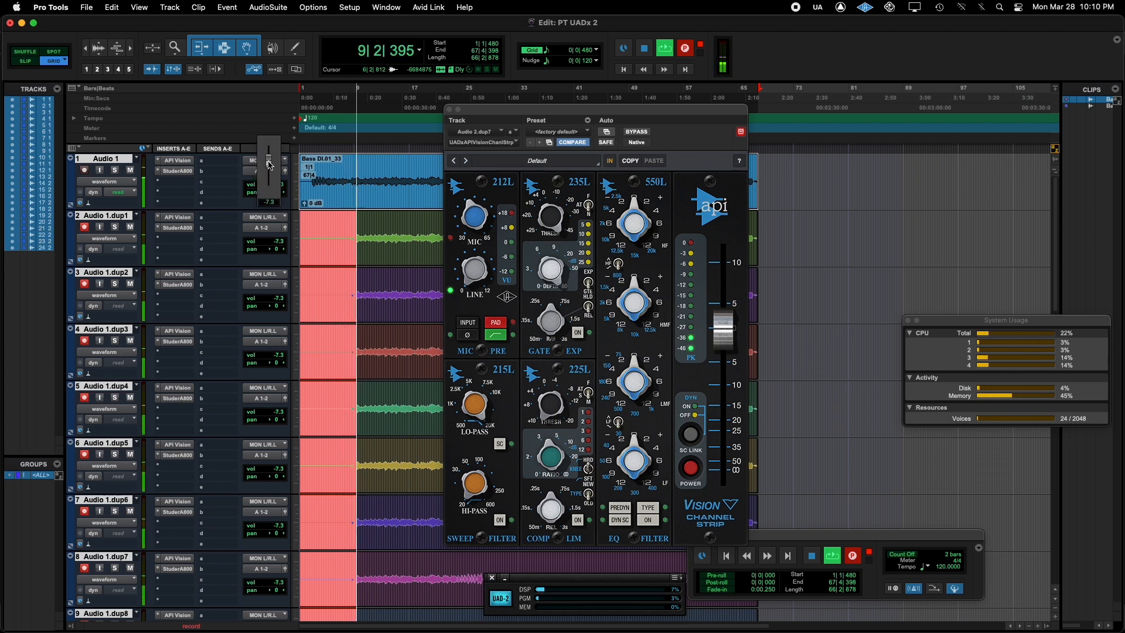
left_click_drag(269, 179, 269, 156)
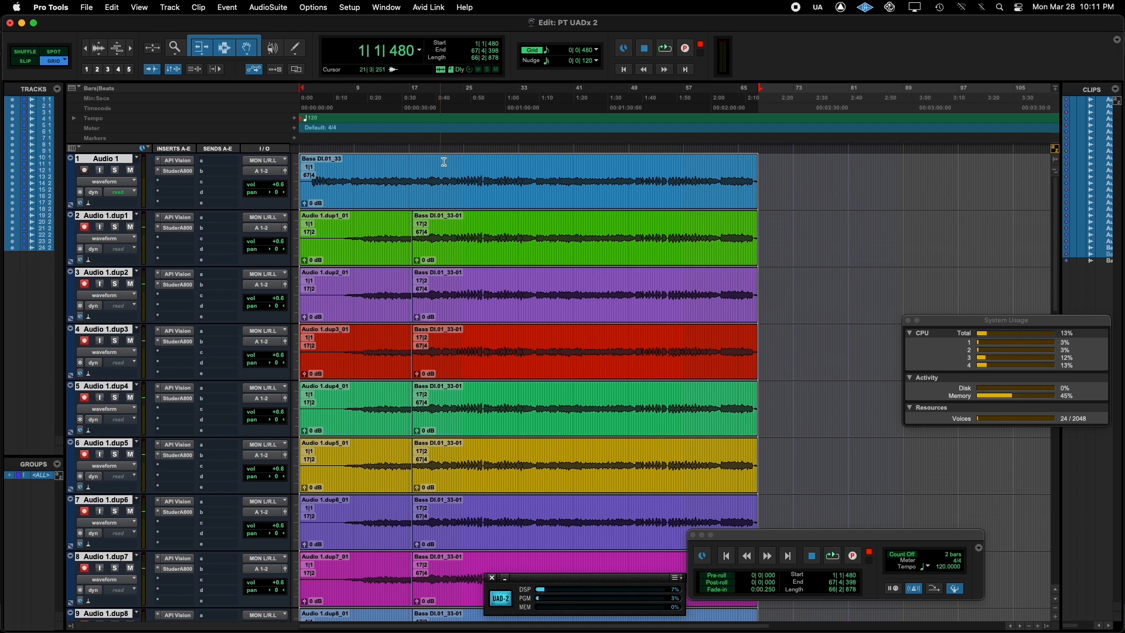
Bounce the mix offline again to MP3 with 'UADx' appended (PT UADx 2 UADx)
left_click(86, 7)
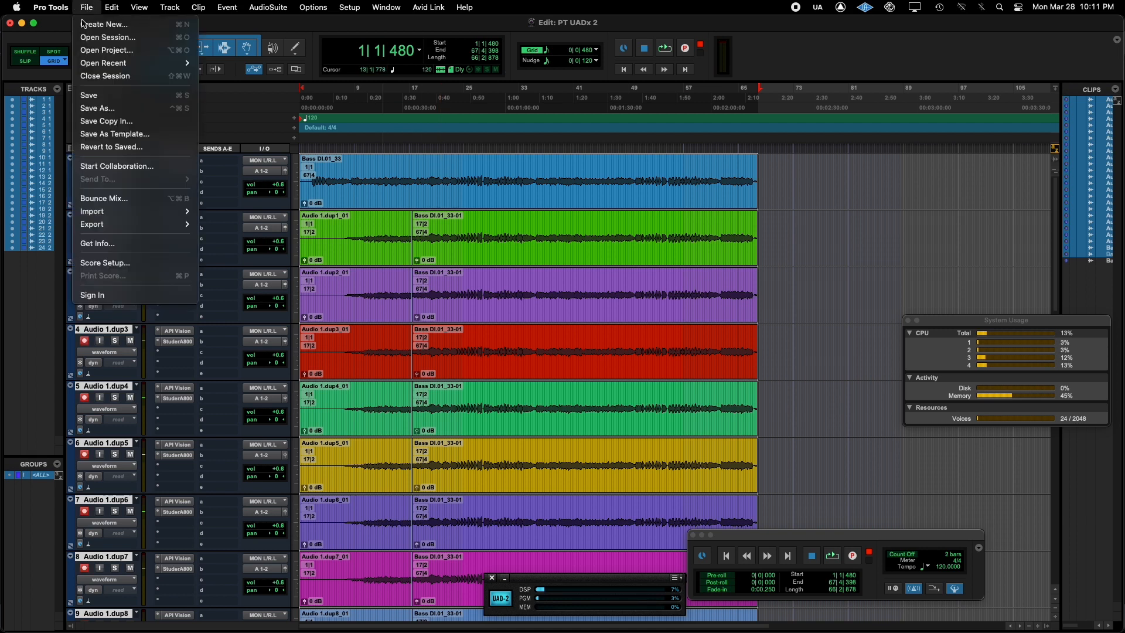
mouse_move(103, 198)
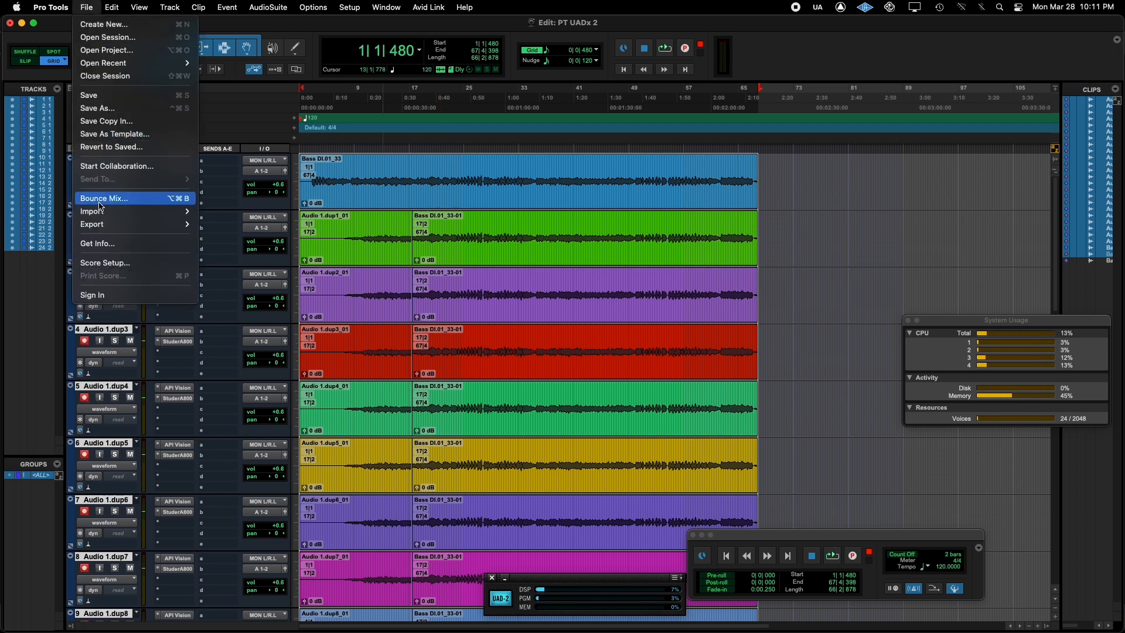
left_click(104, 198)
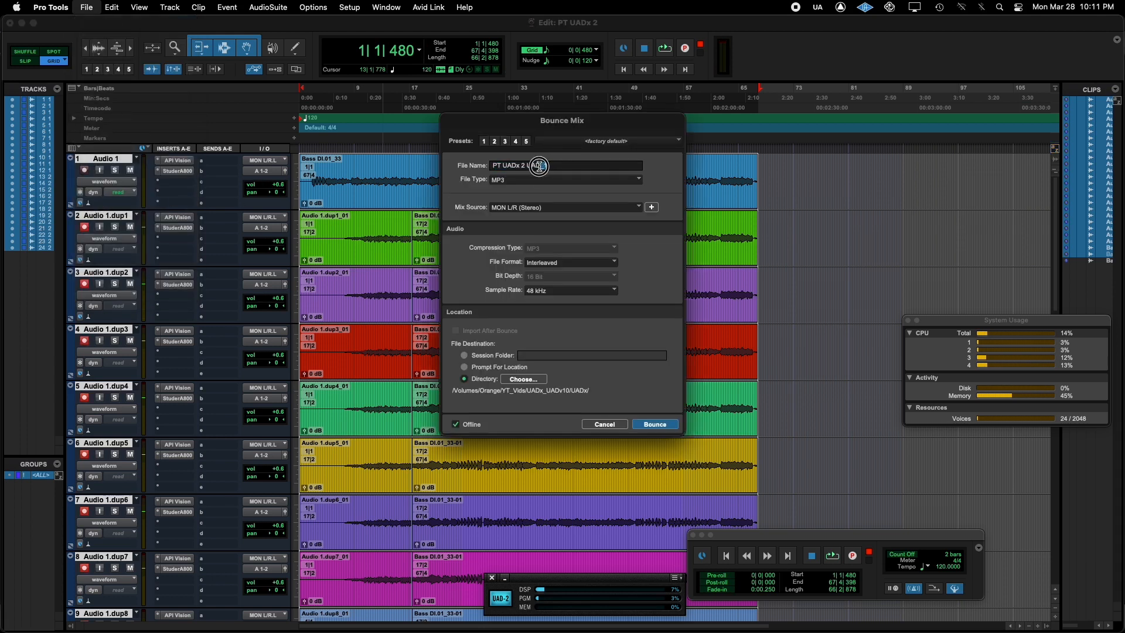
type("UADx")
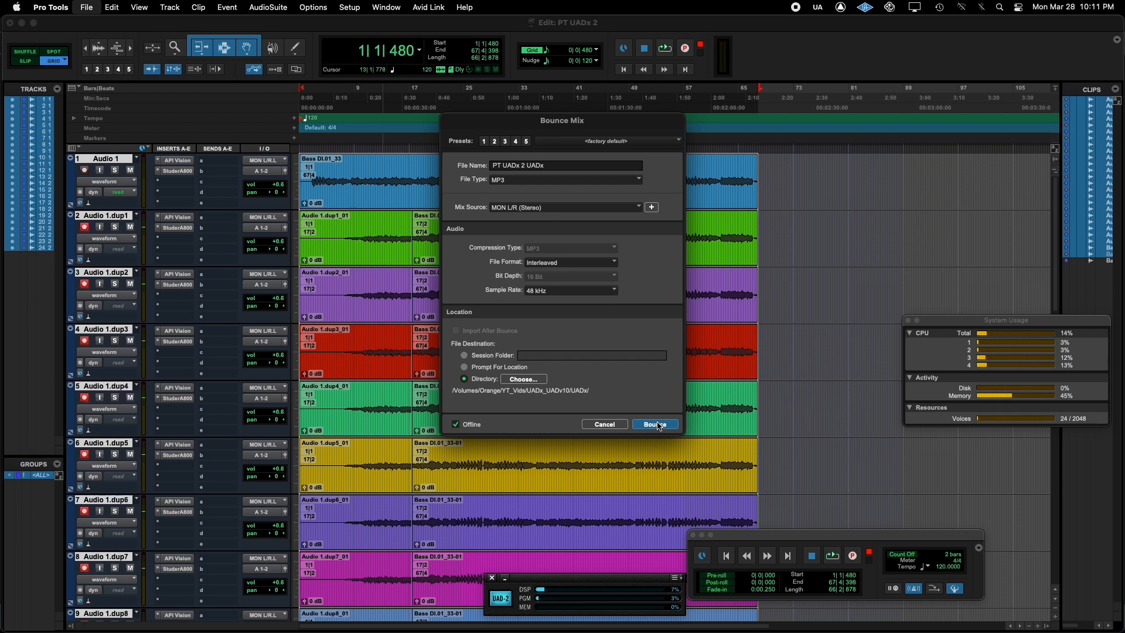
left_click(654, 424)
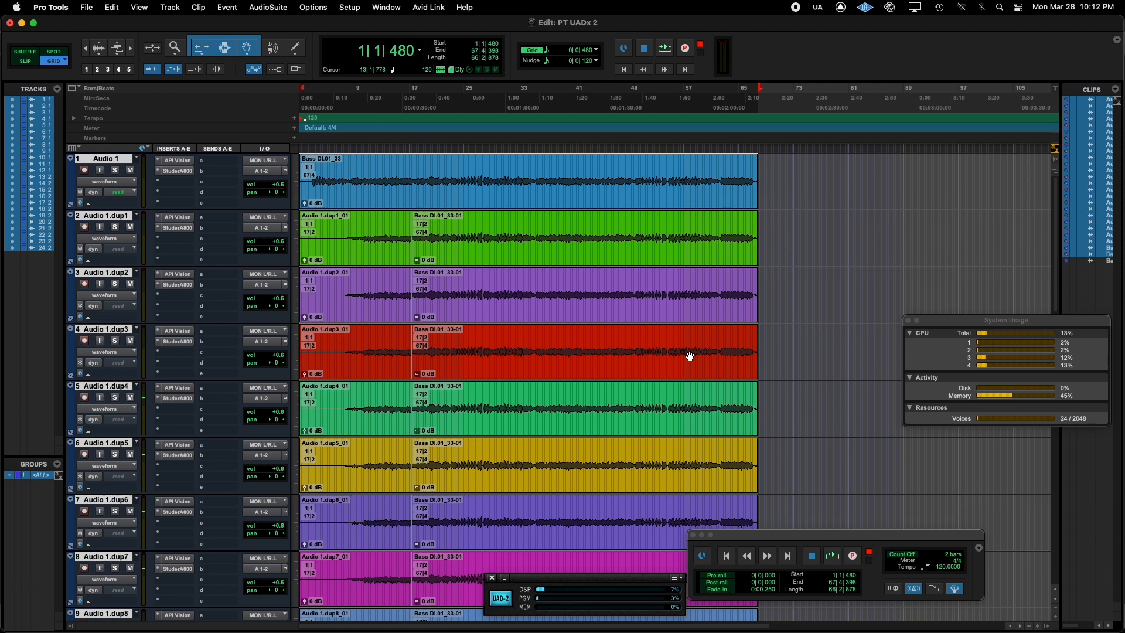
Swap every track's API Vision insert for the UADx Neve 1073 Preamp and EQ (mono) and check all tracks
left_click(172, 159)
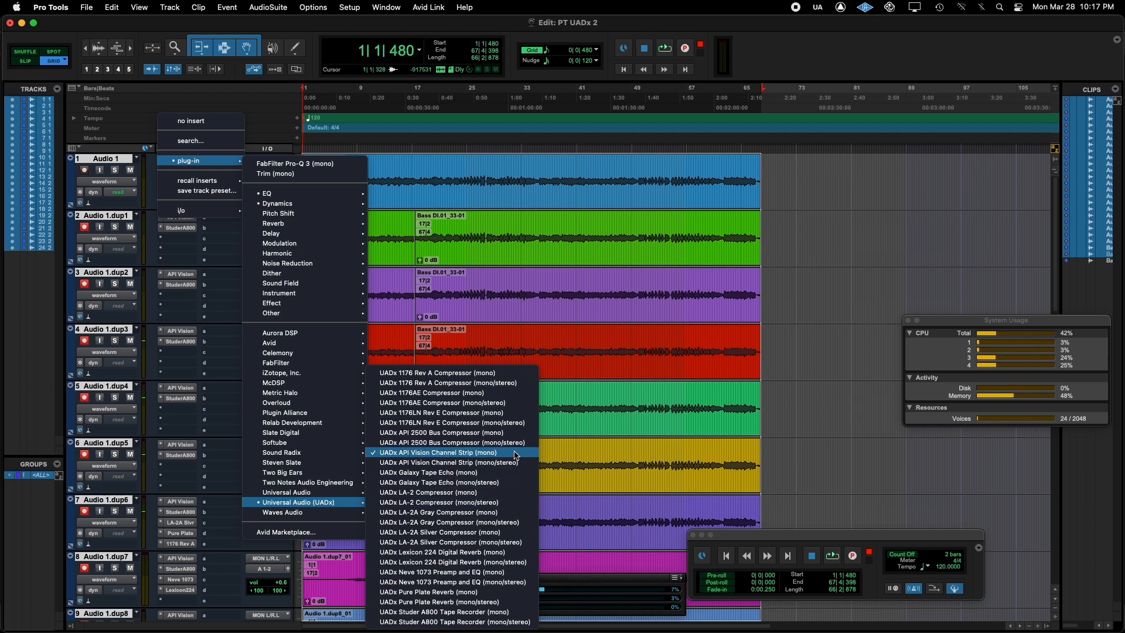
mouse_move(440, 532)
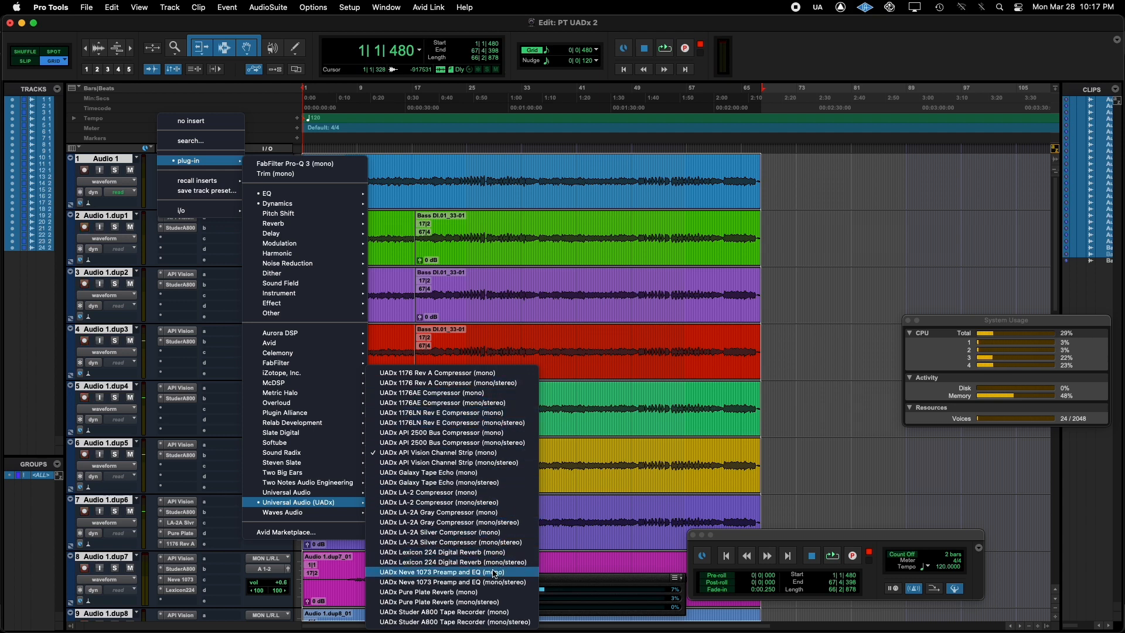
left_click(442, 571)
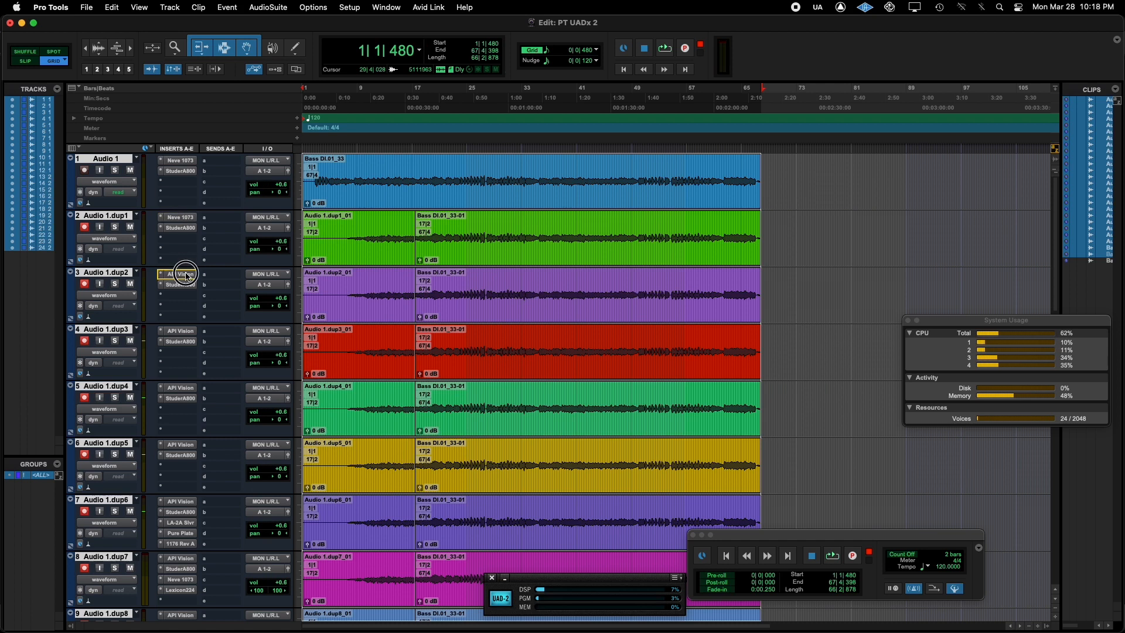
scroll("down", 3)
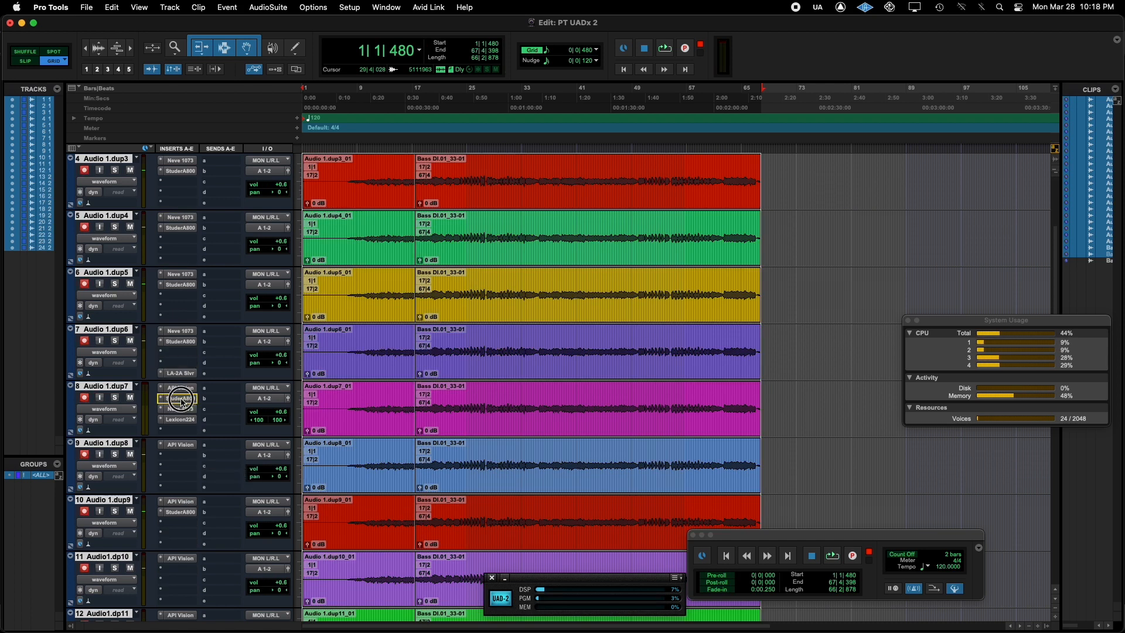
scroll("down", 3)
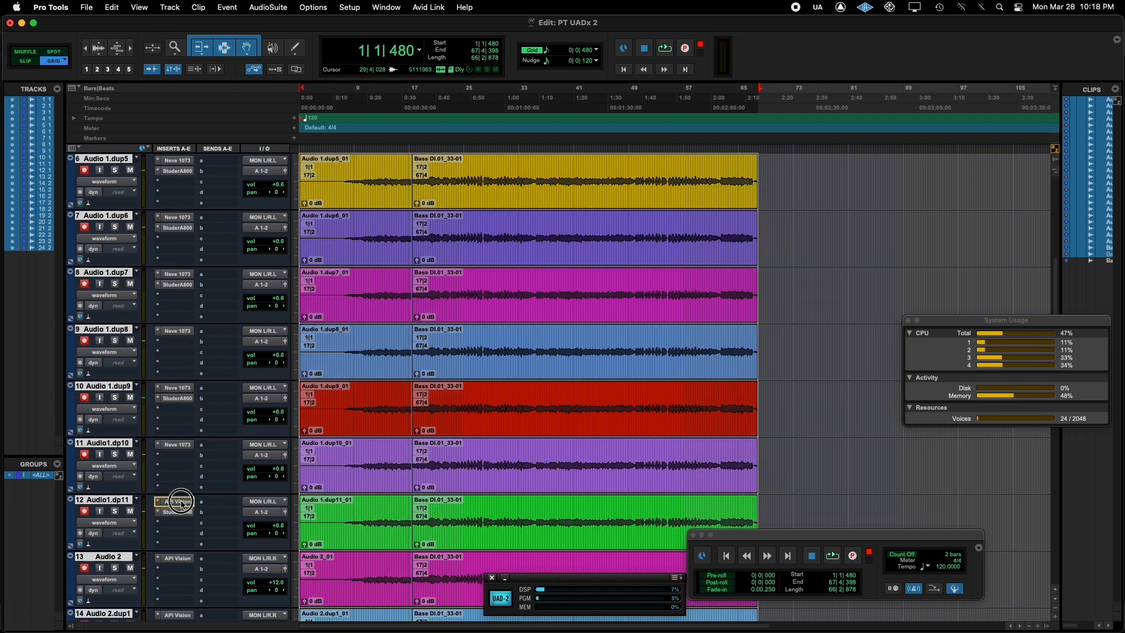
scroll("down", 3)
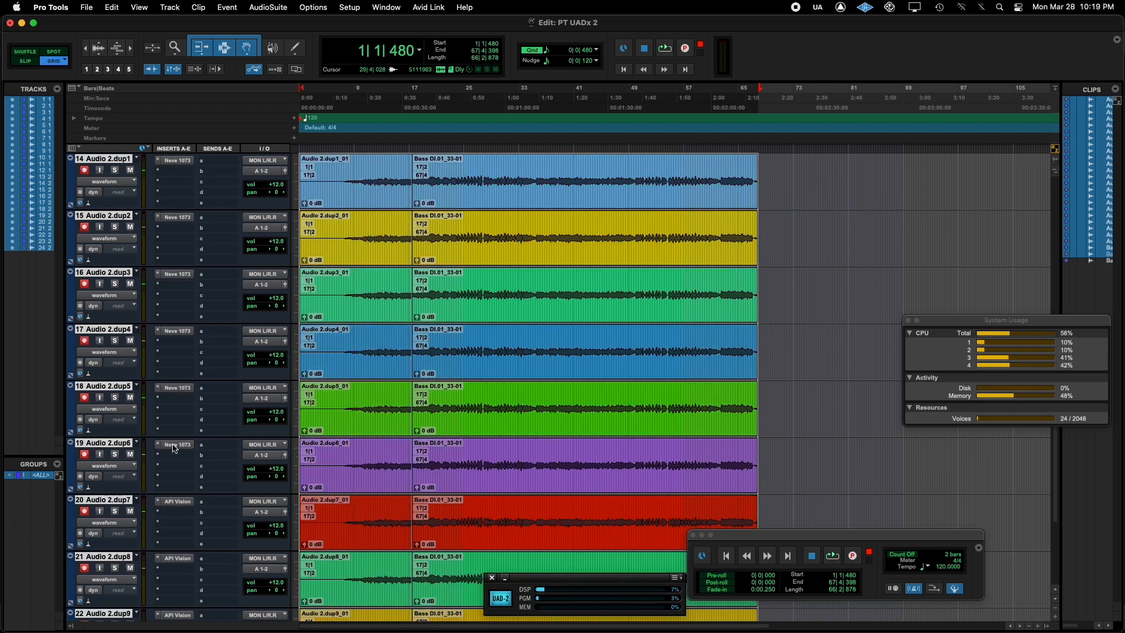
scroll("down", 3)
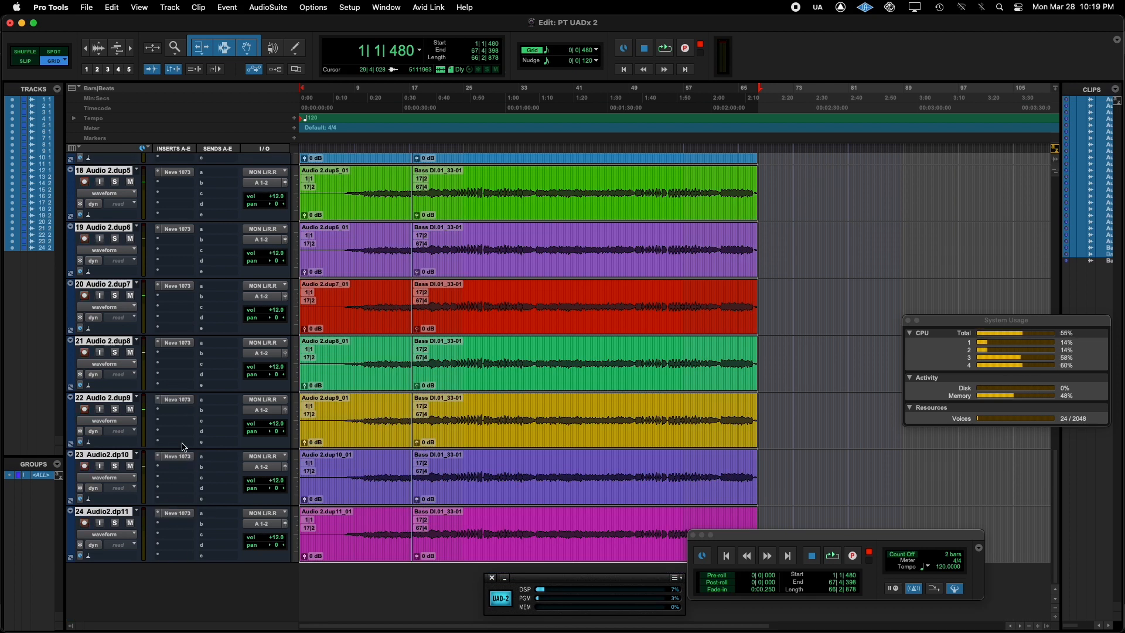
left_click(388, 340)
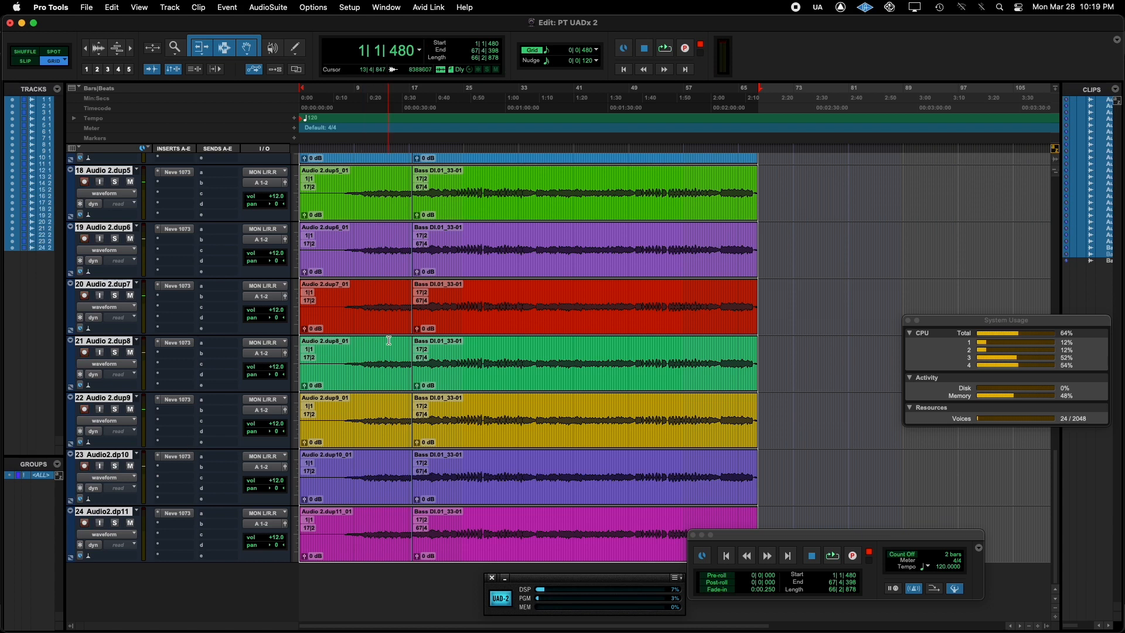
scroll("up", 3)
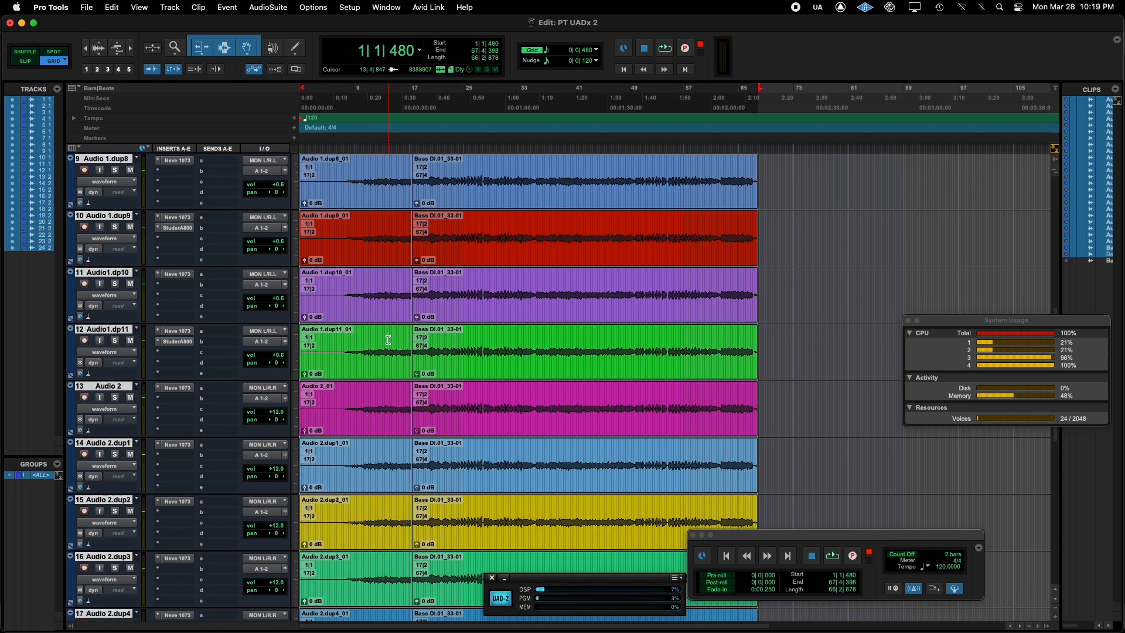